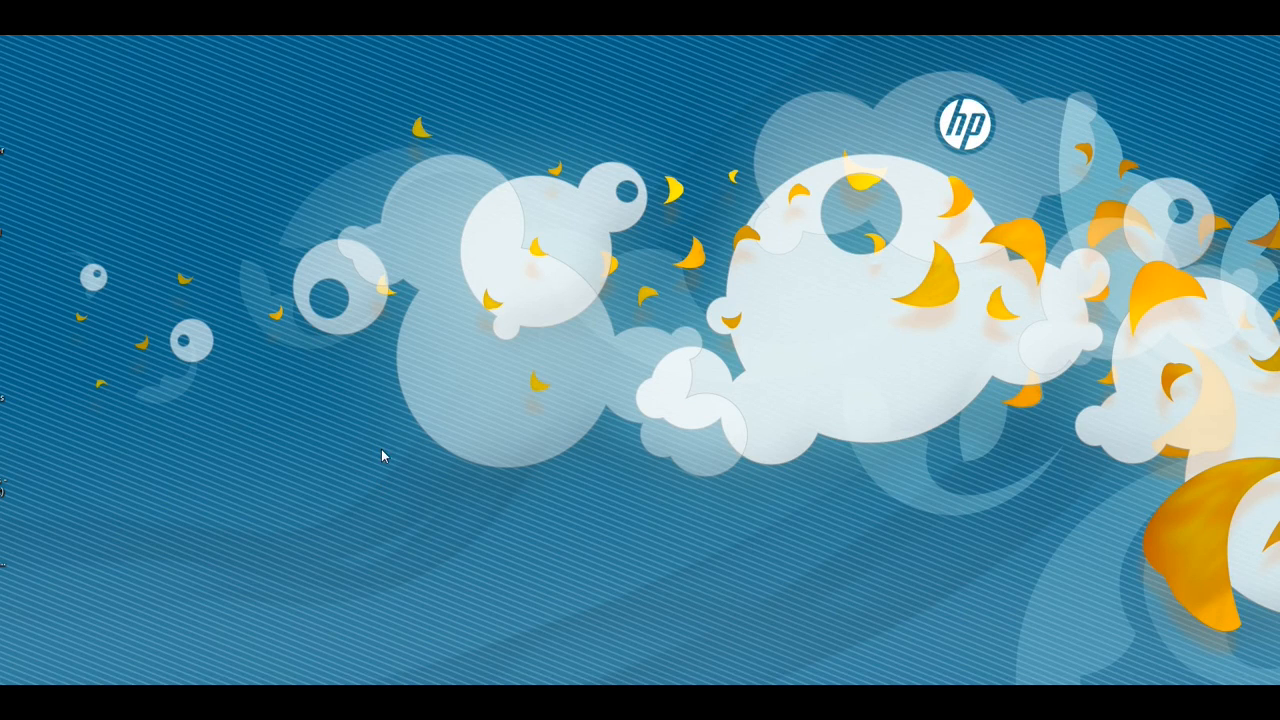
mouse_move(388, 496)
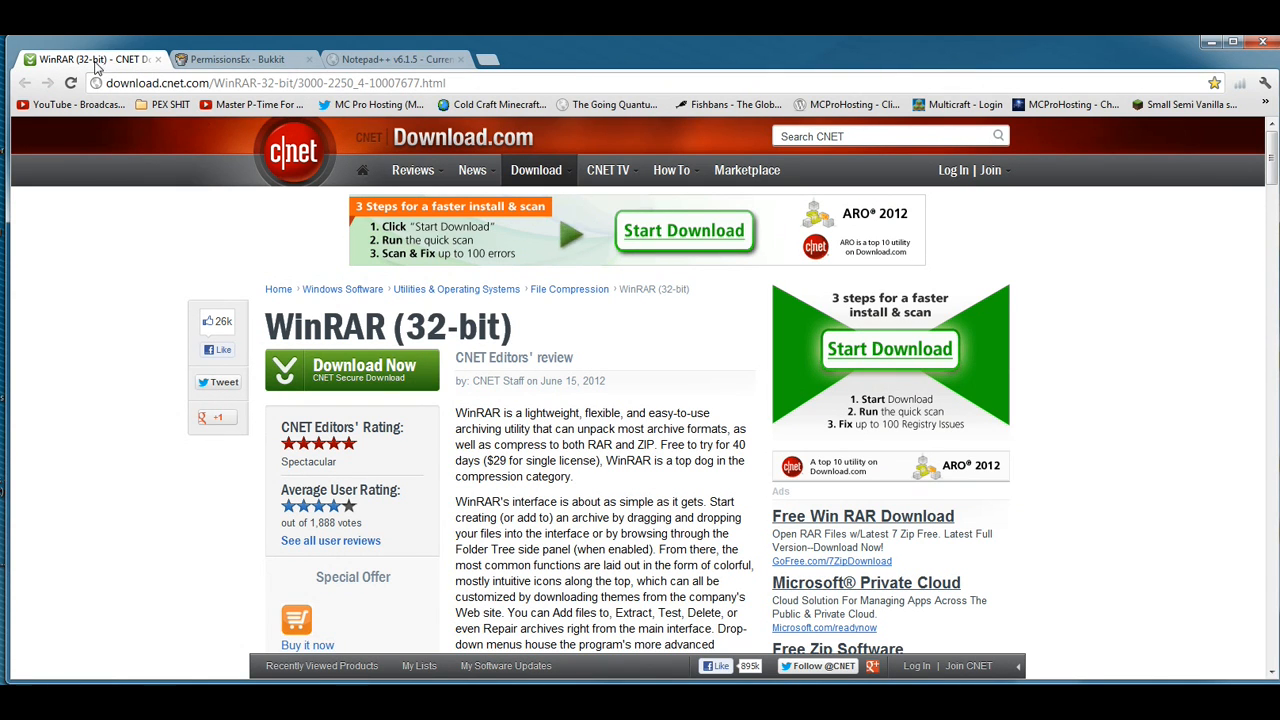
Download the PermissionsEx package from its BukkitDev page to the desktop.
click(240, 60)
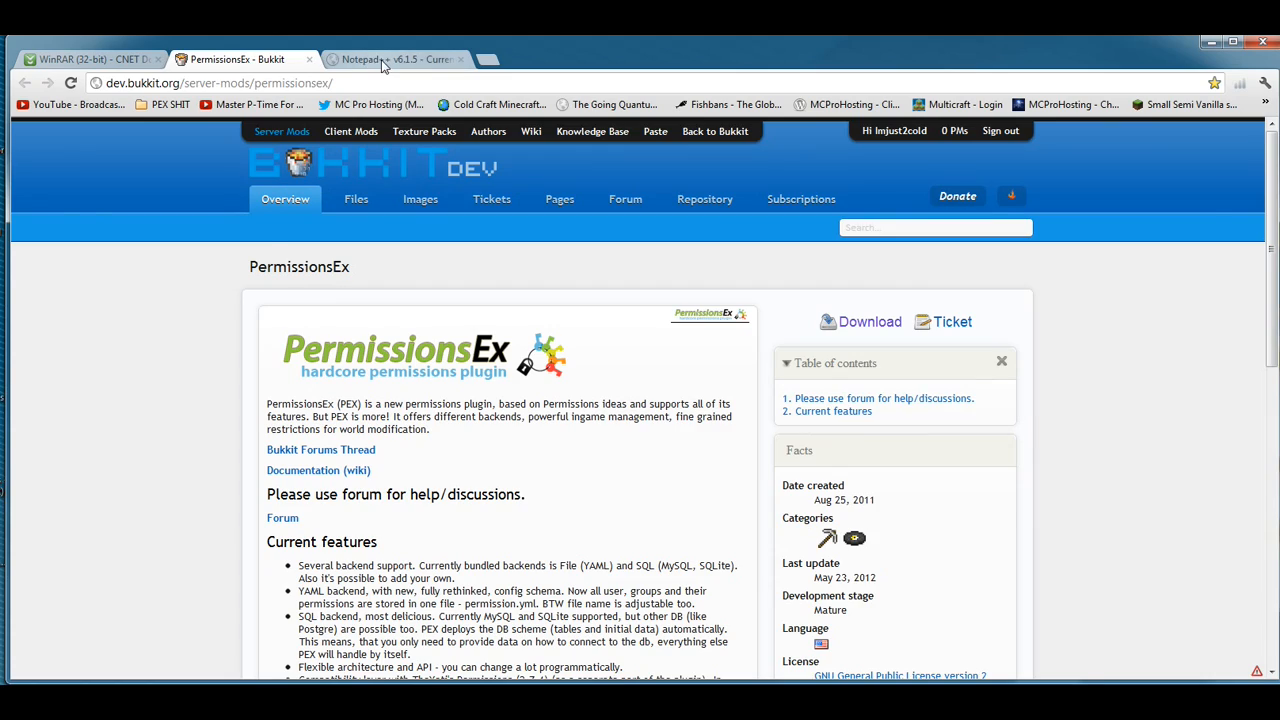
click(90, 60)
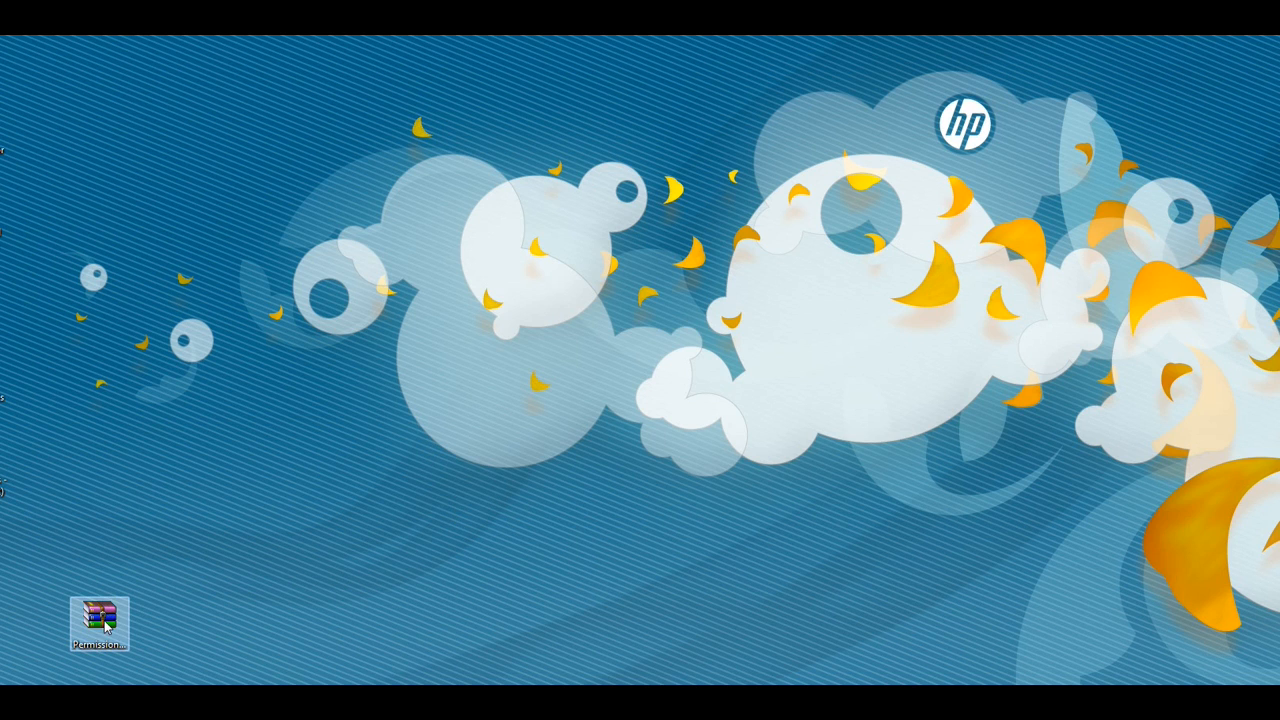
mouse_move(98, 616)
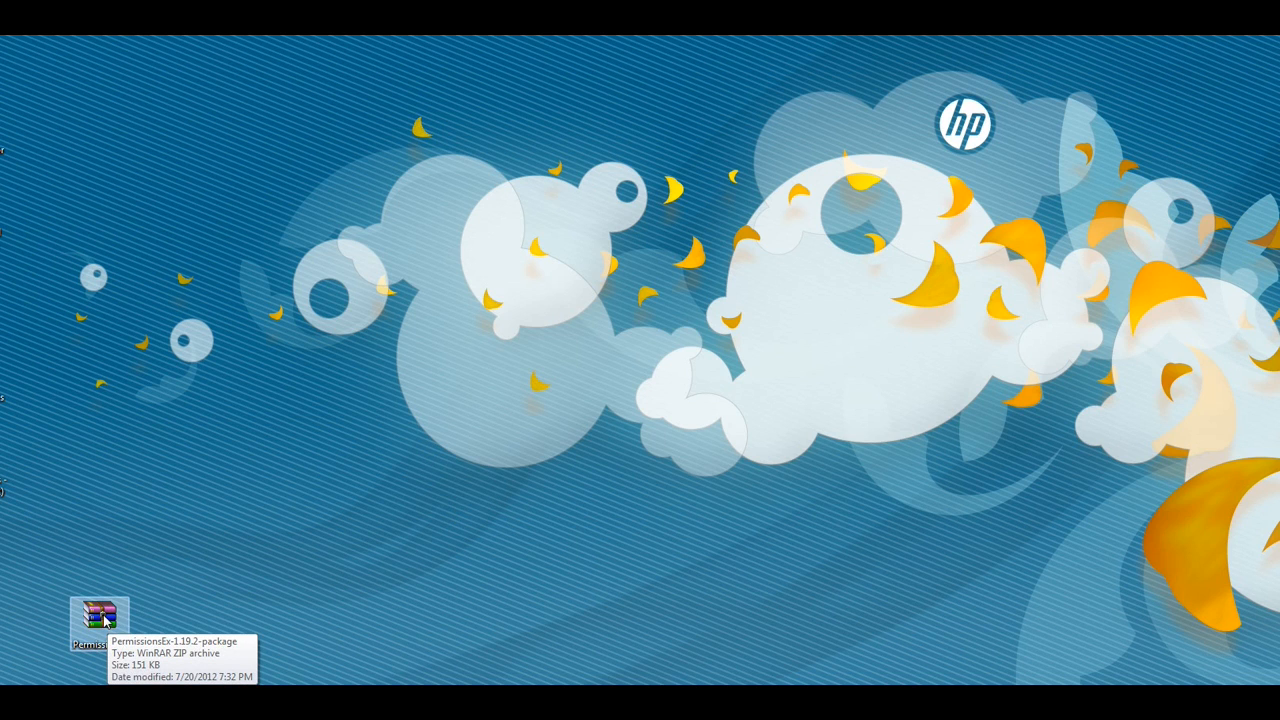
Open the PermissionsEx 1.19.2 zip in WinRAR, listing its three plugin jars.
double_click(100, 612)
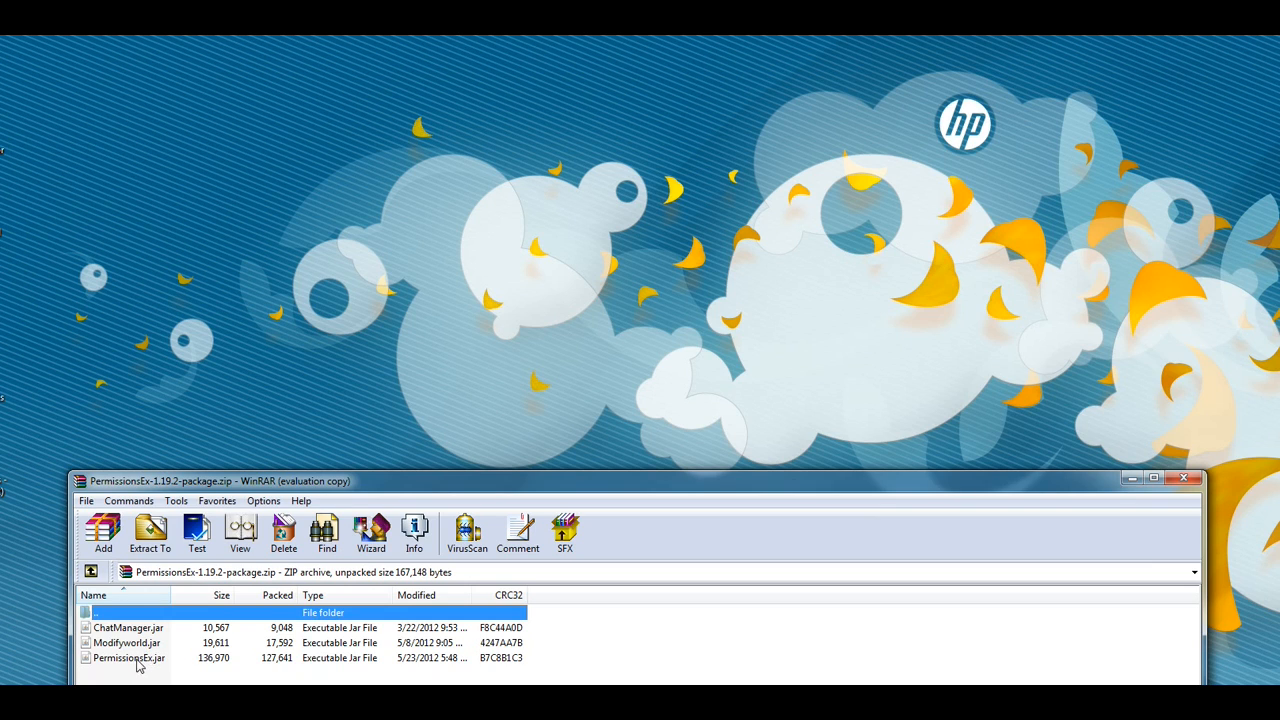
mouse_move(150, 628)
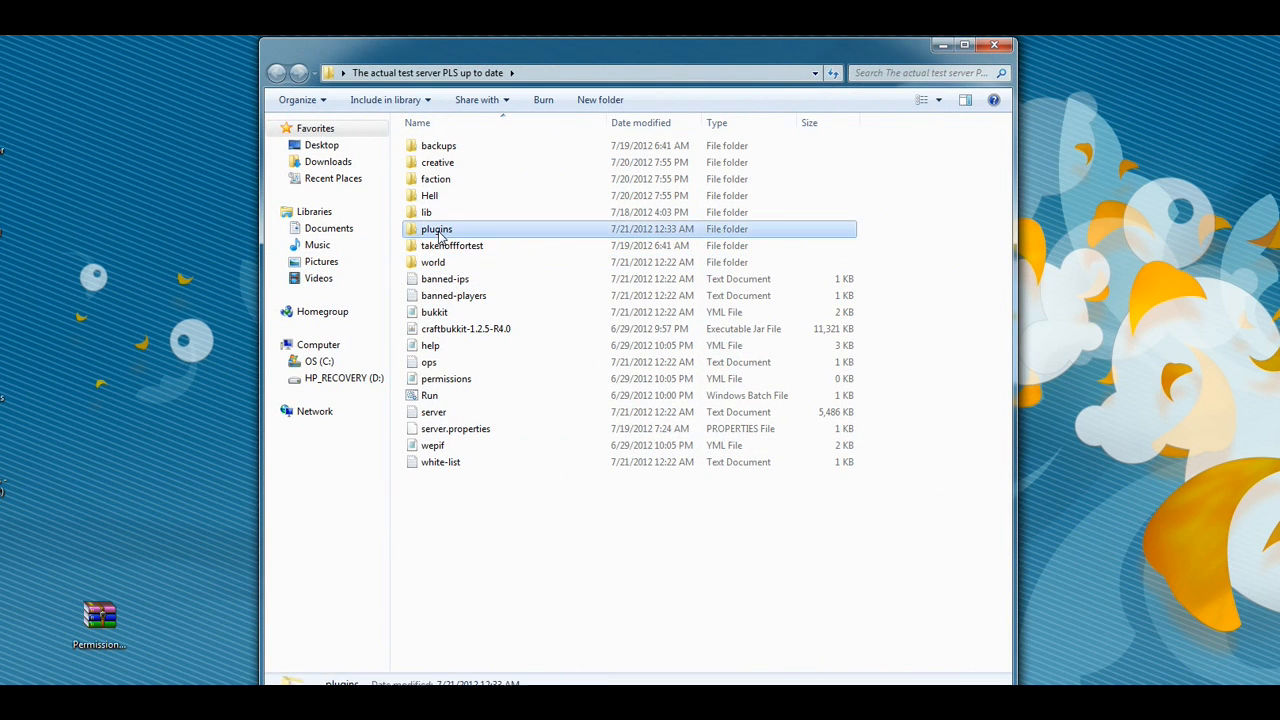
Run the server via Run.bat and stop it so the plugin folders are generated.
double_click(436, 228)
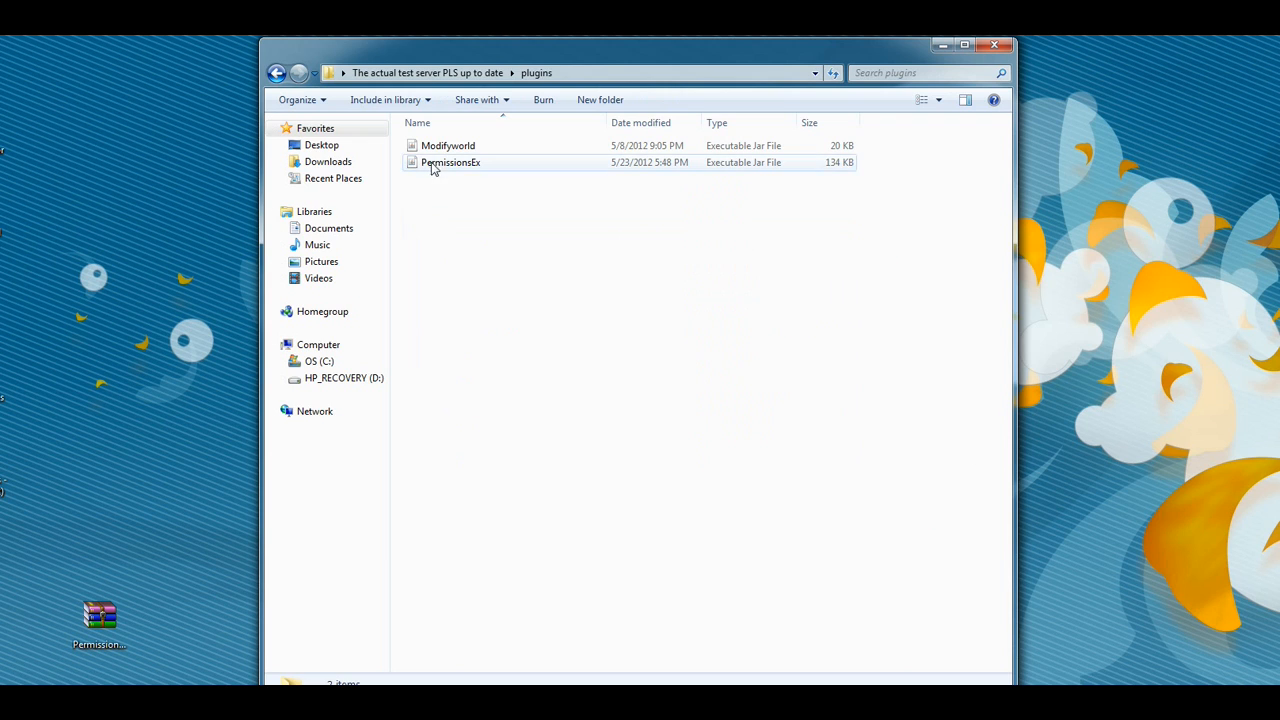
mouse_move(448, 162)
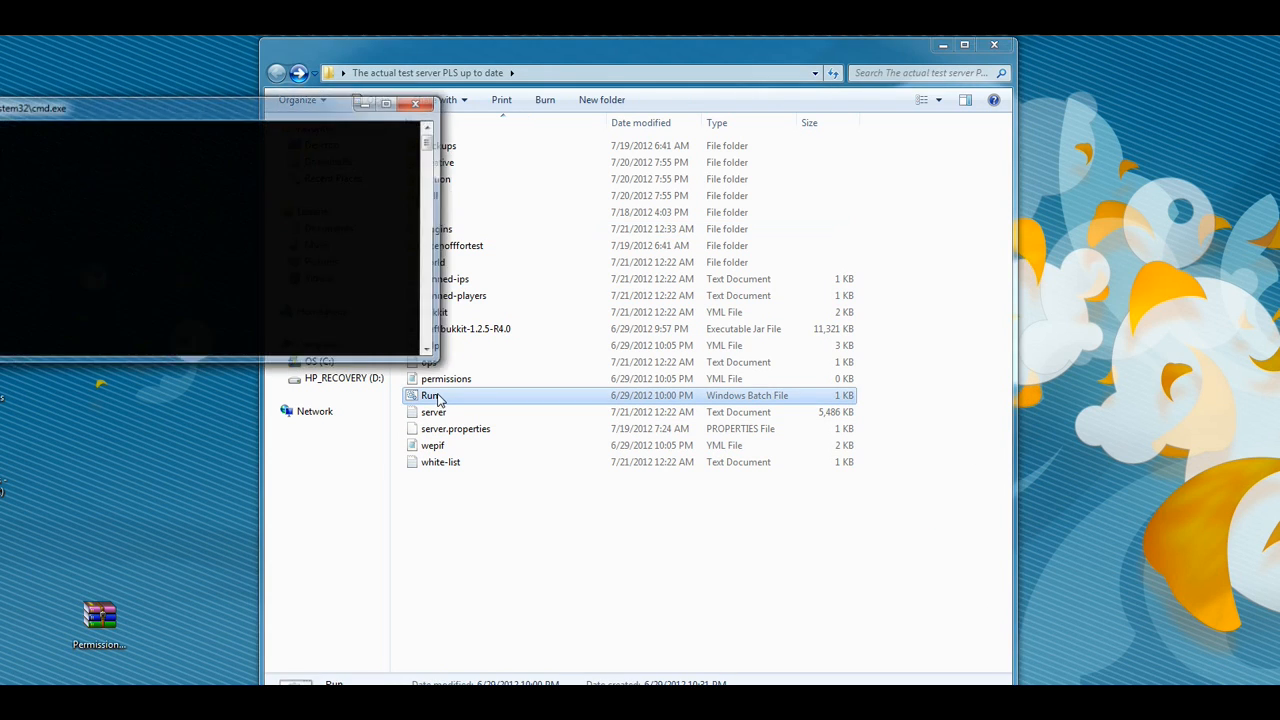
double_click(428, 396)
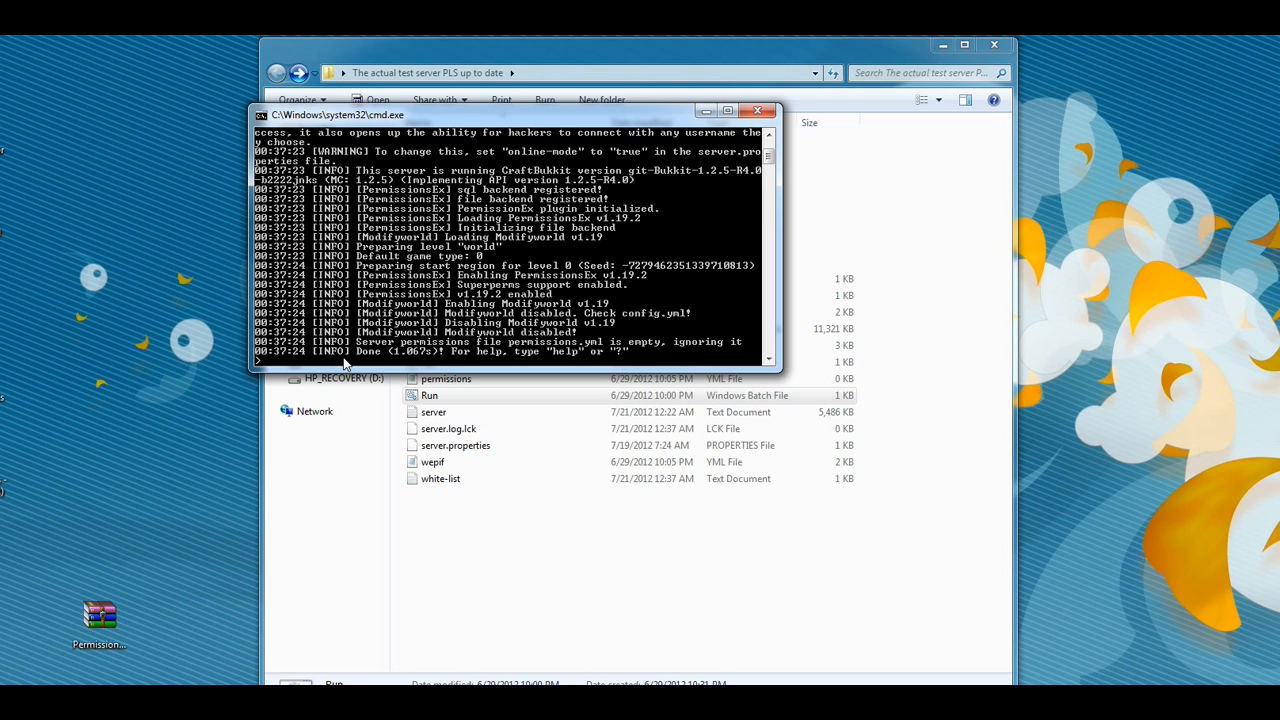
text(sto)
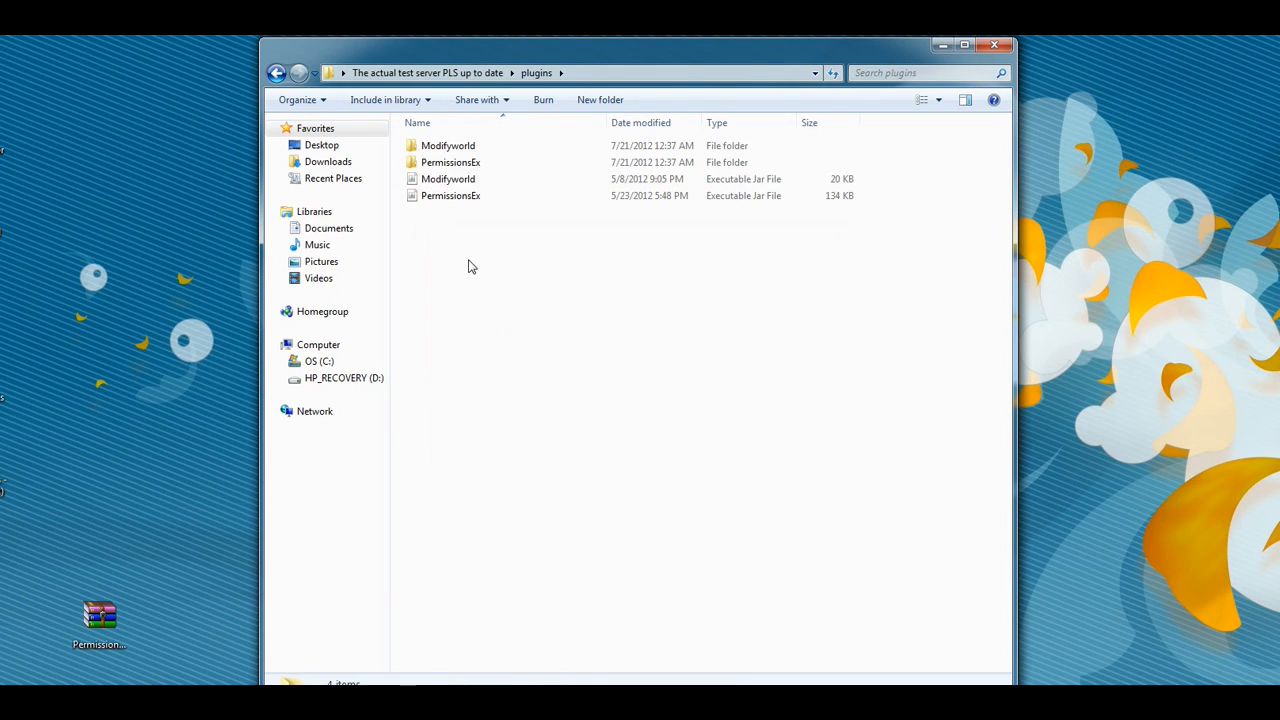
mouse_move(448, 144)
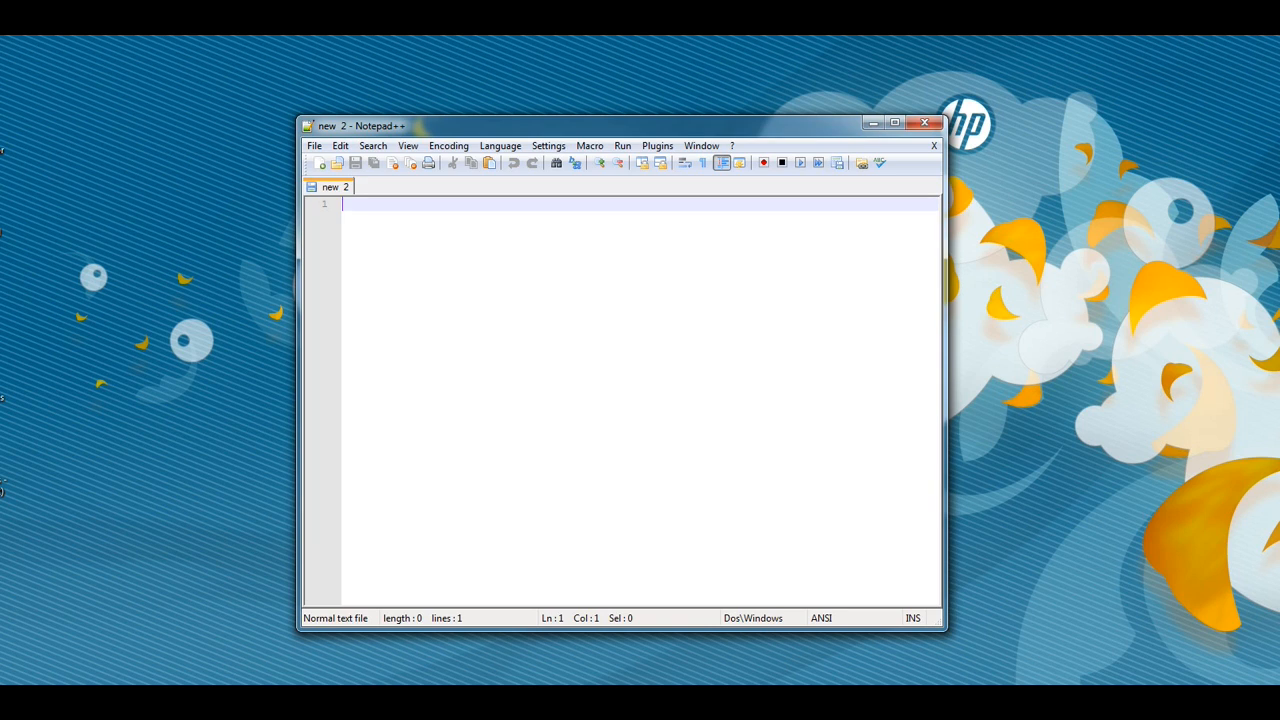
mouse_move(656, 144)
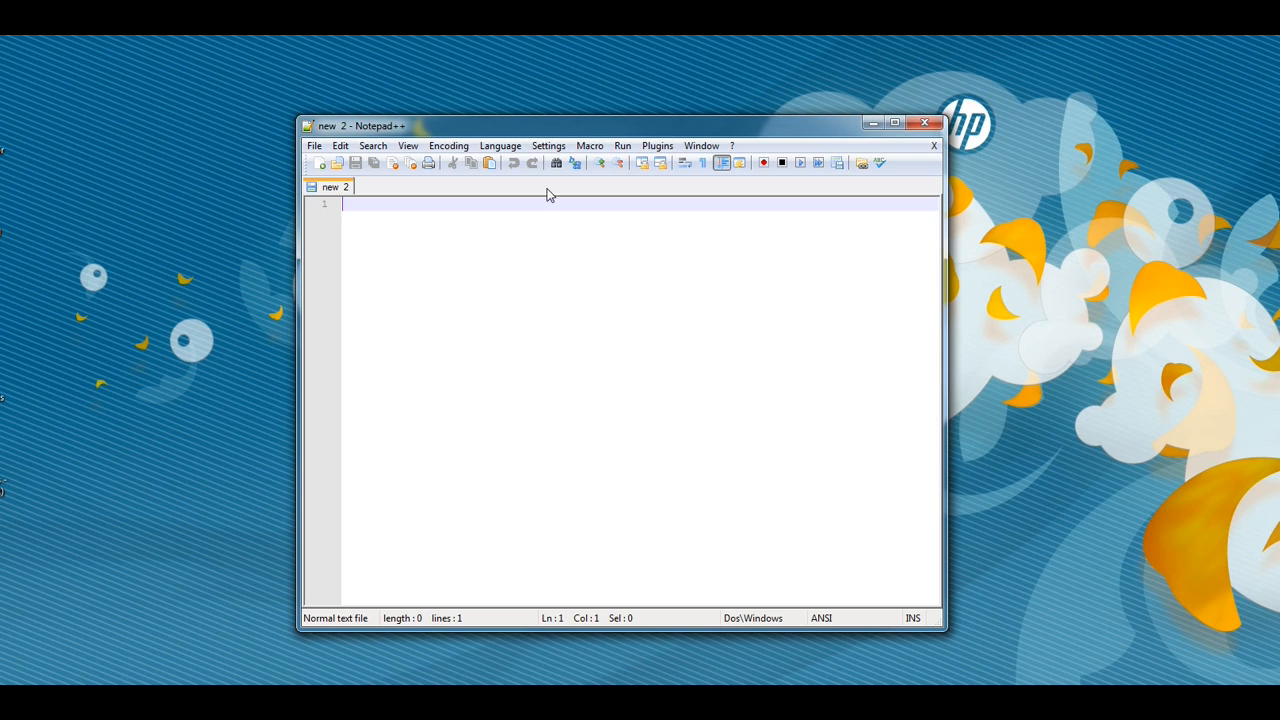
click(548, 144)
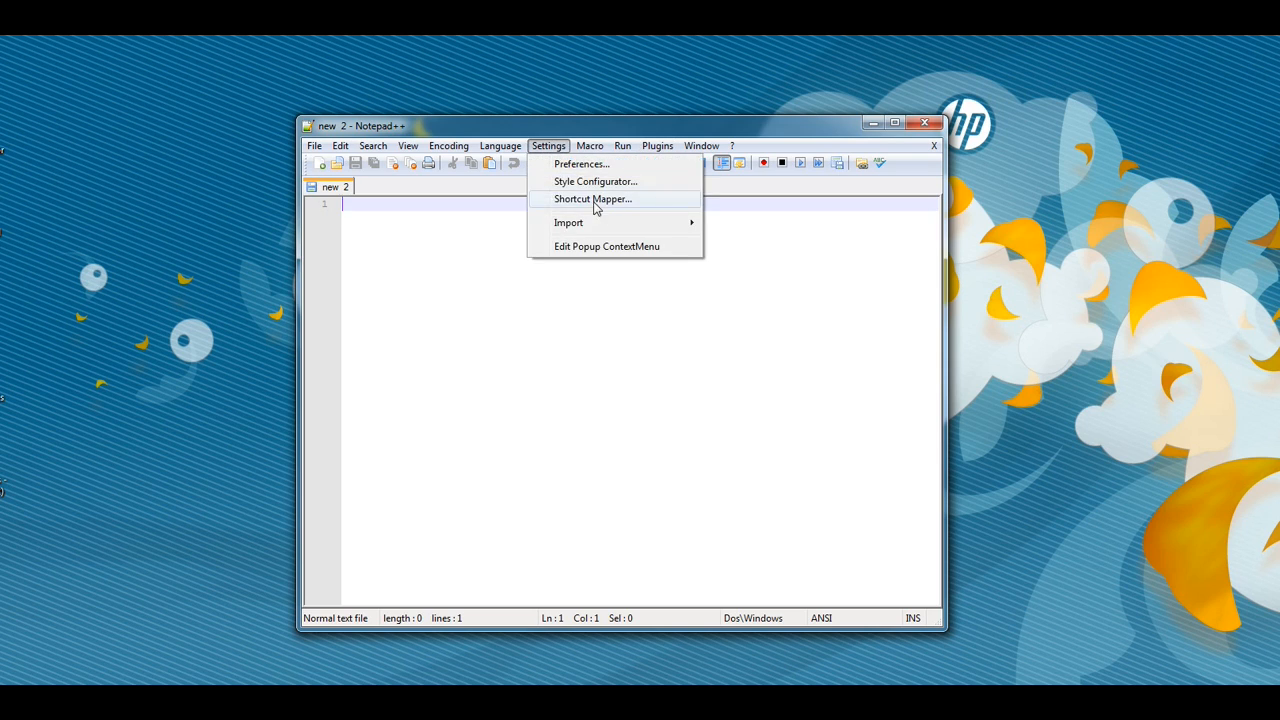
mouse_move(582, 164)
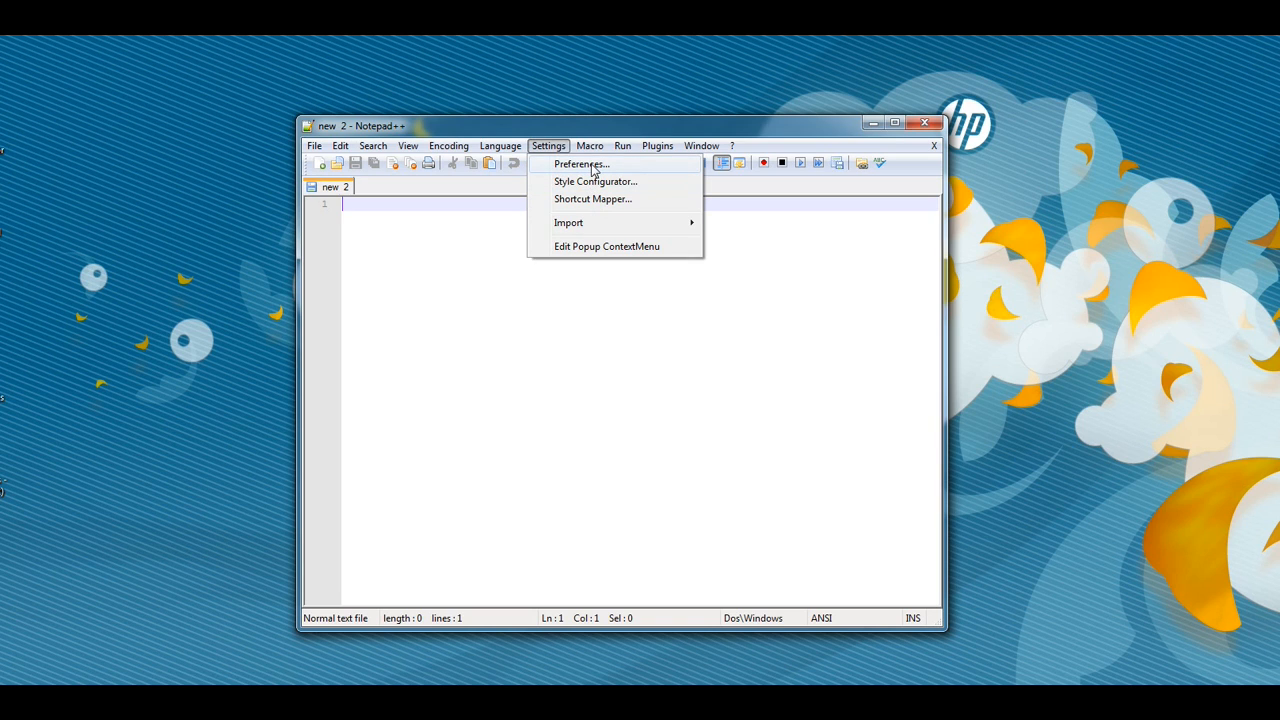
click(580, 164)
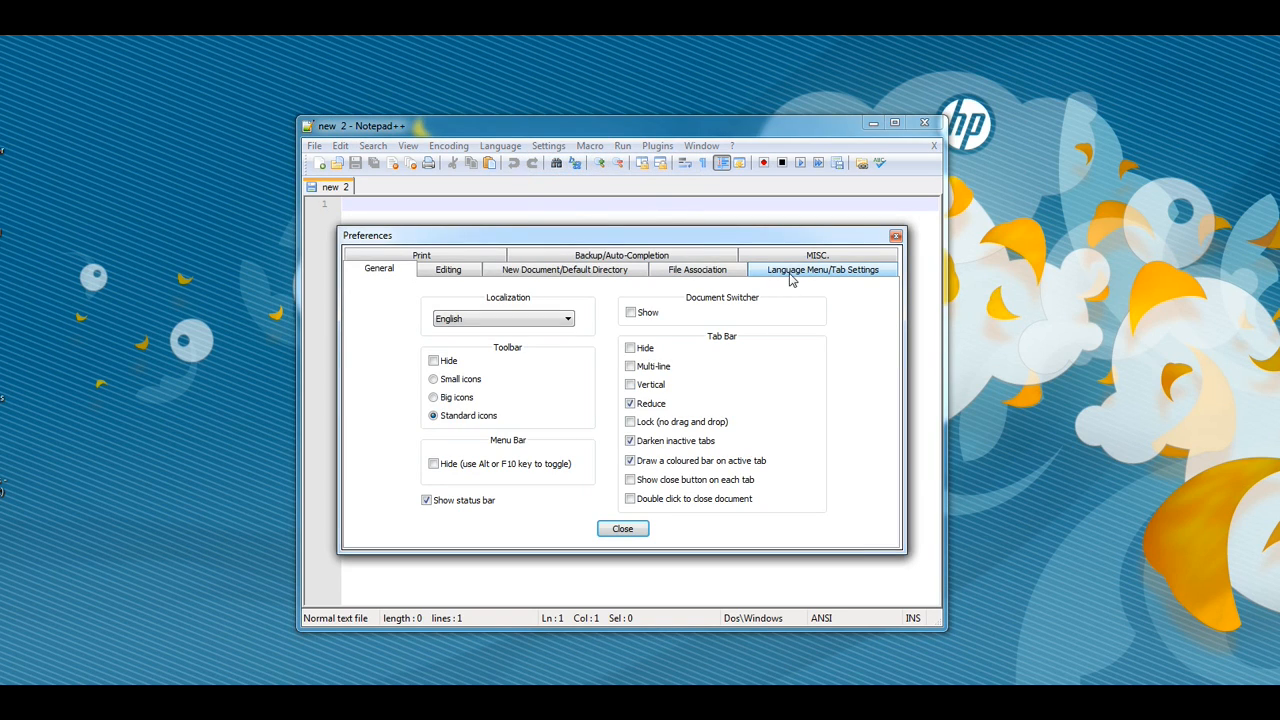
mouse_move(836, 278)
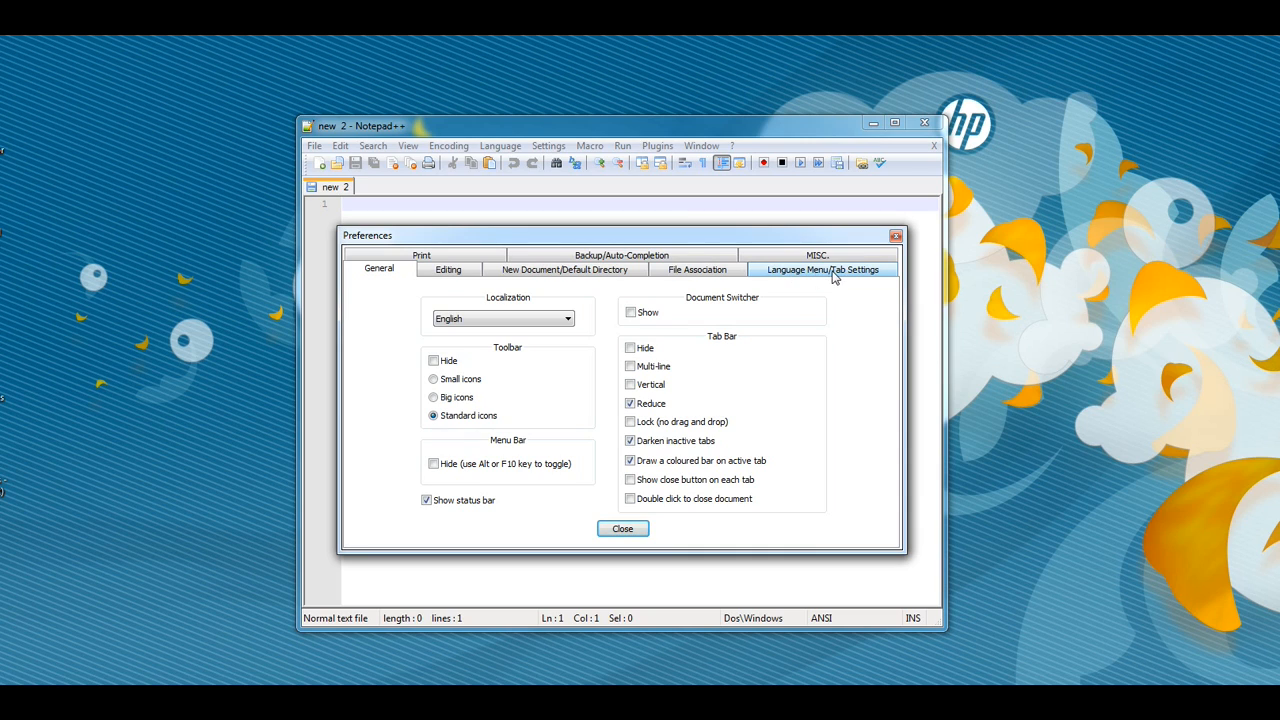
click(822, 268)
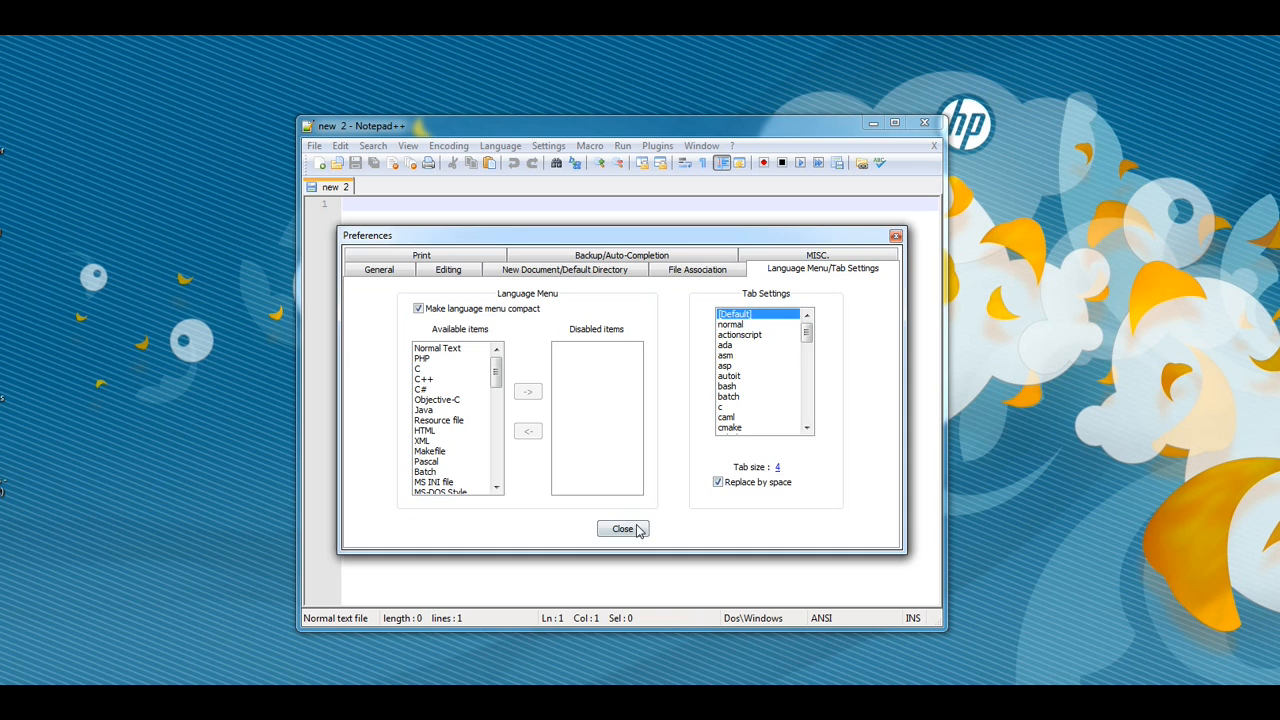
click(624, 528)
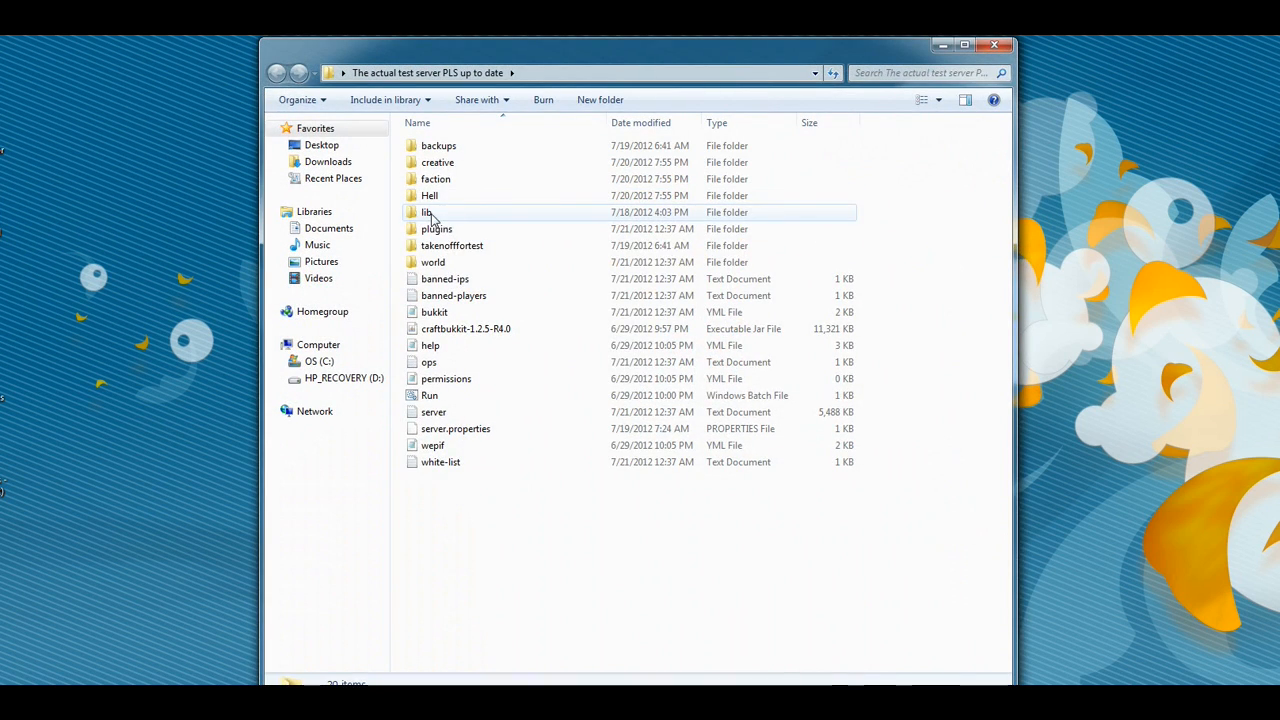
Review Modifyworld's config.yml in Notepad++ and close it without changes.
double_click(436, 228)
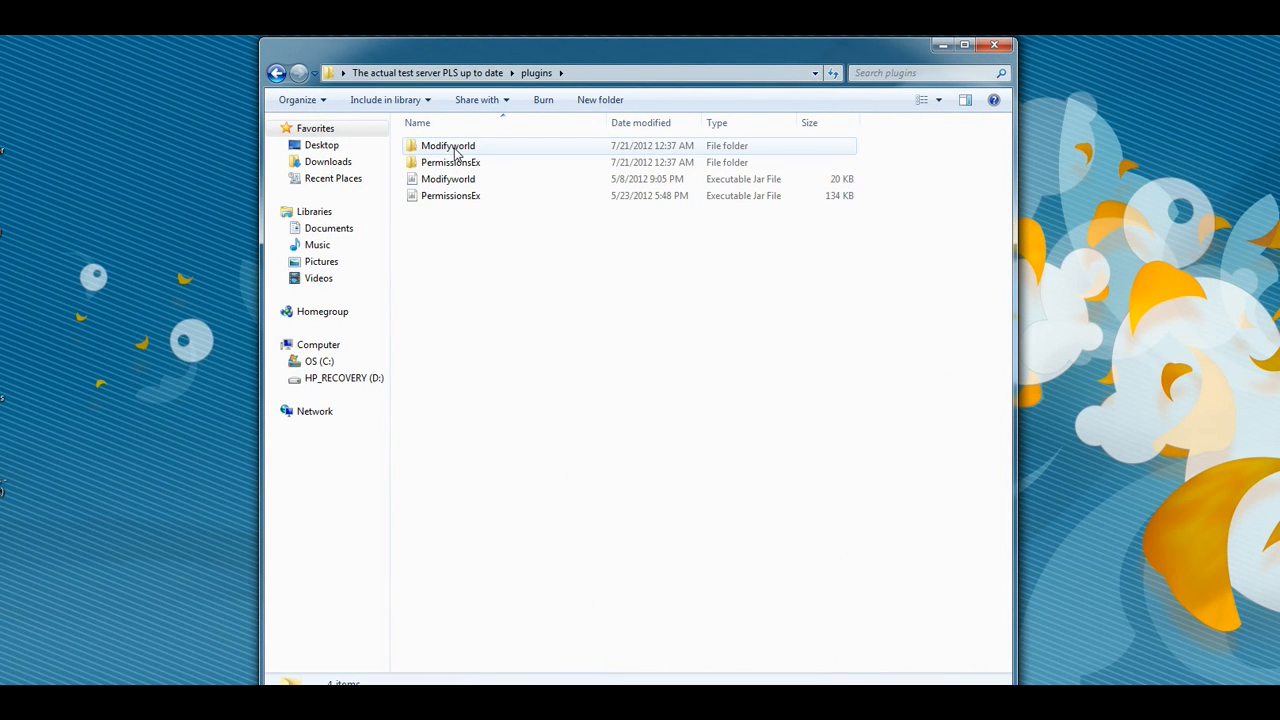
double_click(448, 144)
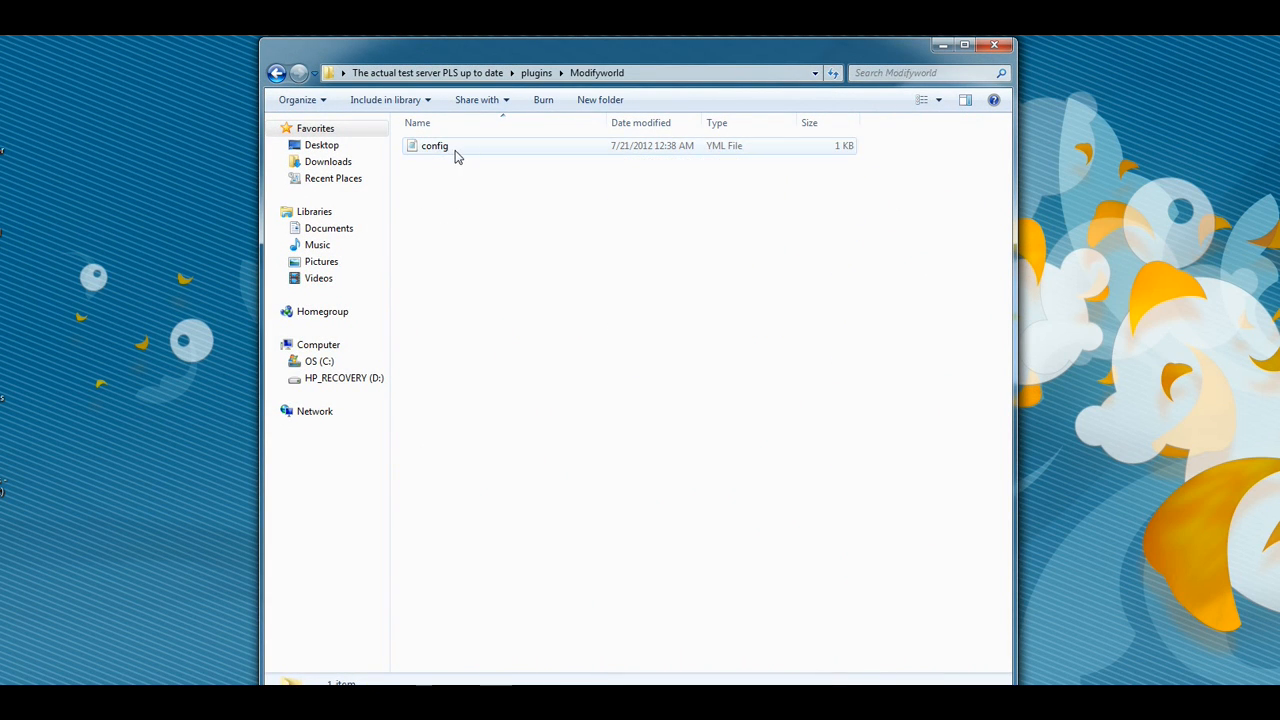
click(434, 144)
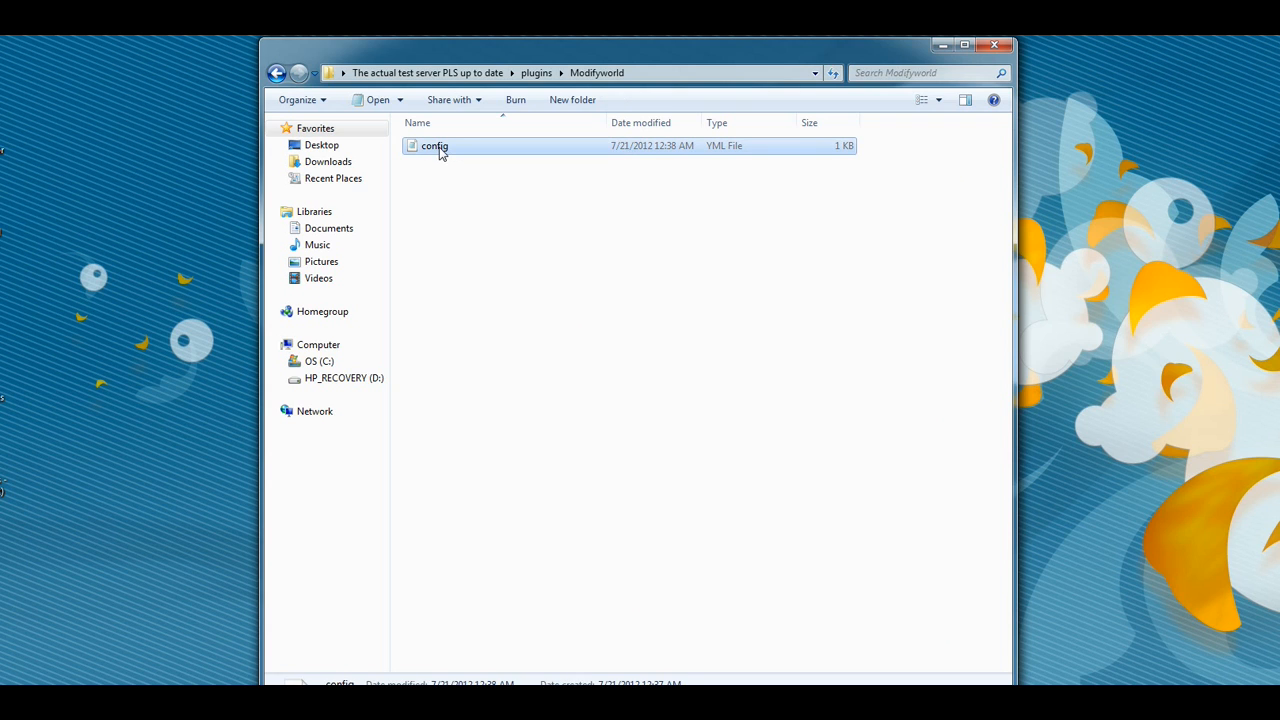
right_click(434, 146)
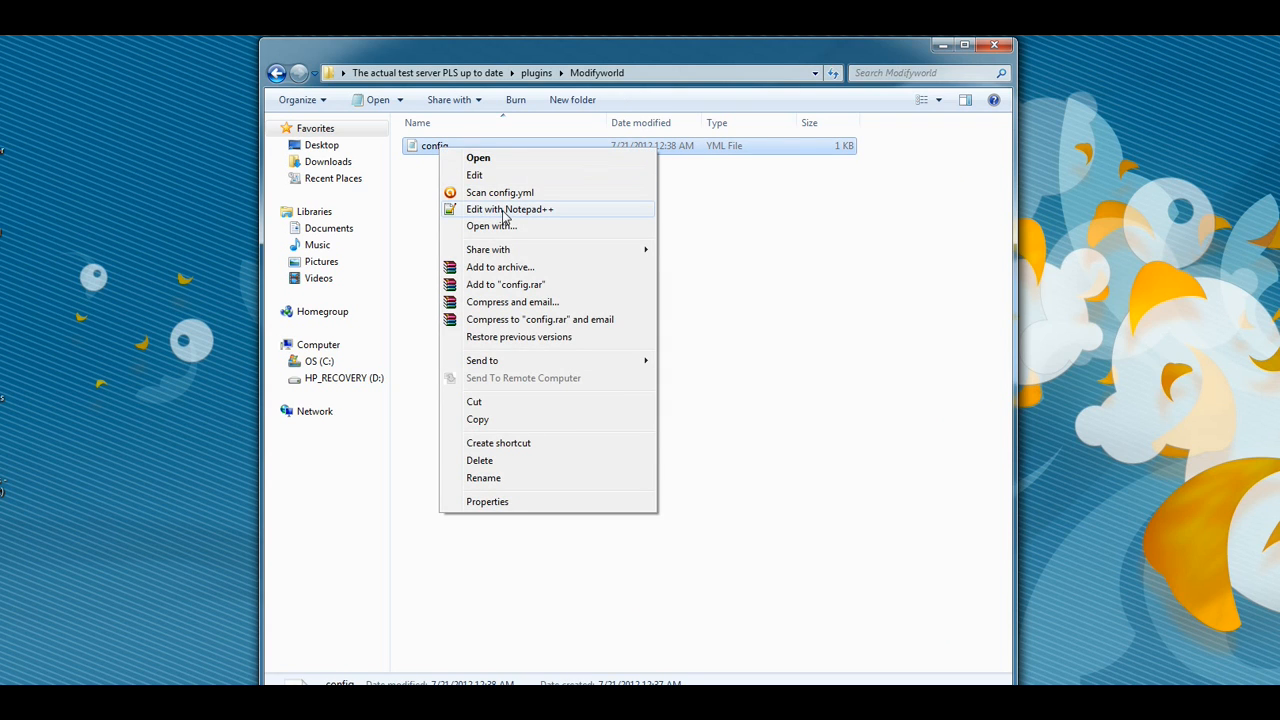
click(510, 210)
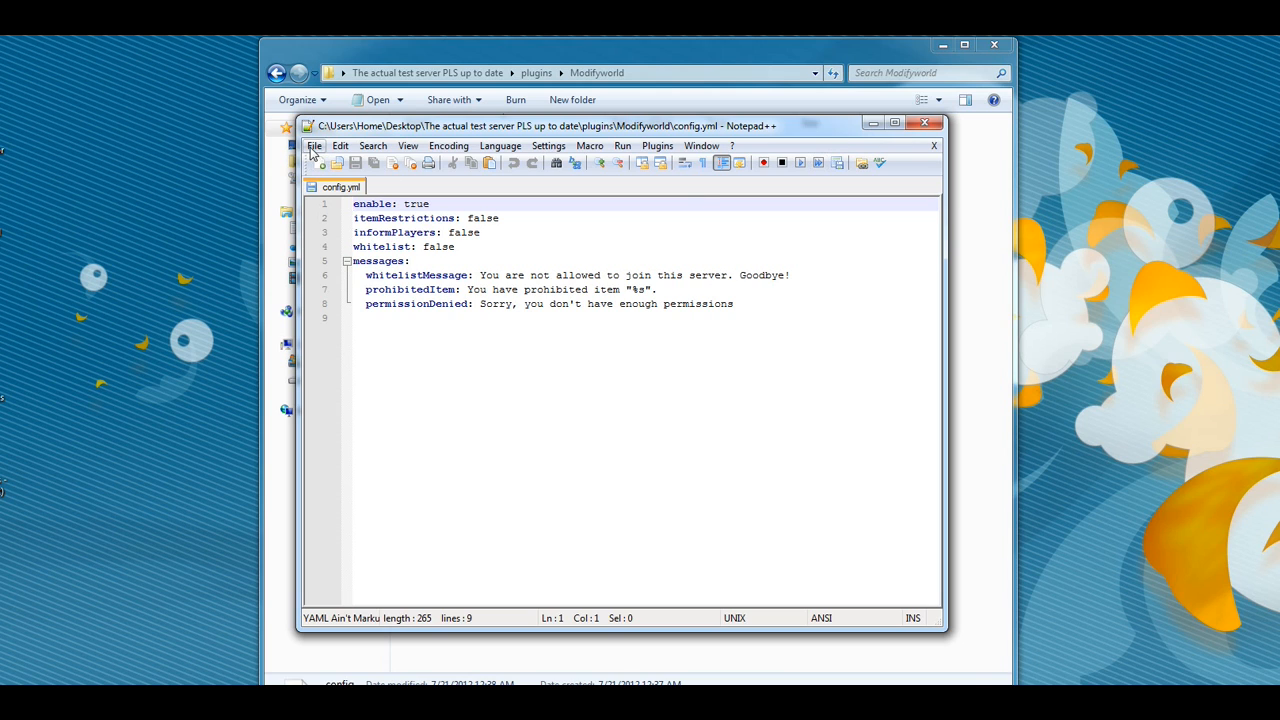
click(314, 144)
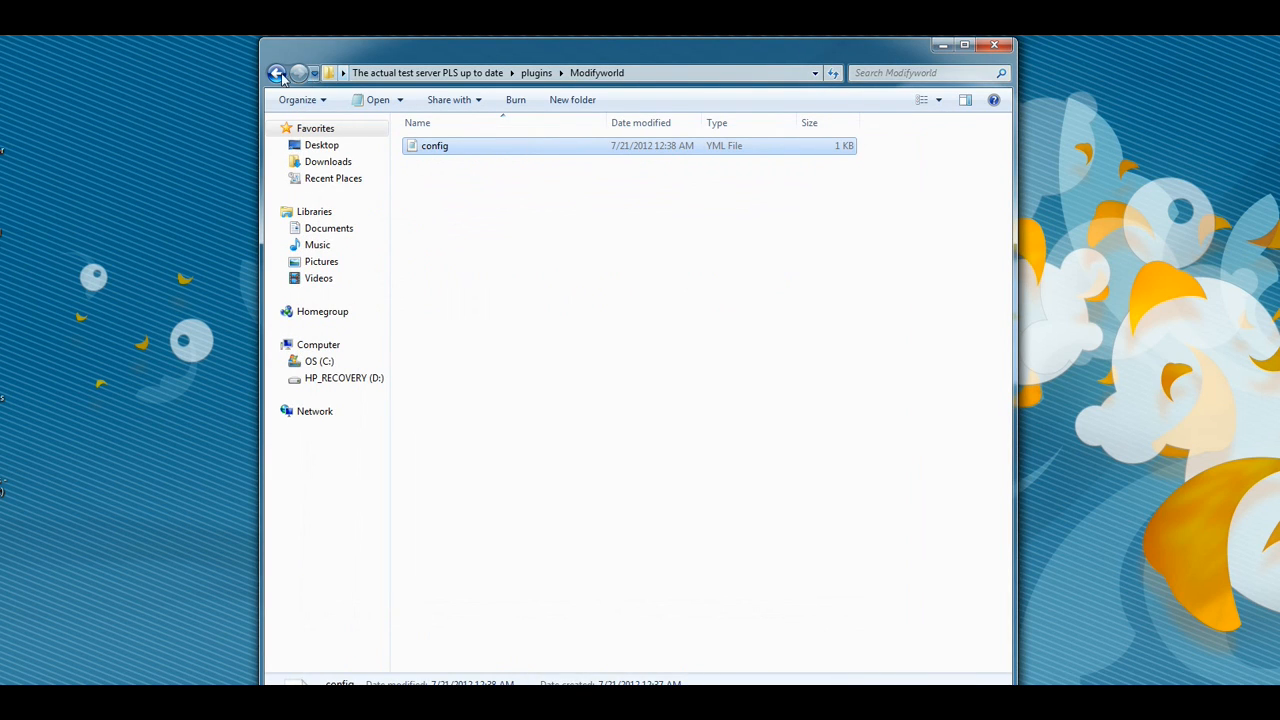
Return to the PermissionsEx folder and bring up the permissions.yml context menu.
click(276, 72)
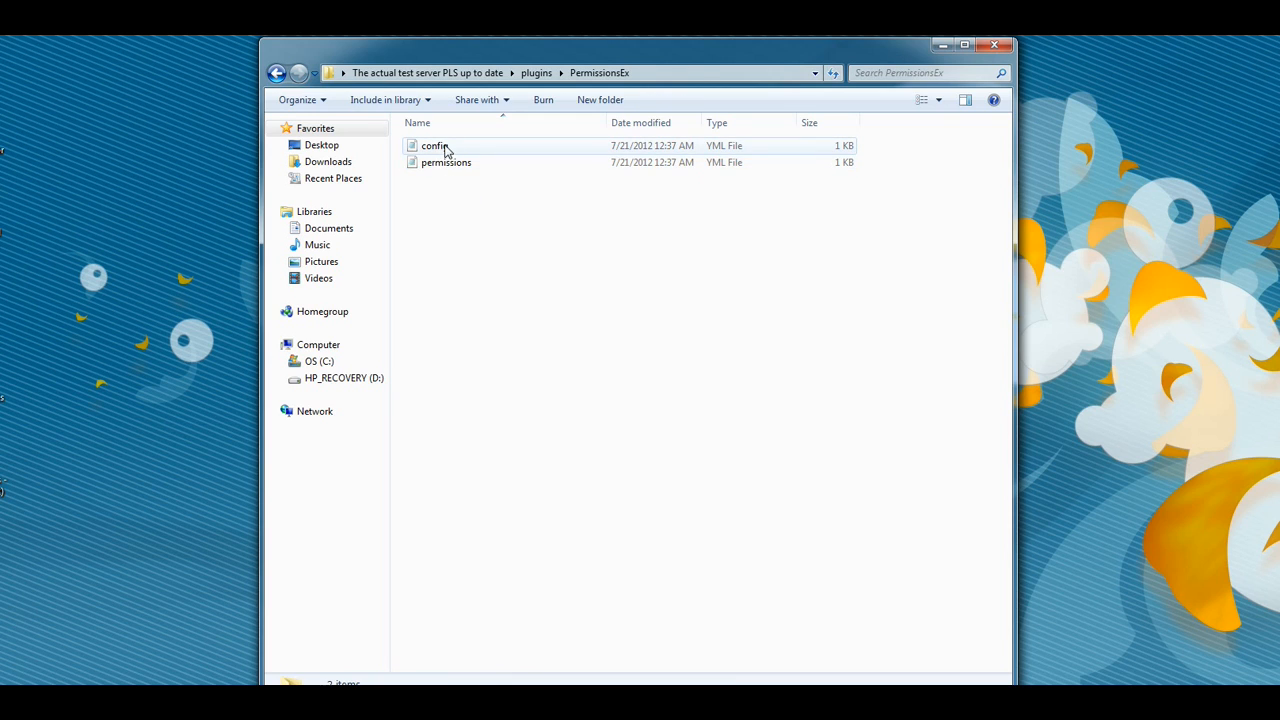
mouse_move(500, 162)
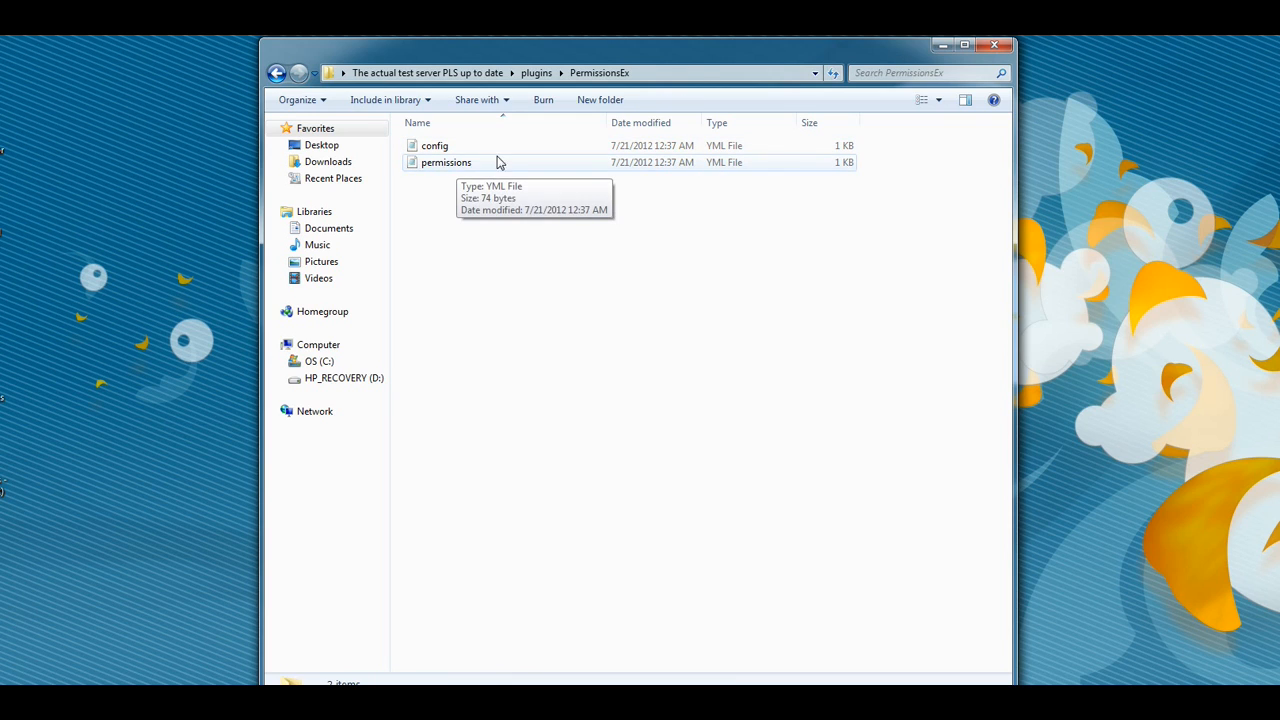
mouse_move(446, 162)
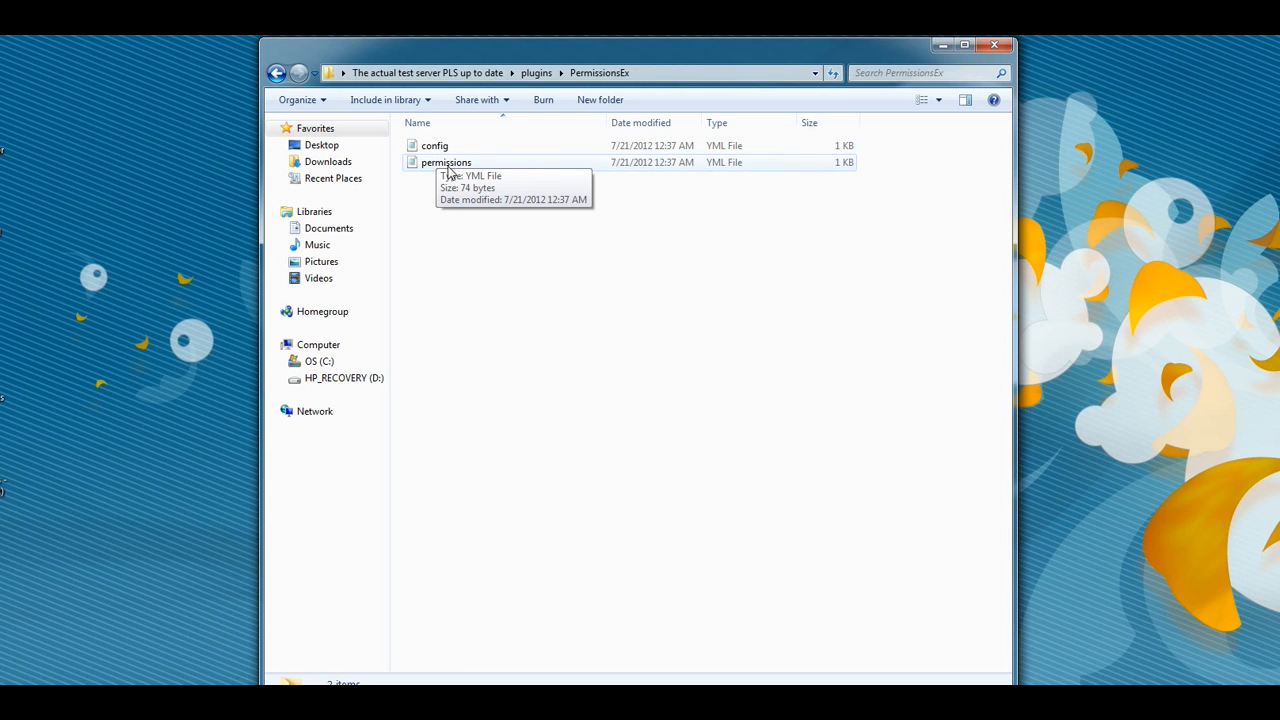
click(276, 72)
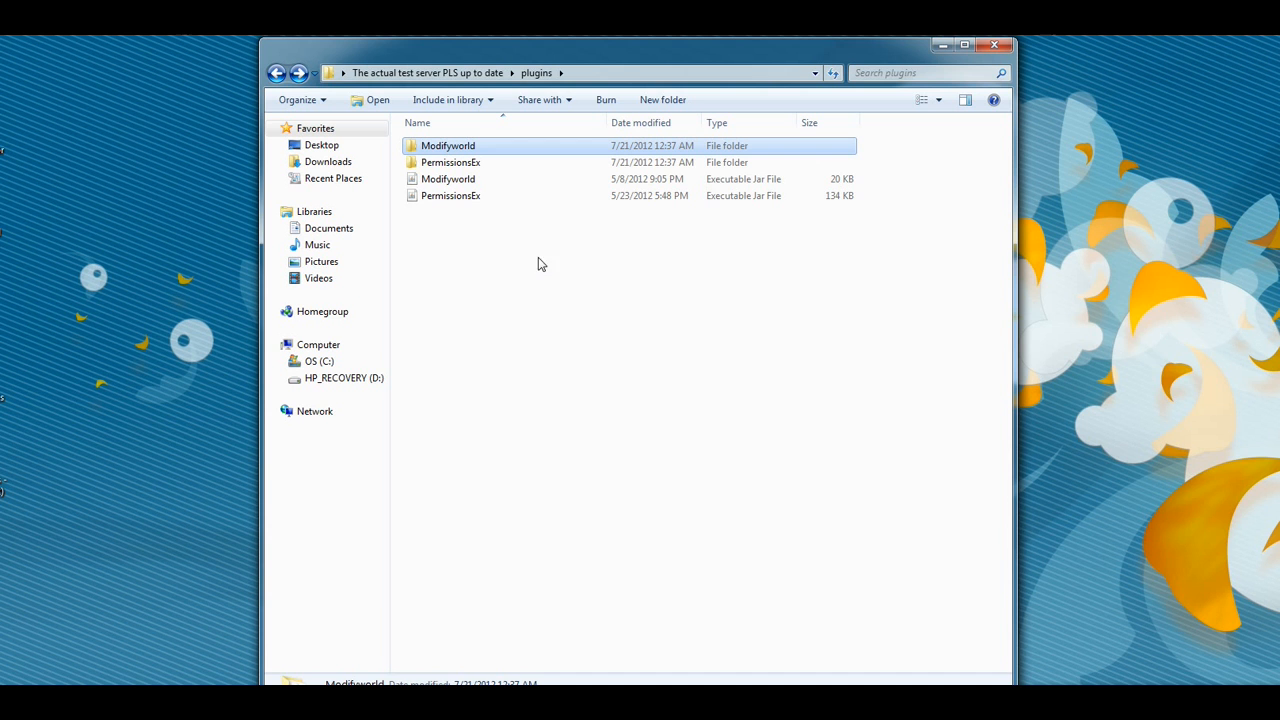
mouse_move(452, 162)
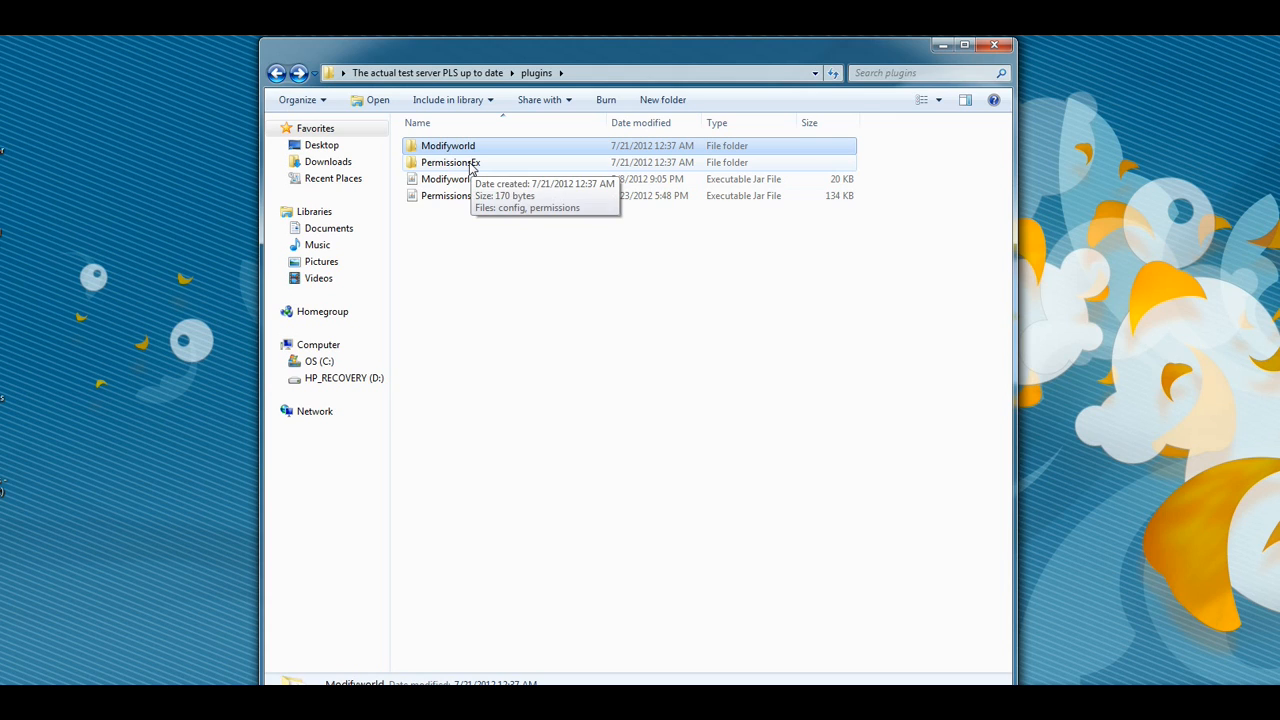
double_click(450, 162)
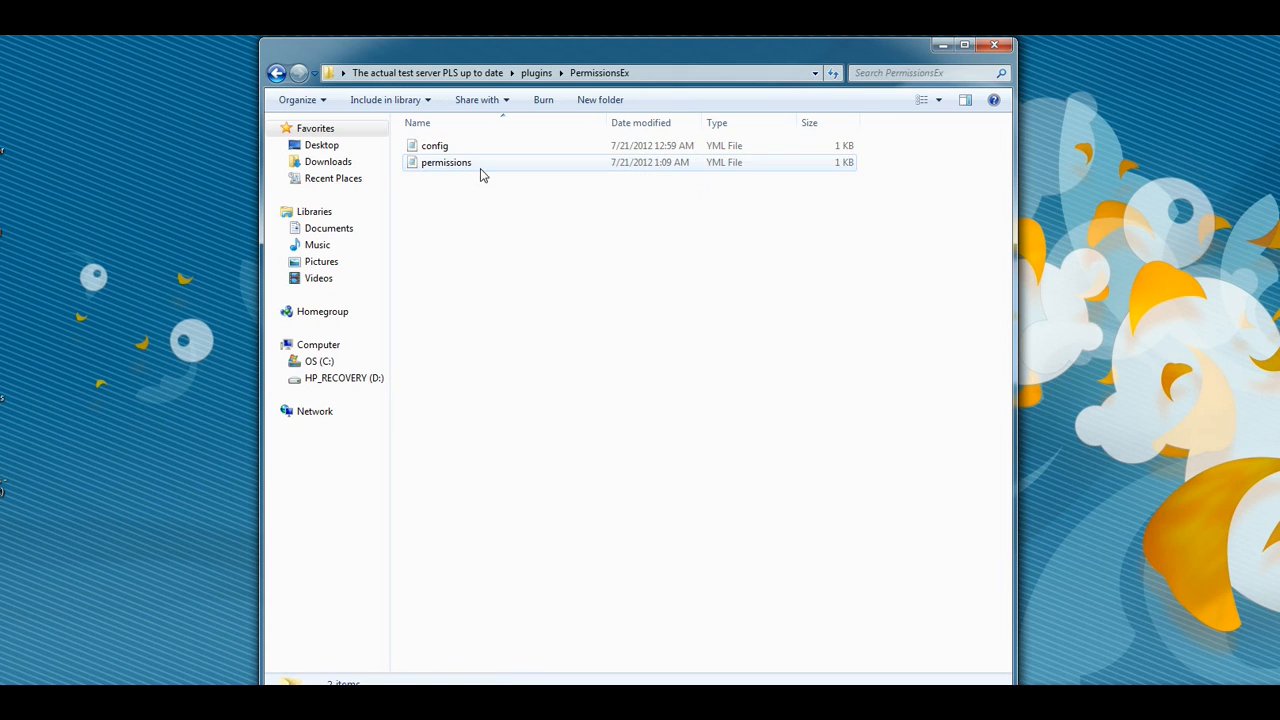
right_click(444, 162)
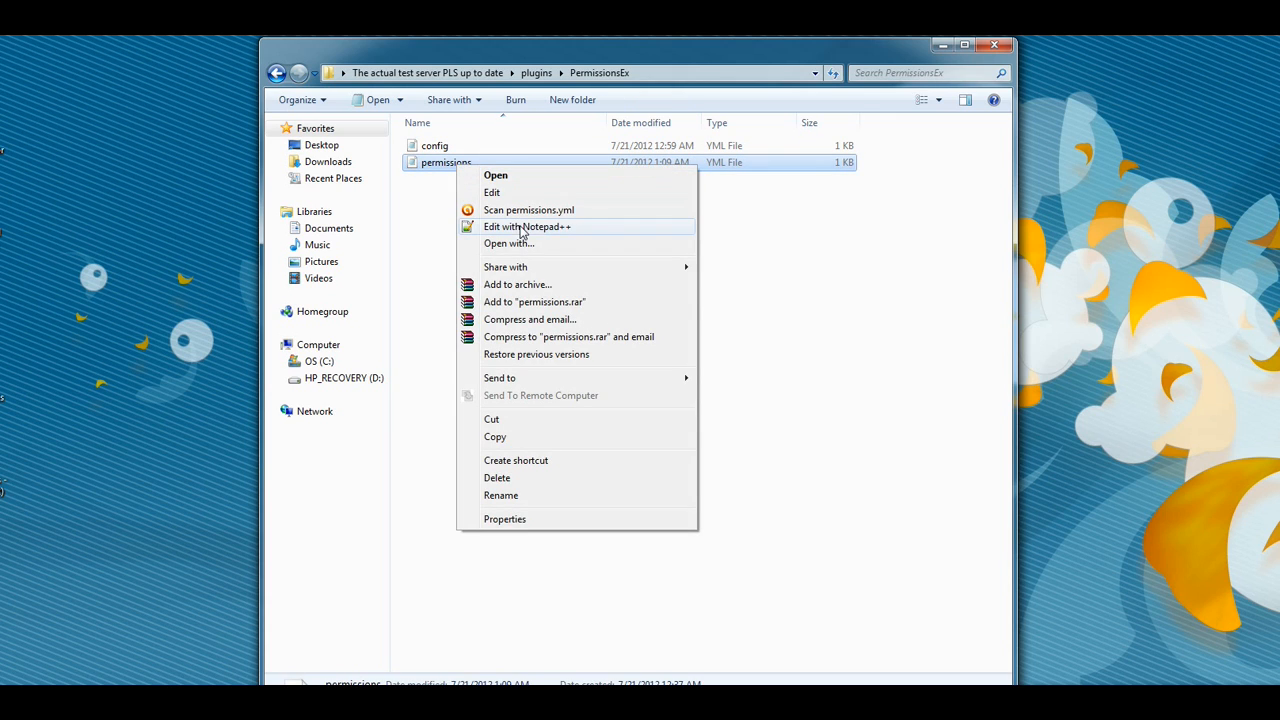
Edit permissions.yml, giving the default group an options block with rank '1000'.
click(526, 226)
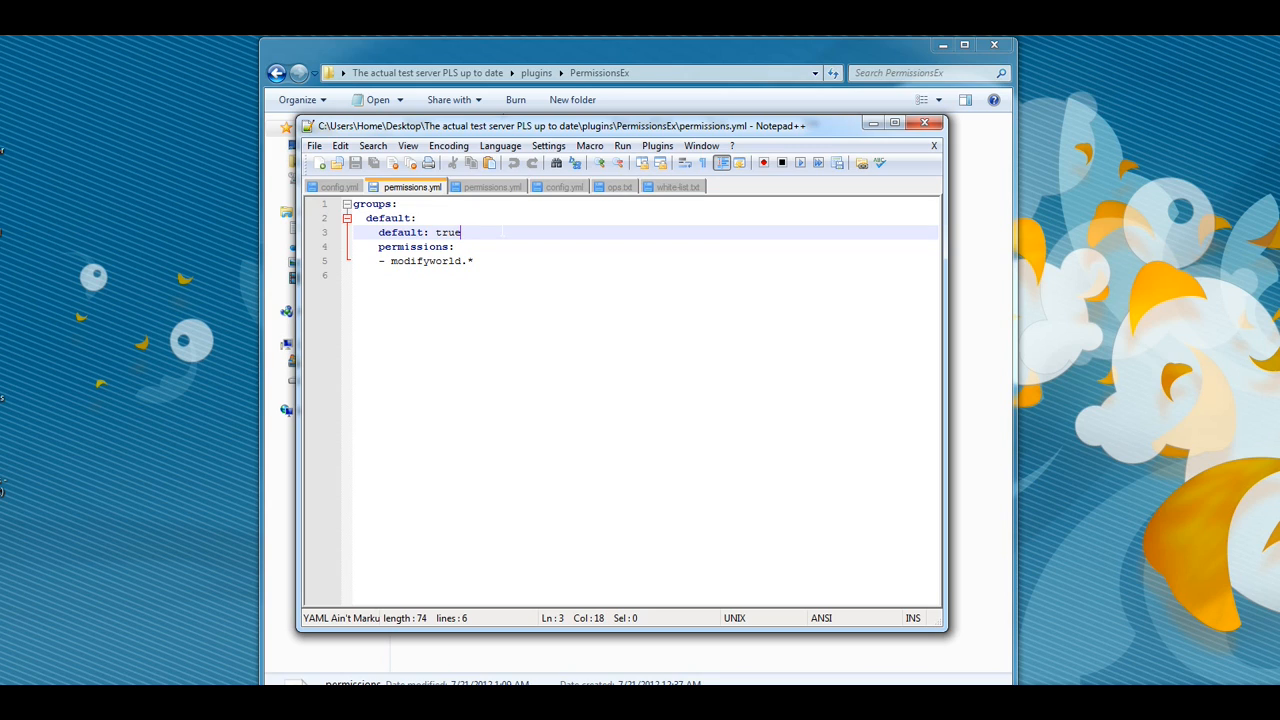
key(Enter)
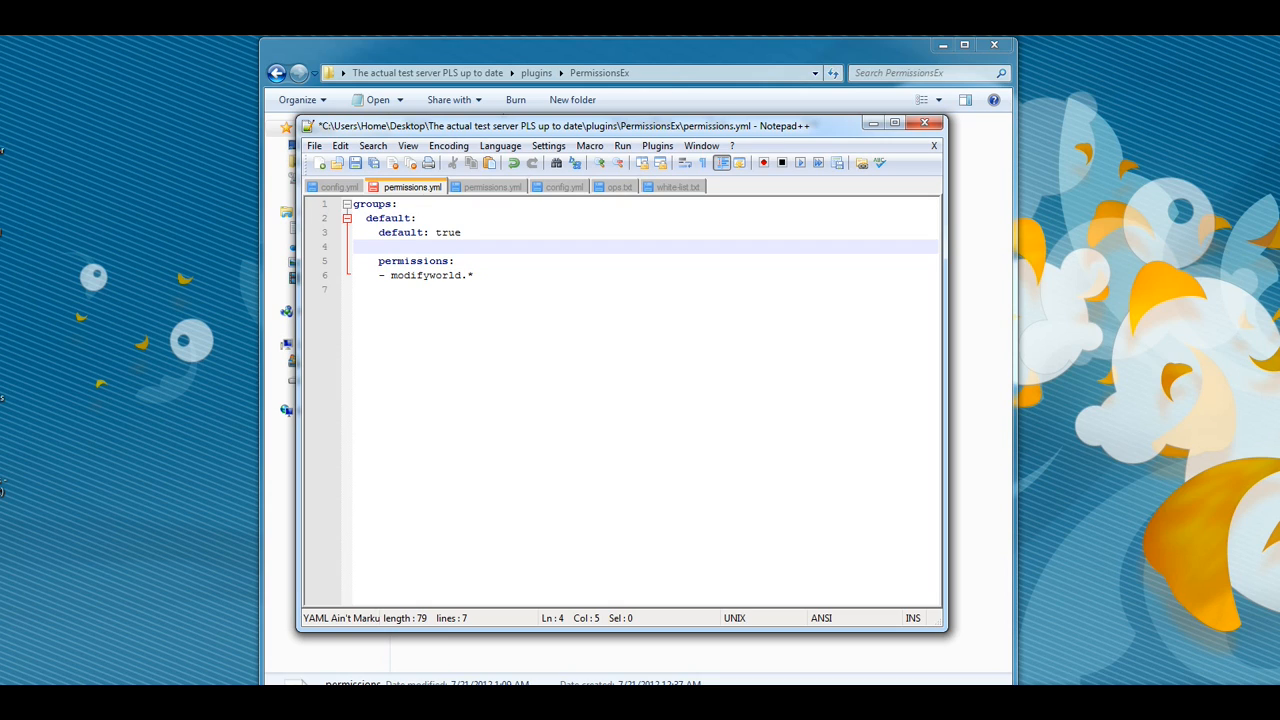
text(options)
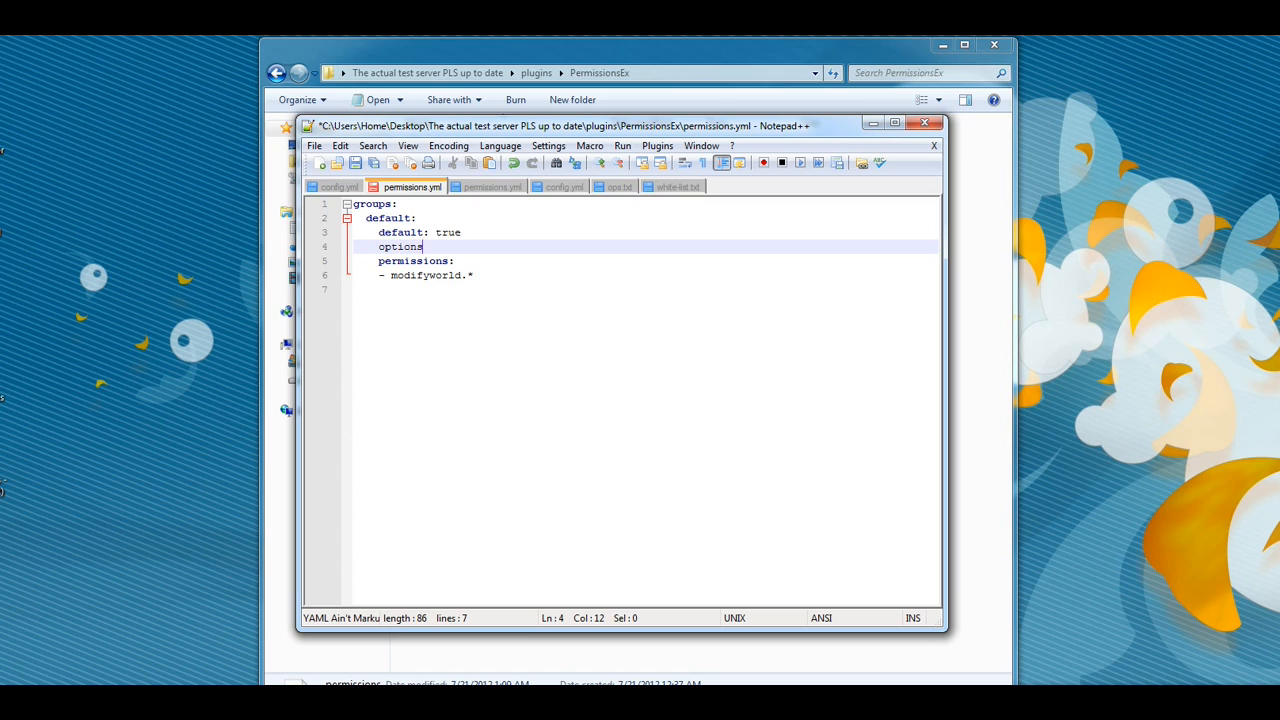
text(:)
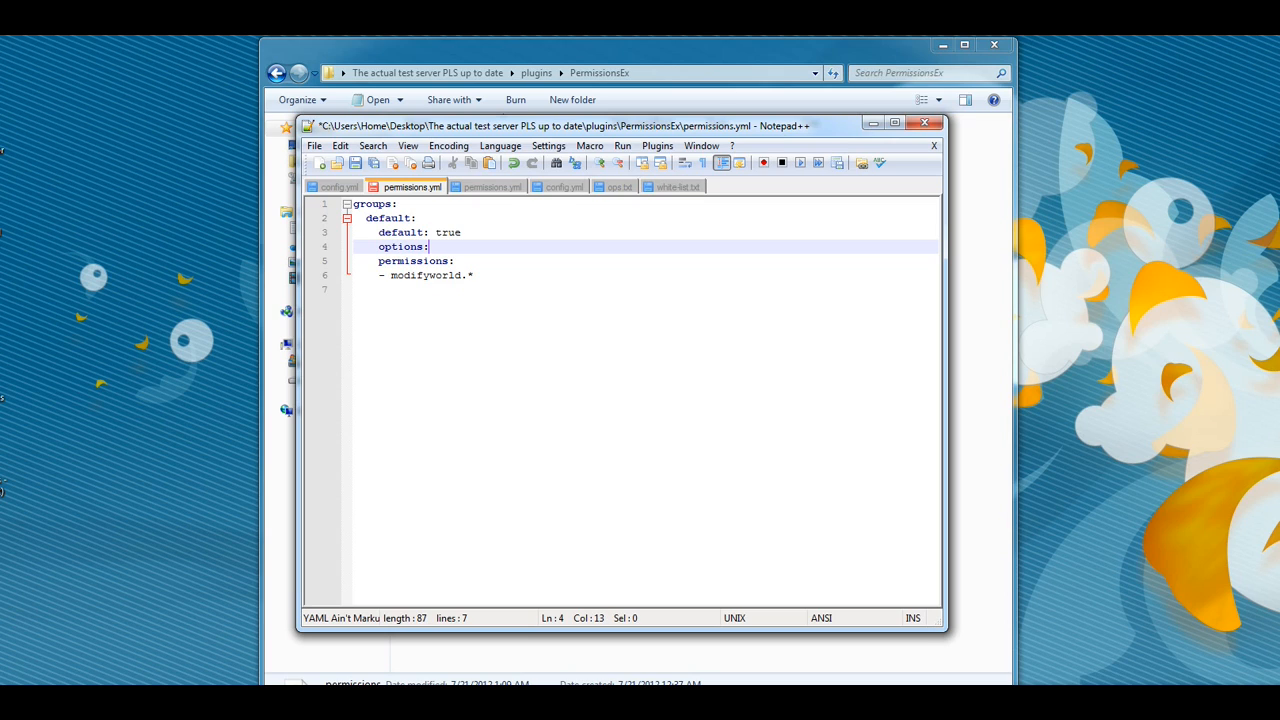
key(Enter)
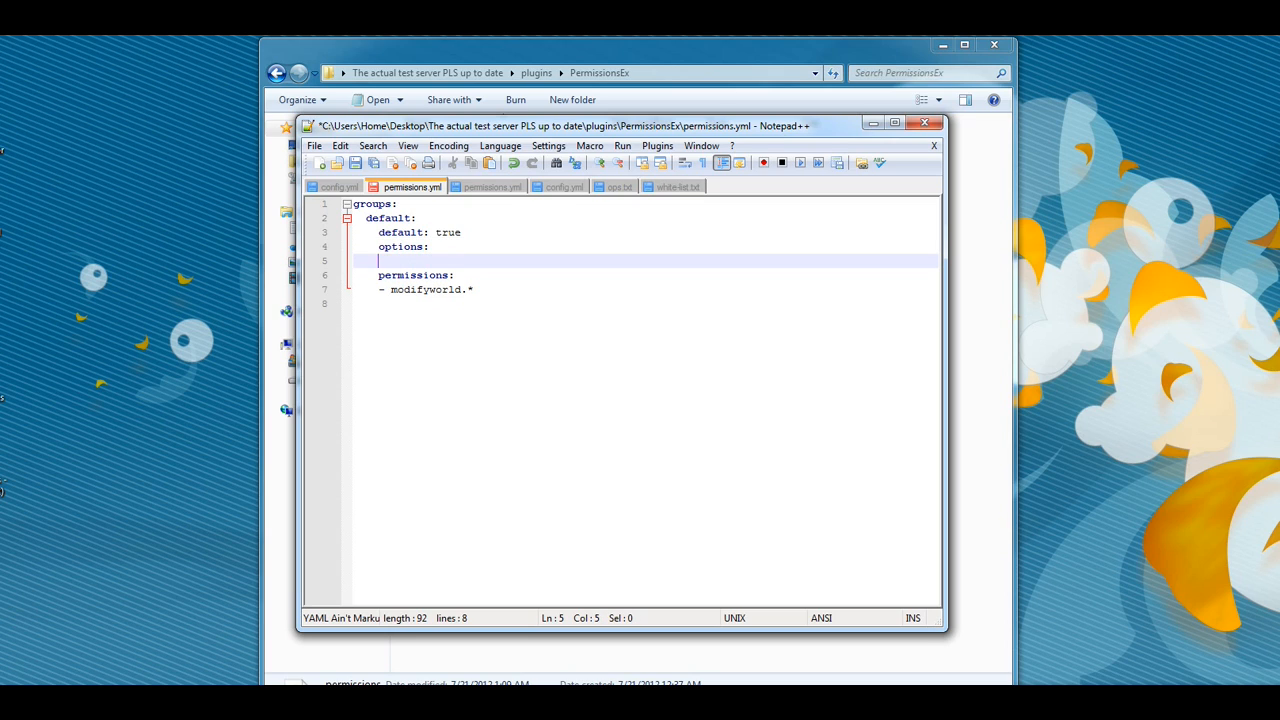
text("  ")
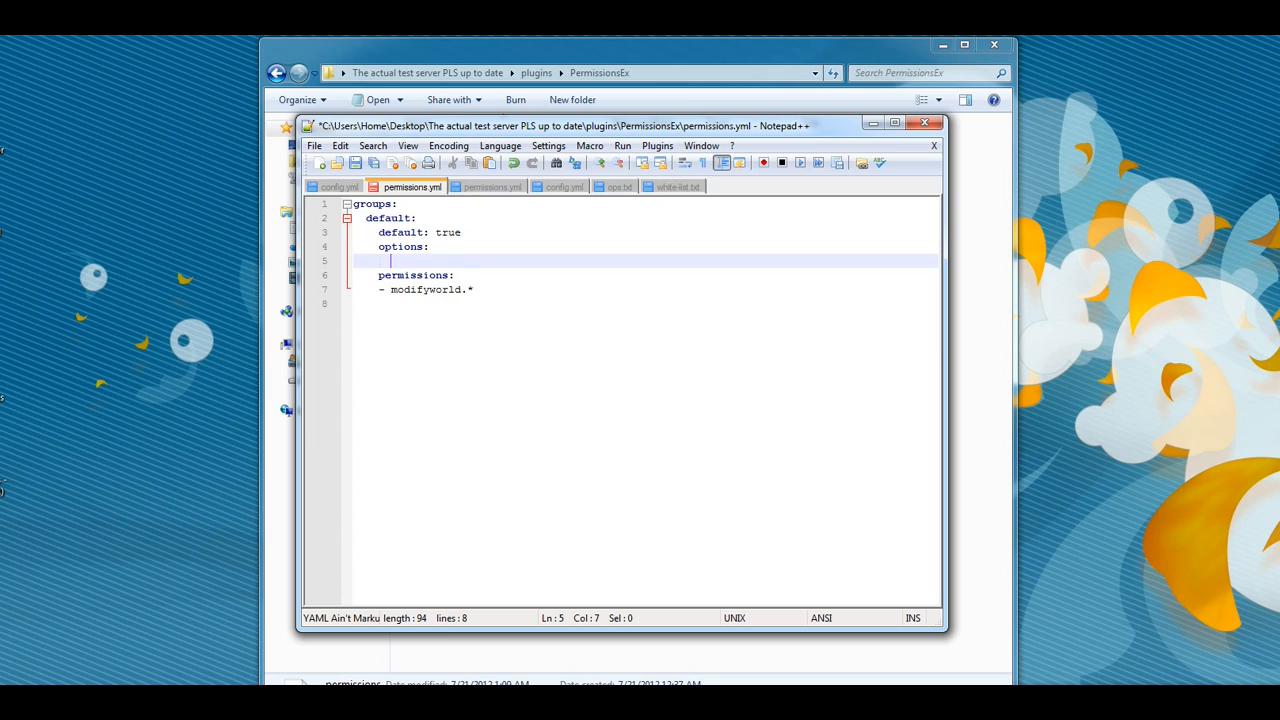
text(rank)
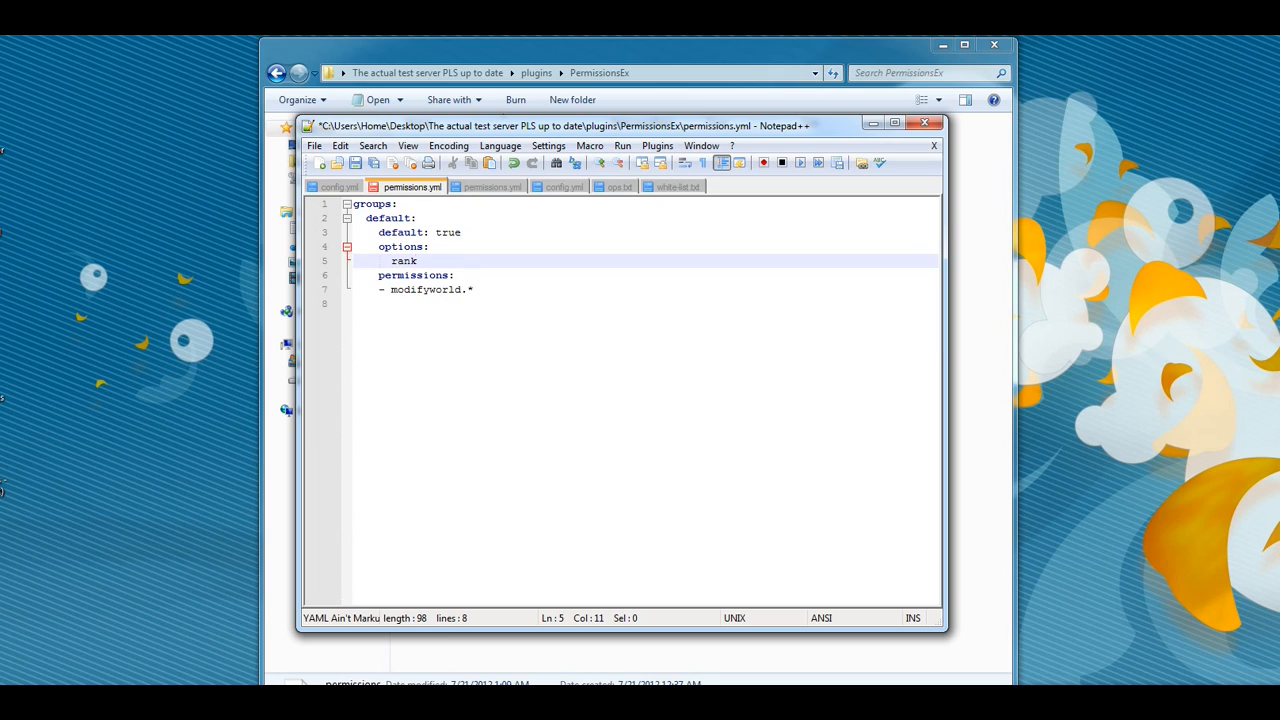
text(:)
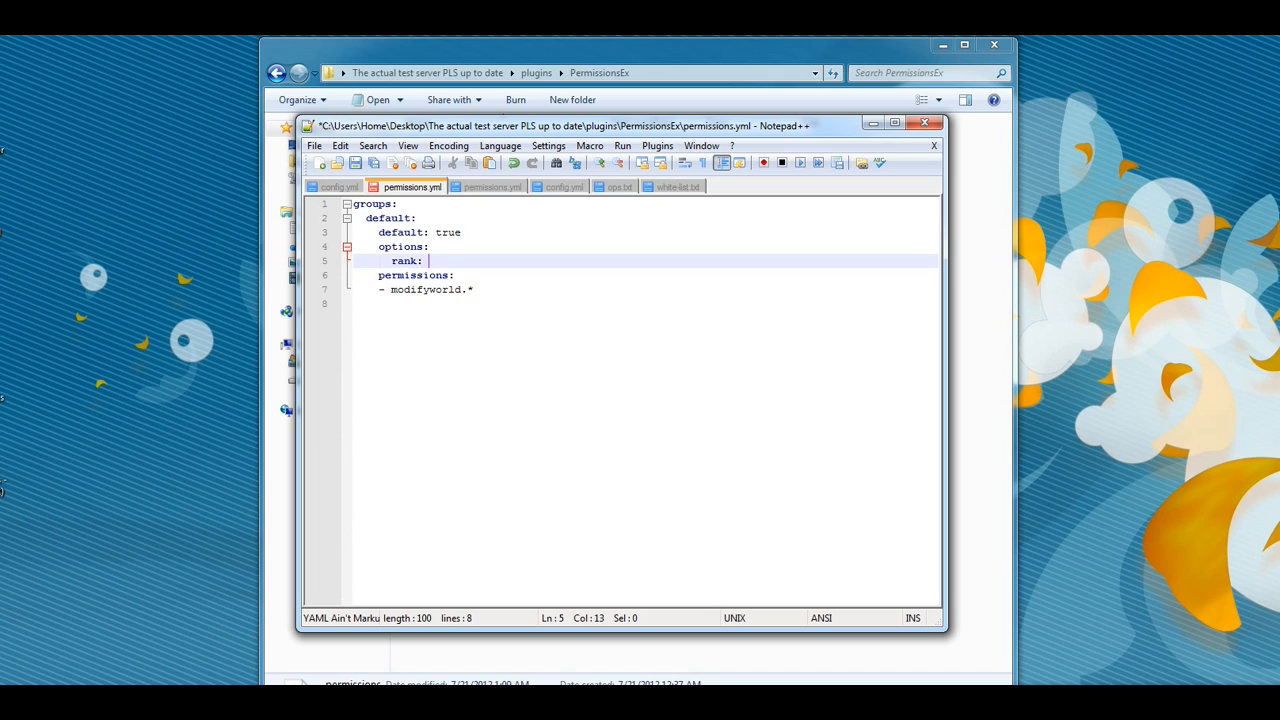
text(')
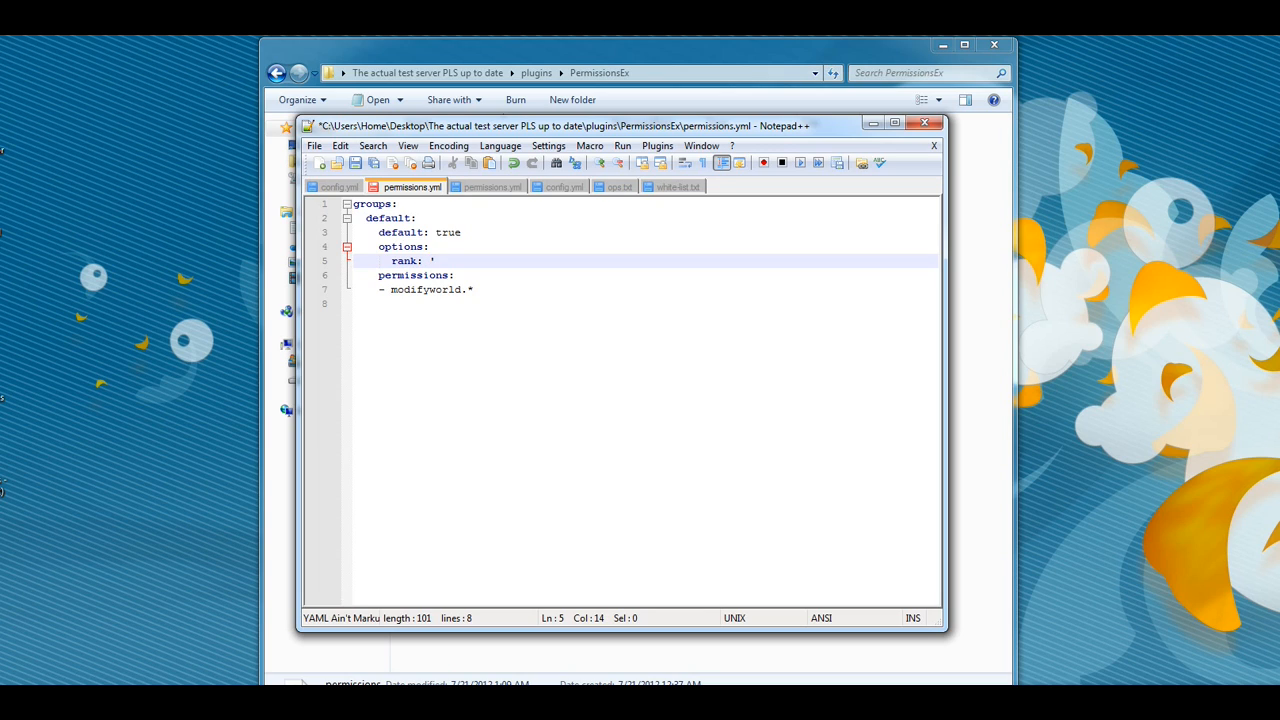
text(1000)
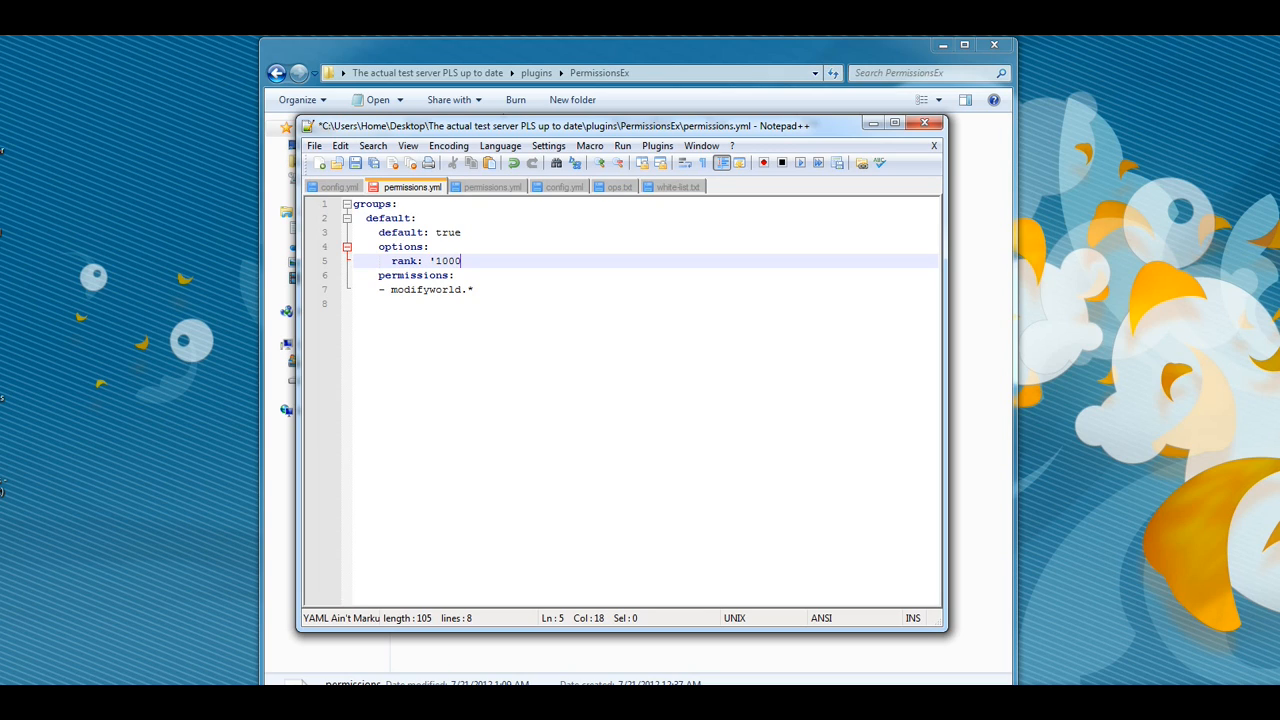
text(')
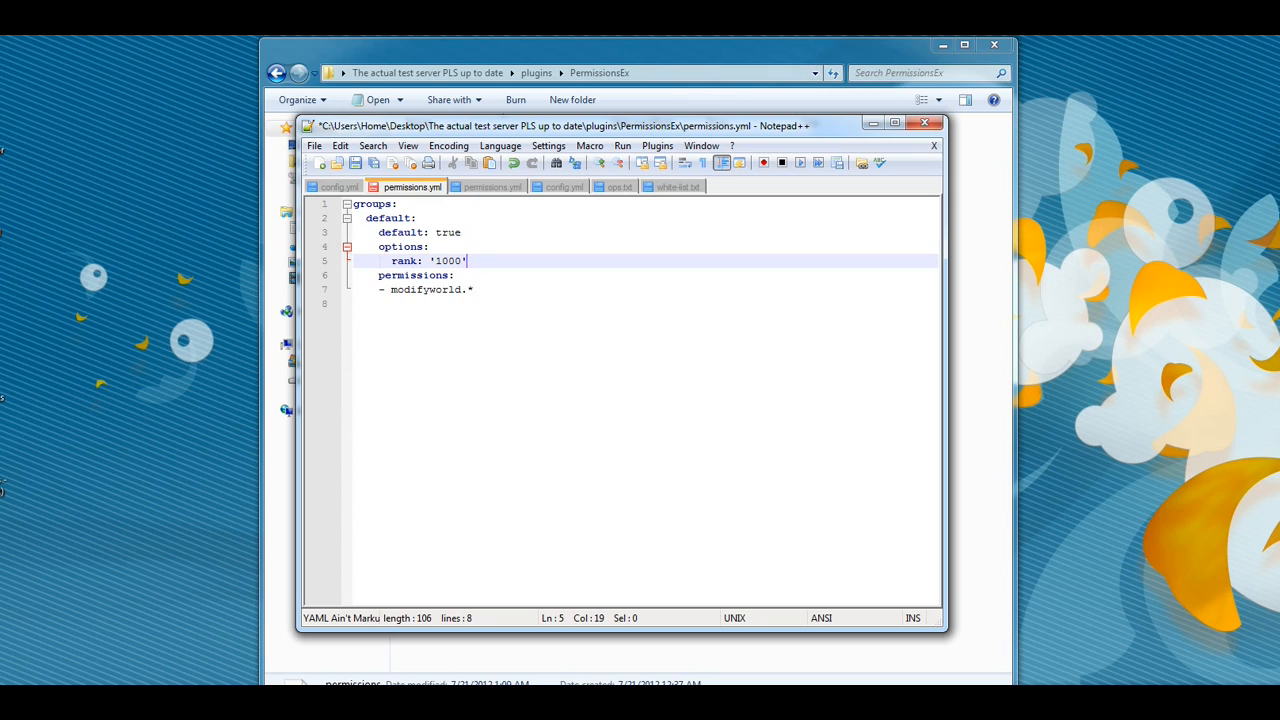
Start a prefix line under the default group's options.
key(Enter)
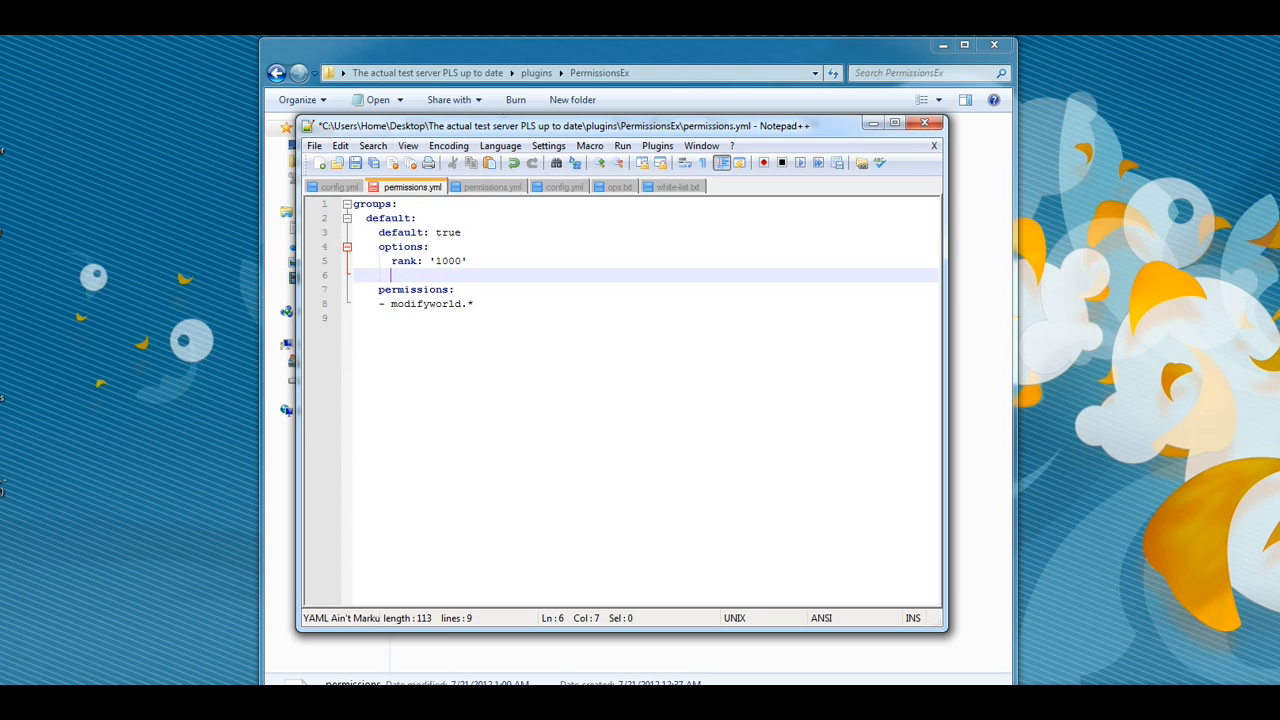
key(BackSpace)
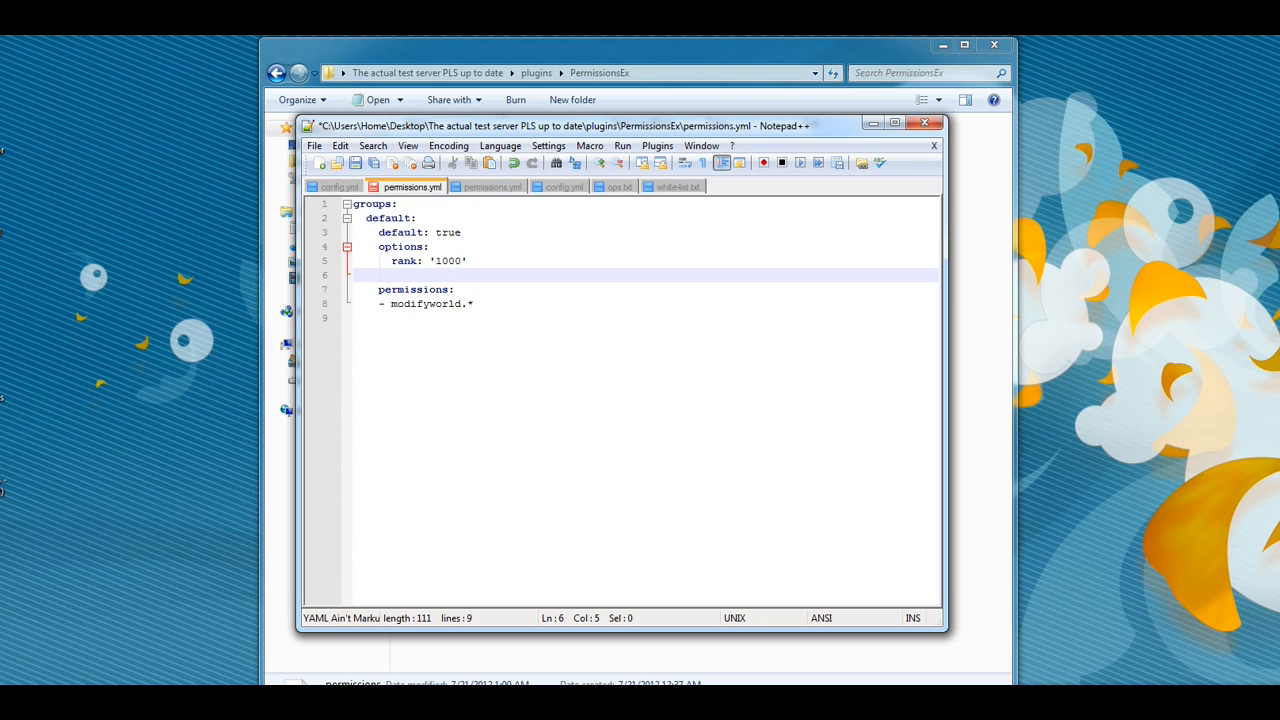
text(prefix:)
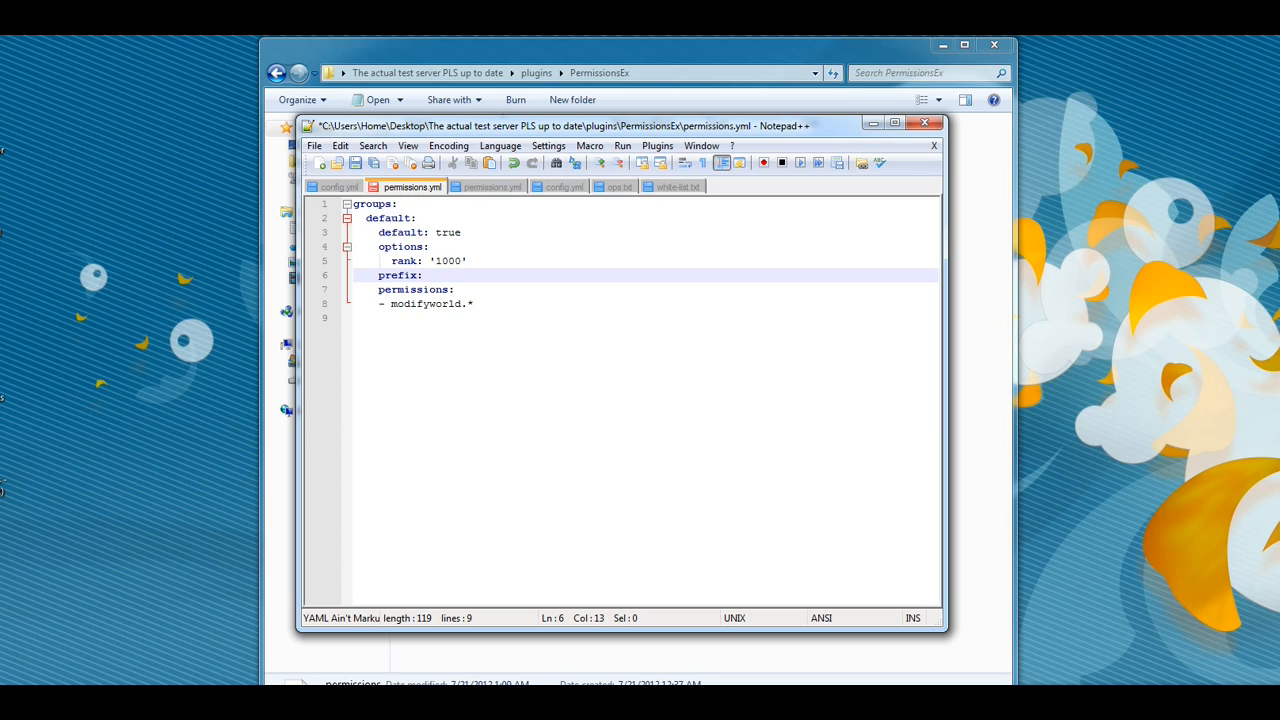
Fill the default group's prefix with the colour-coded Guest label '&7(&1Guest&7) '.
text(')
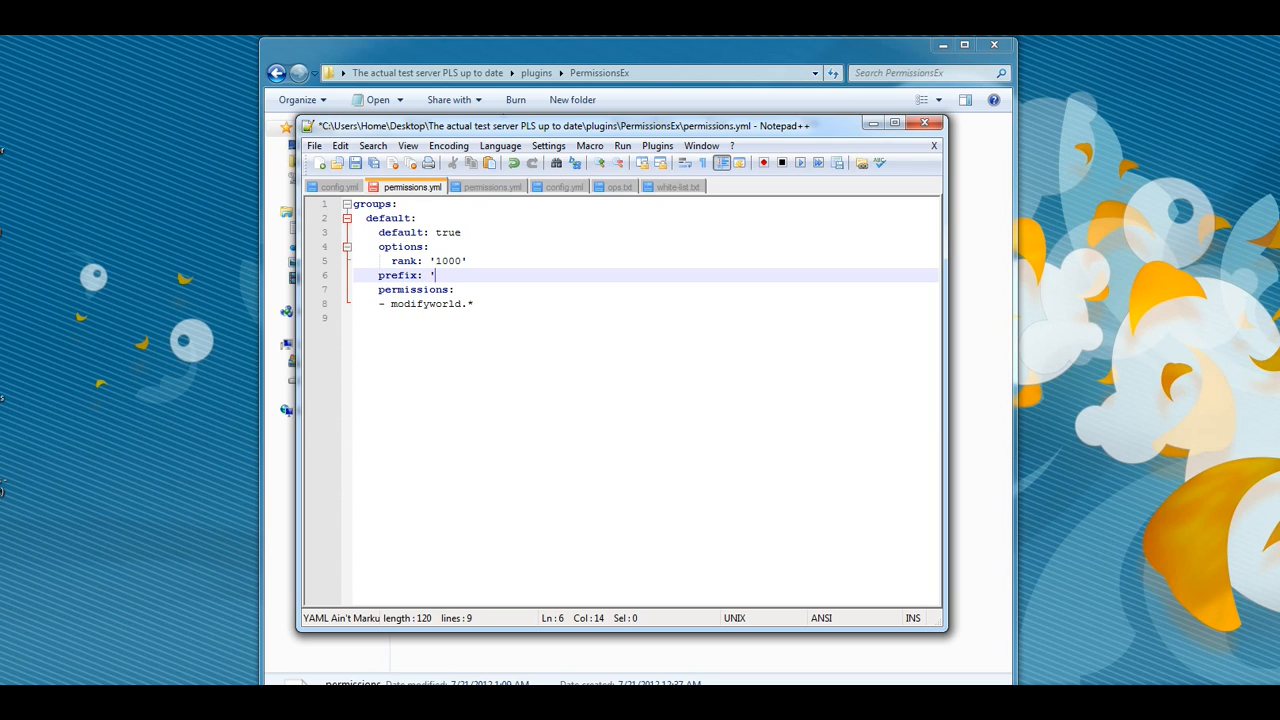
text(&7)
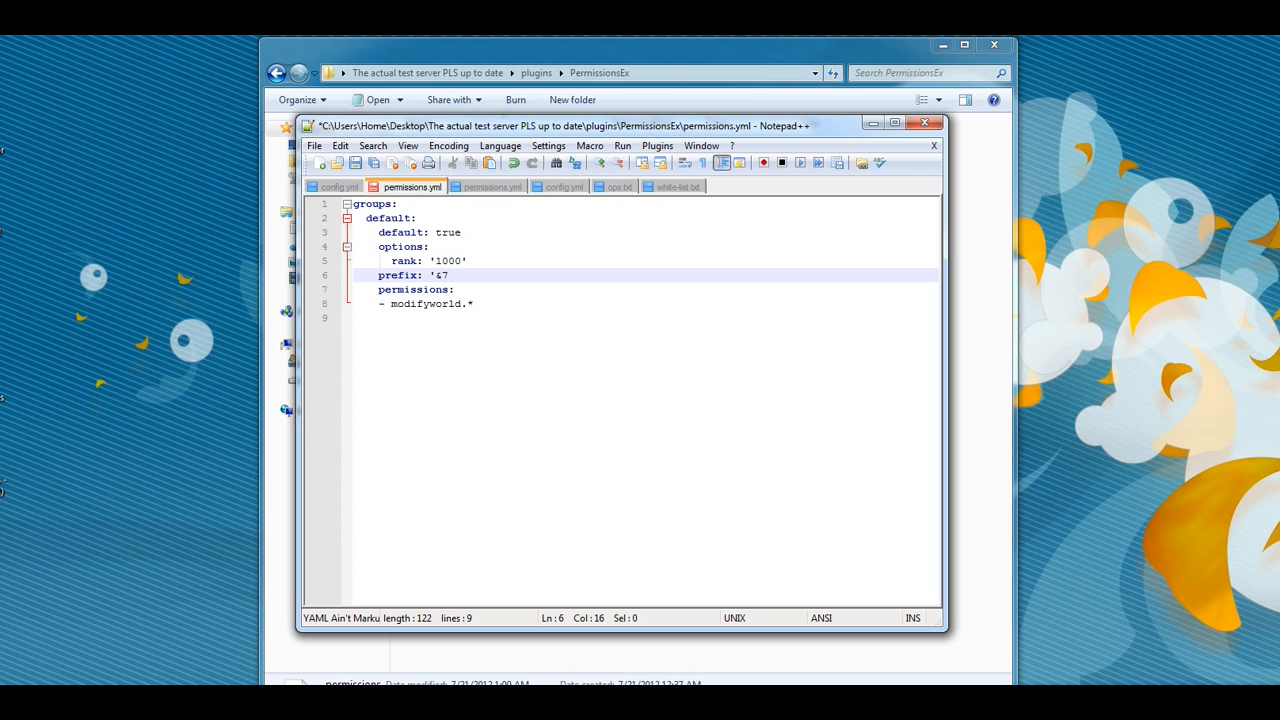
text(()
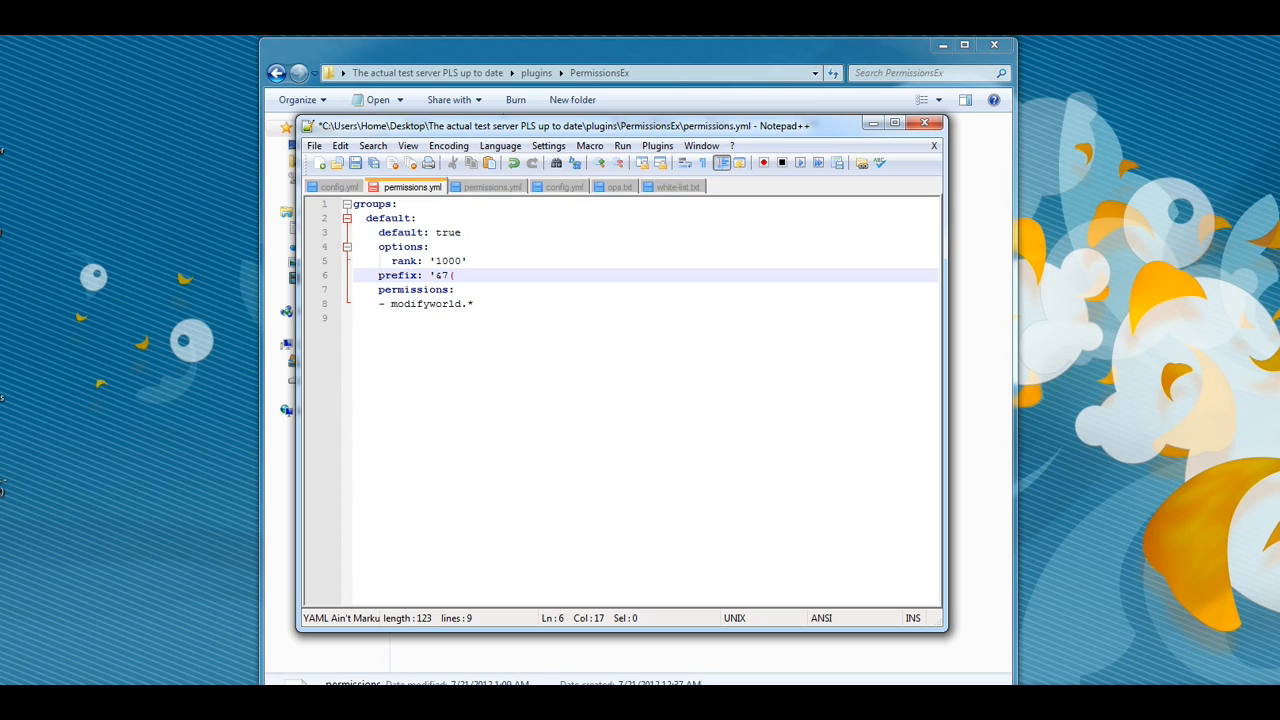
text(&)
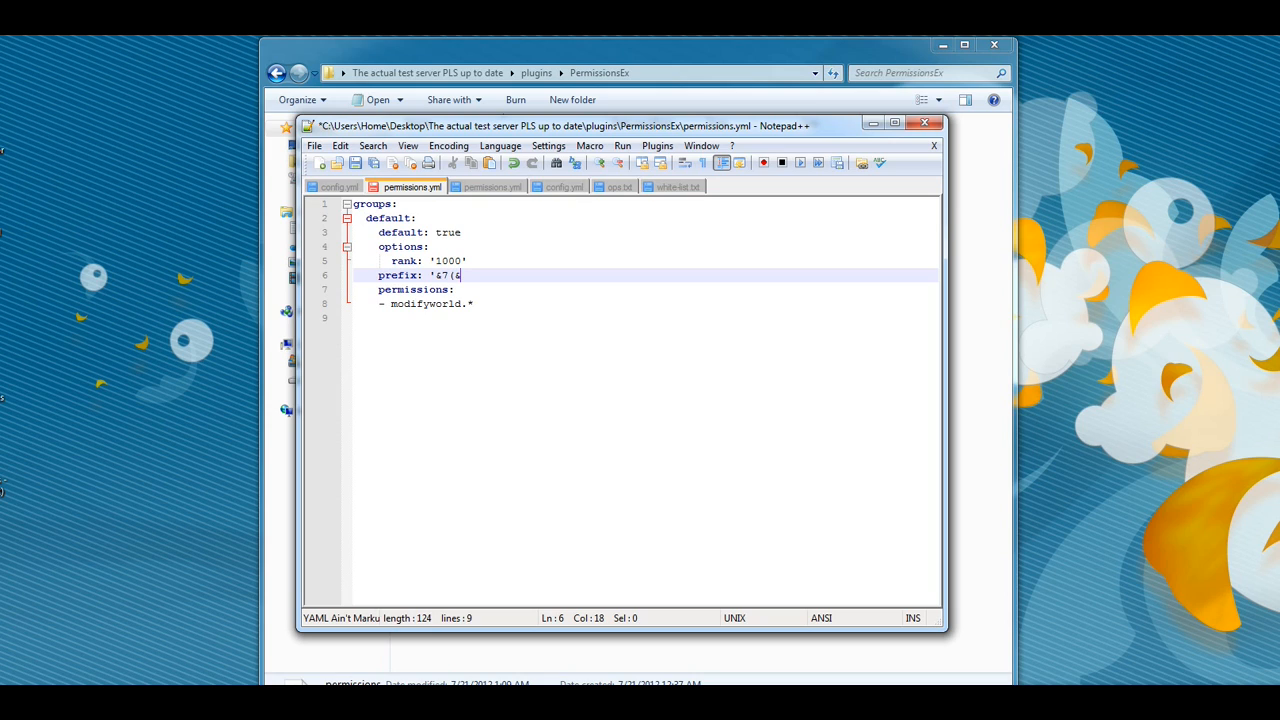
text(7Guest)
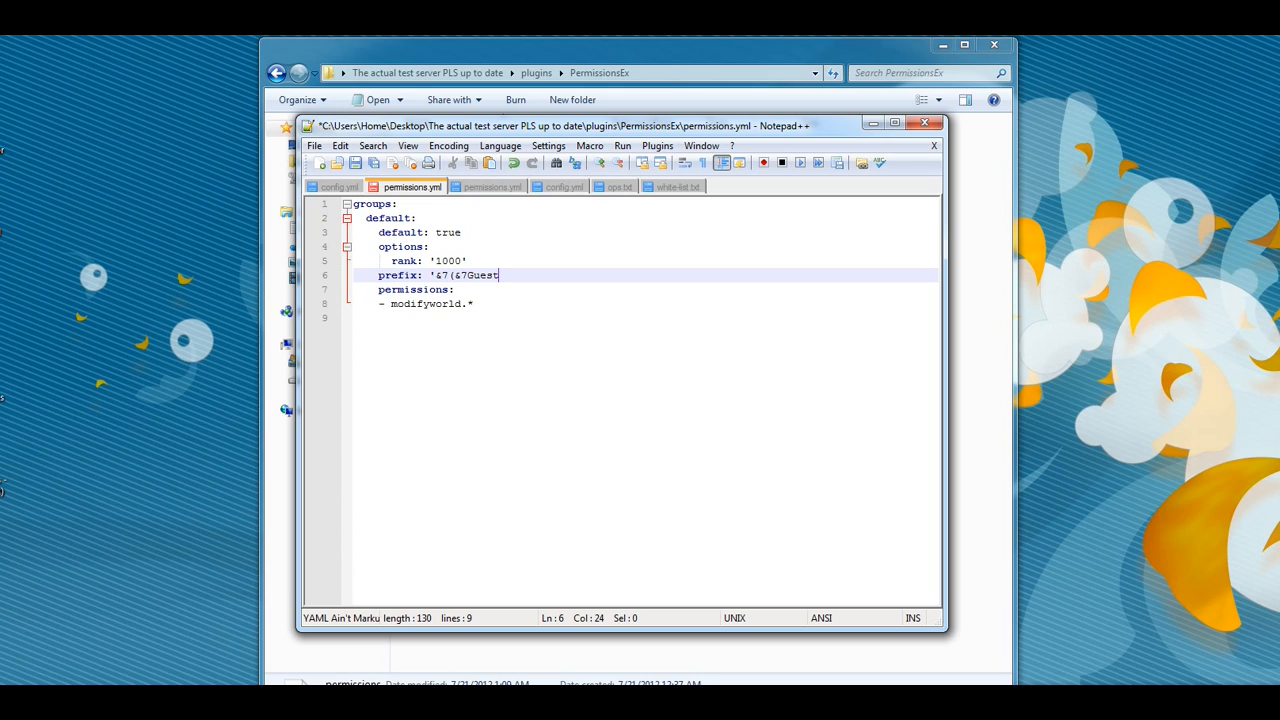
key(BackSpace)
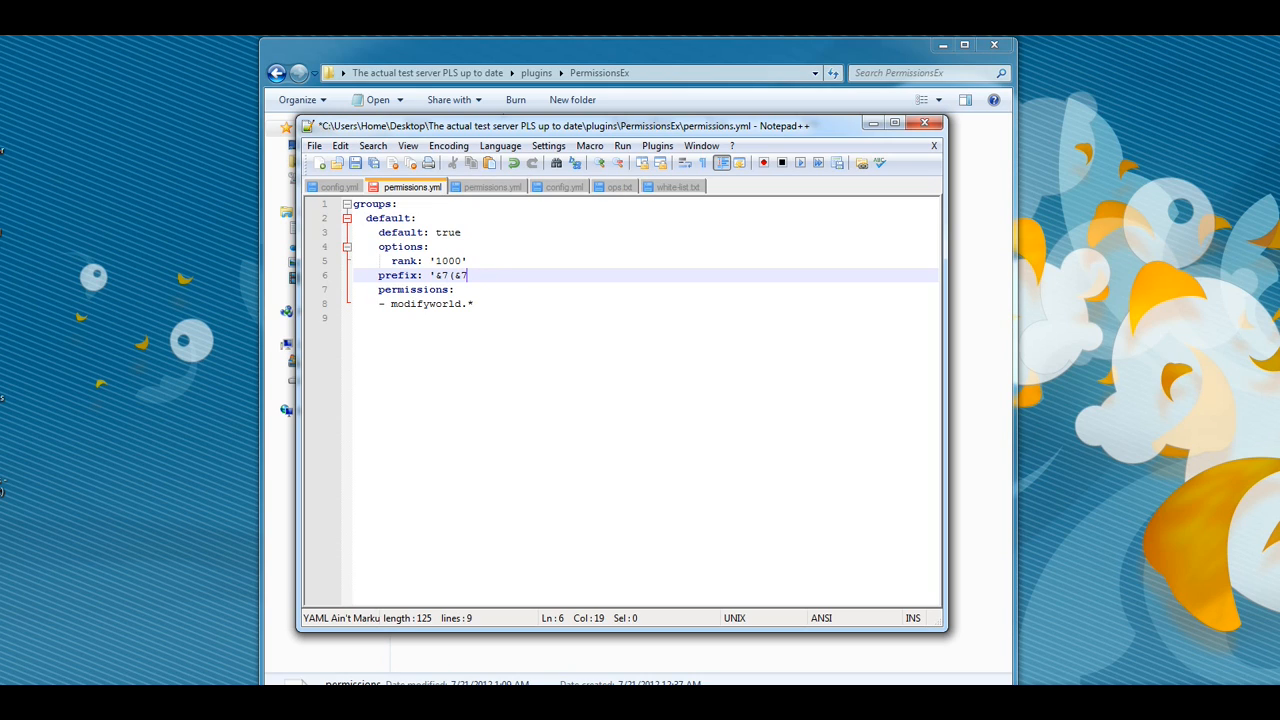
text(1)
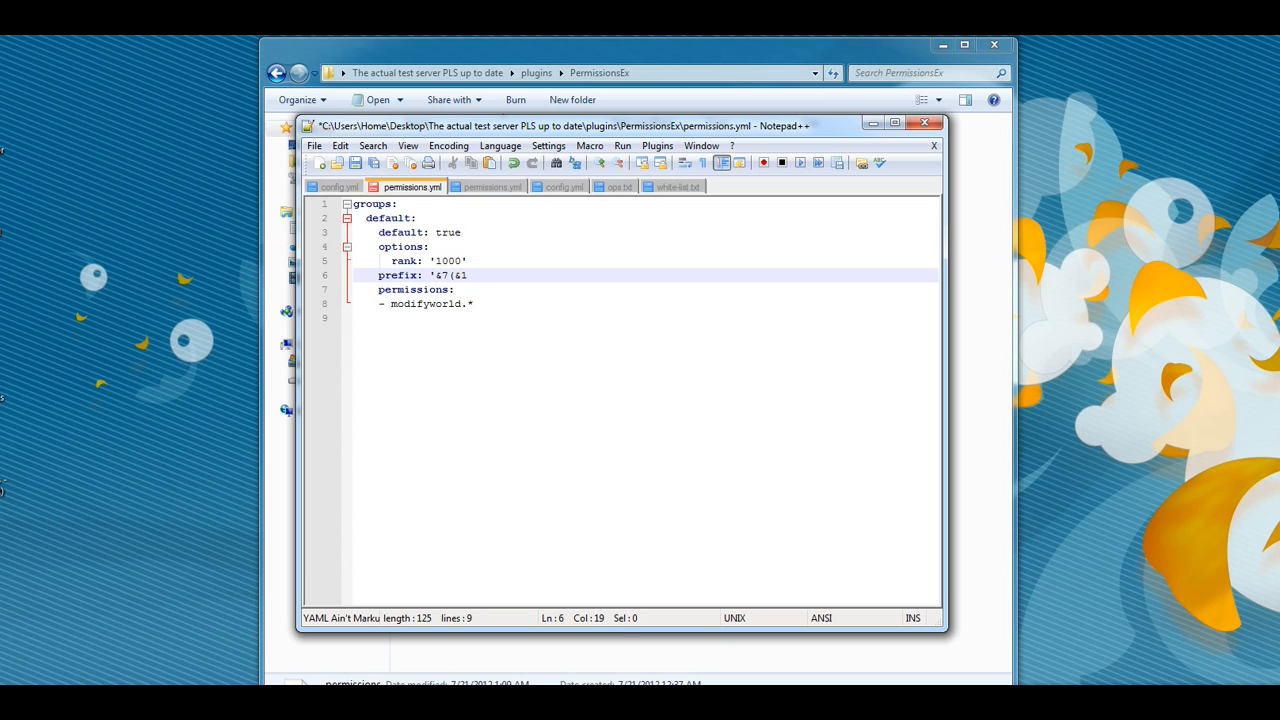
text(Guest)
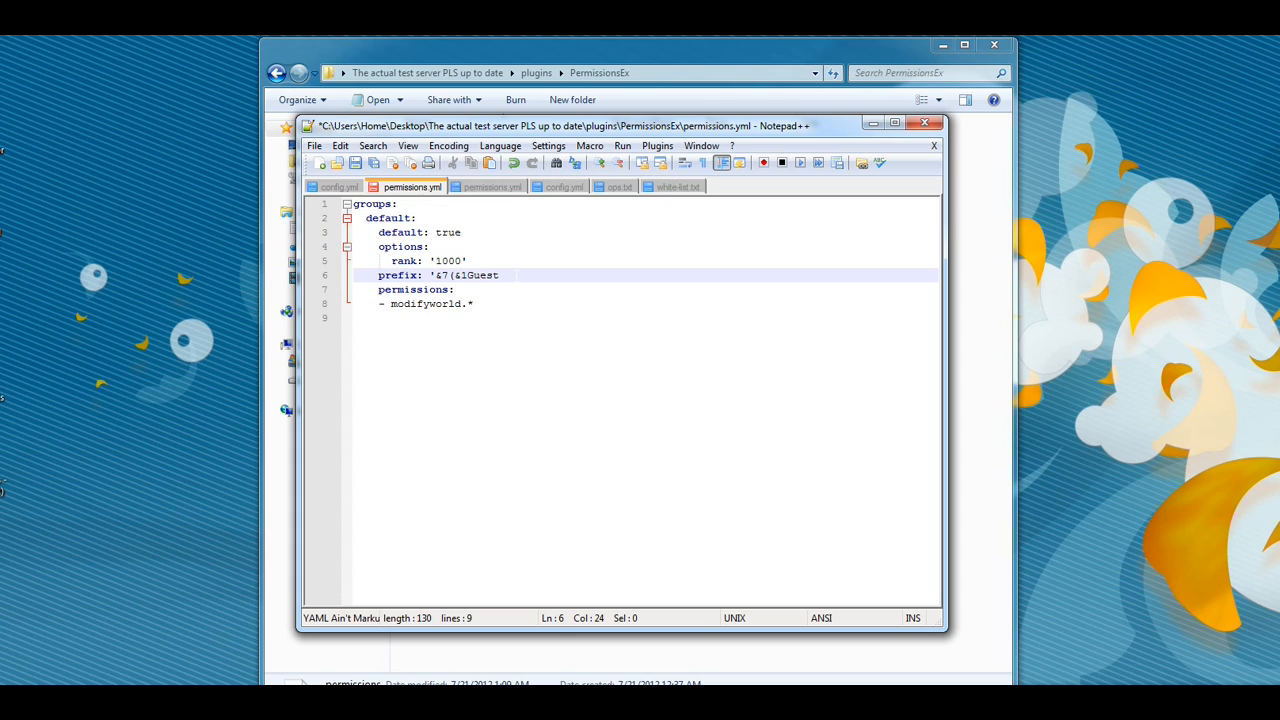
text(&)
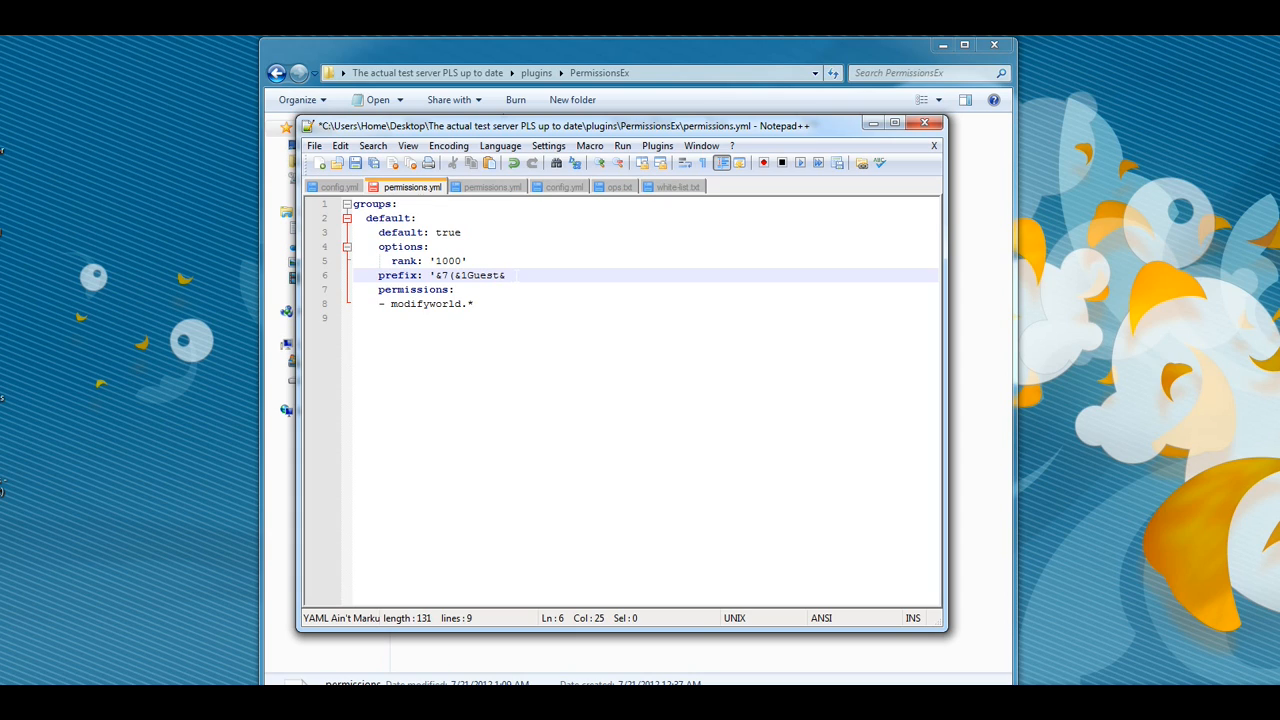
text(0))
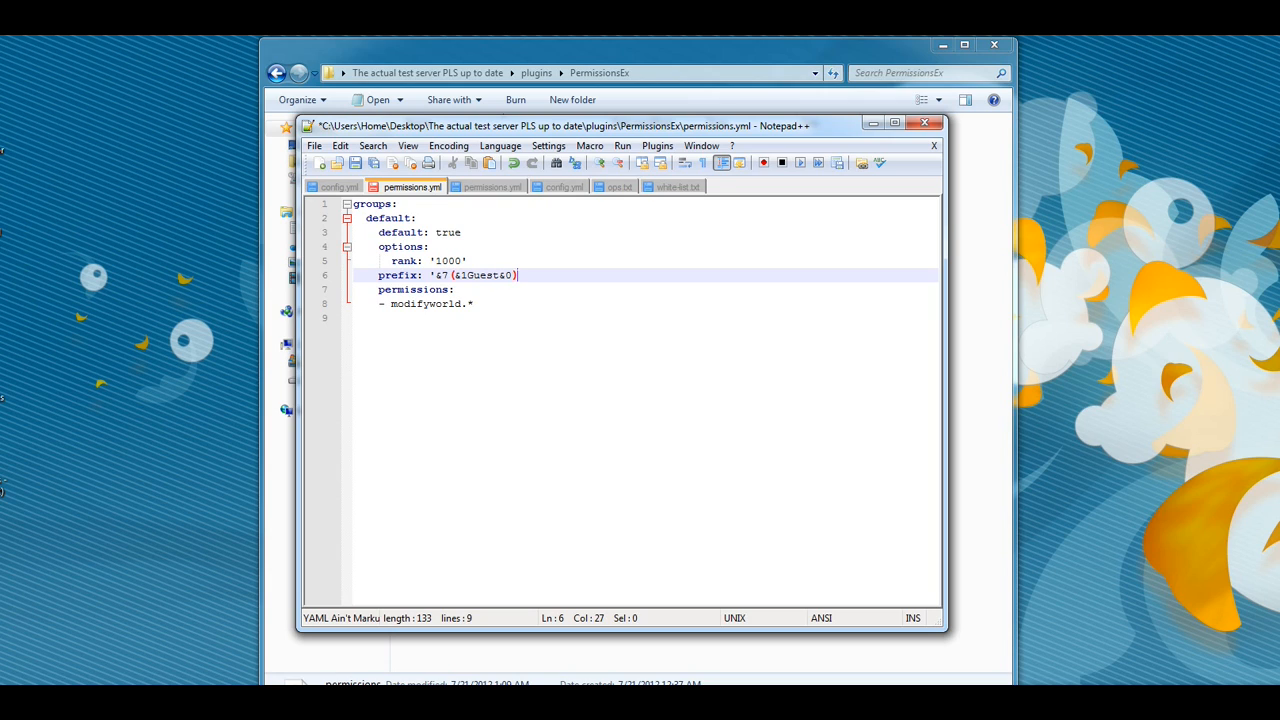
text(&)
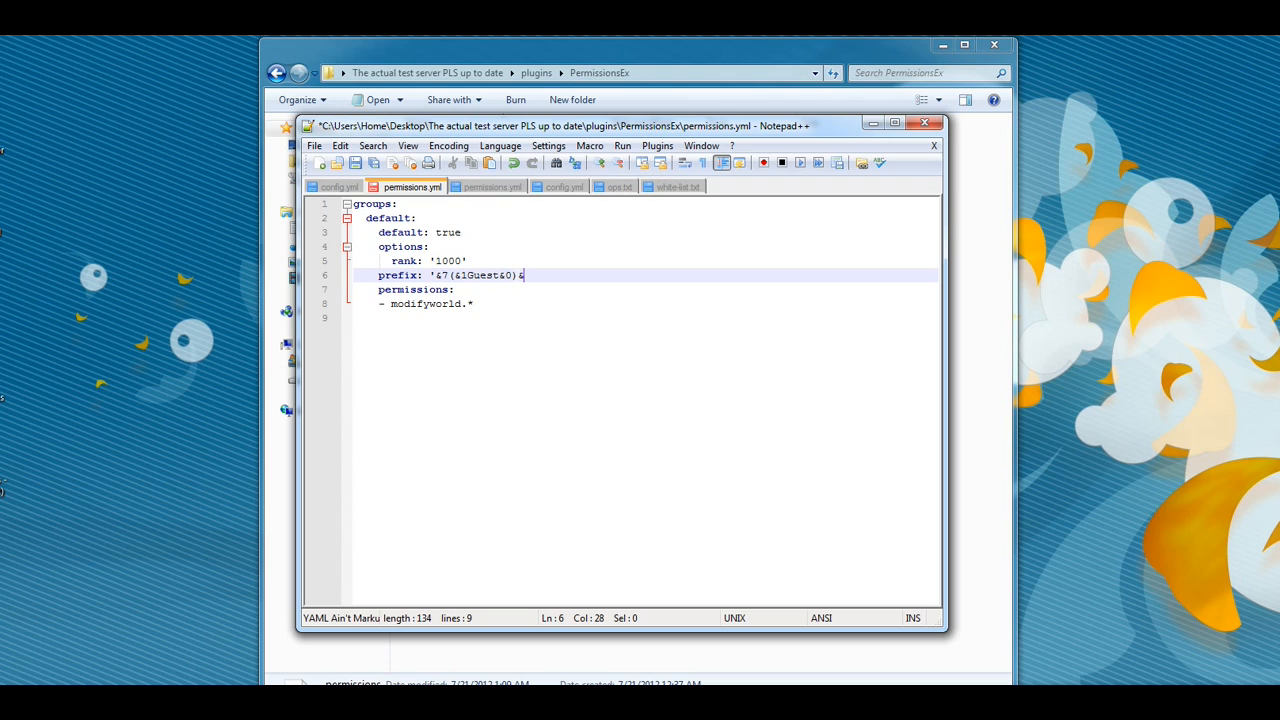
text(7 ')
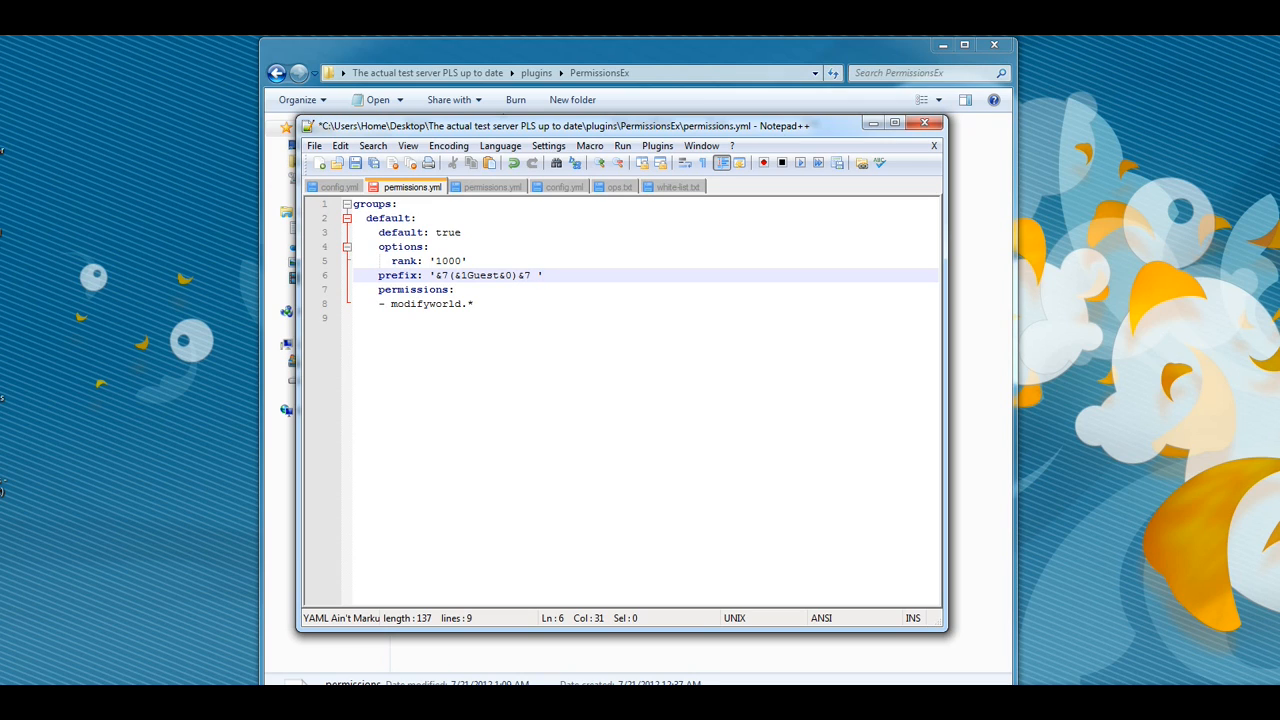
Change the default group's permission from modifyworld.* to modifyworld.chat.
click(390, 218)
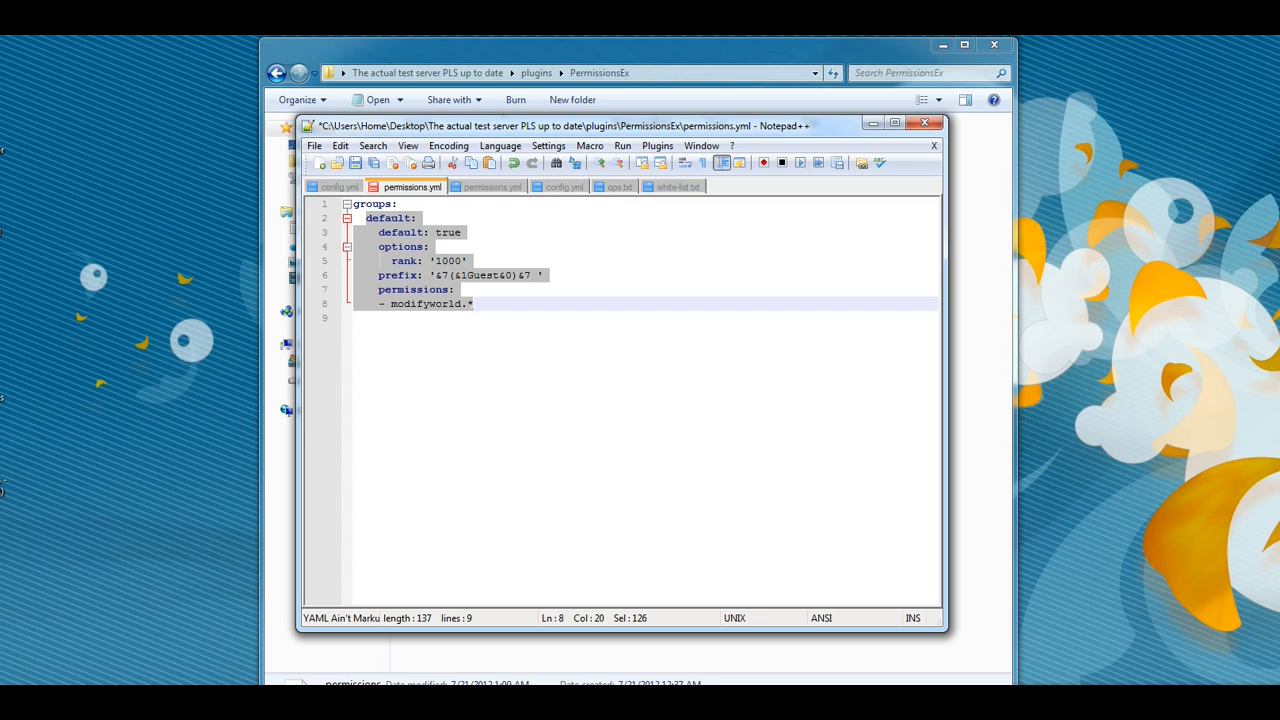
click(416, 218)
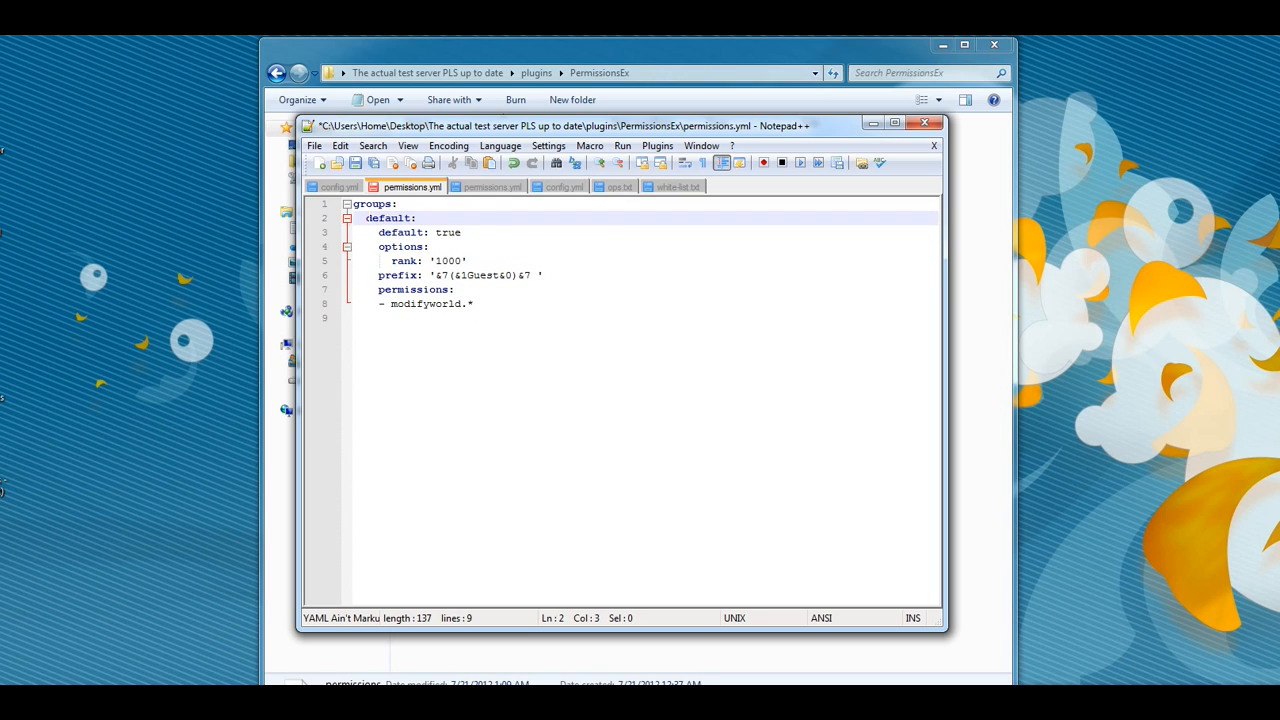
click(472, 304)
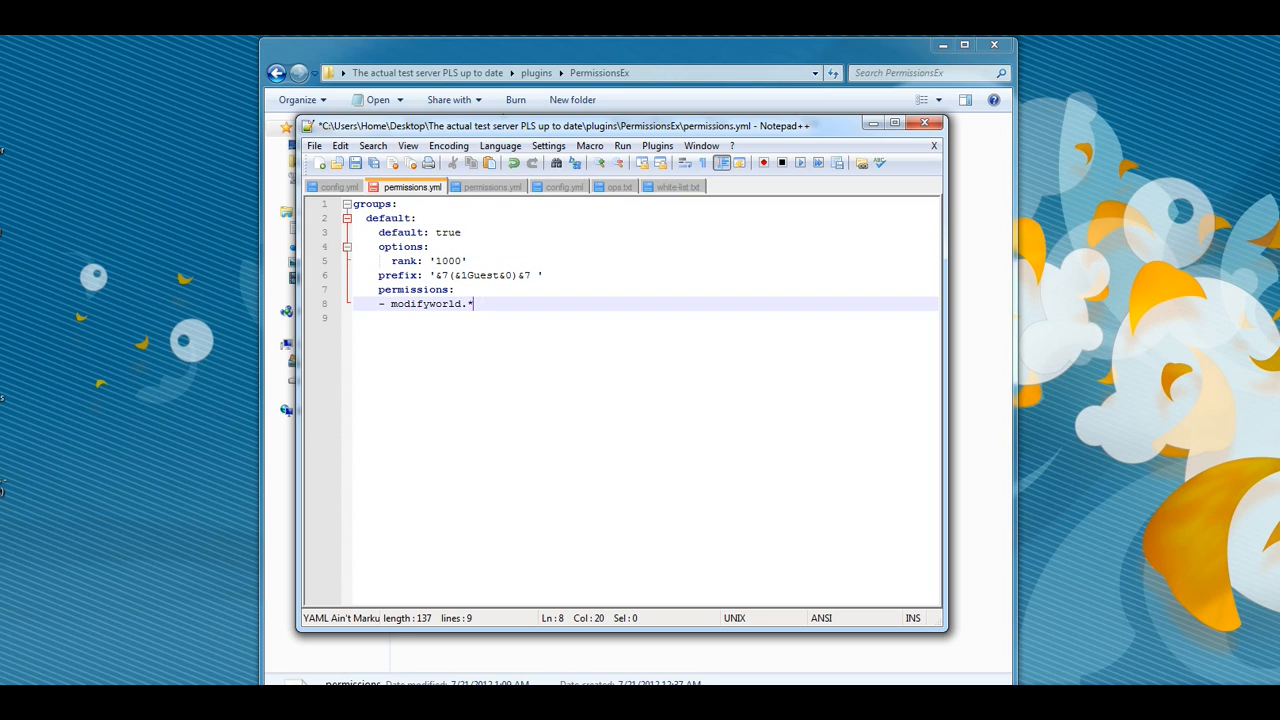
key(BackSpace)
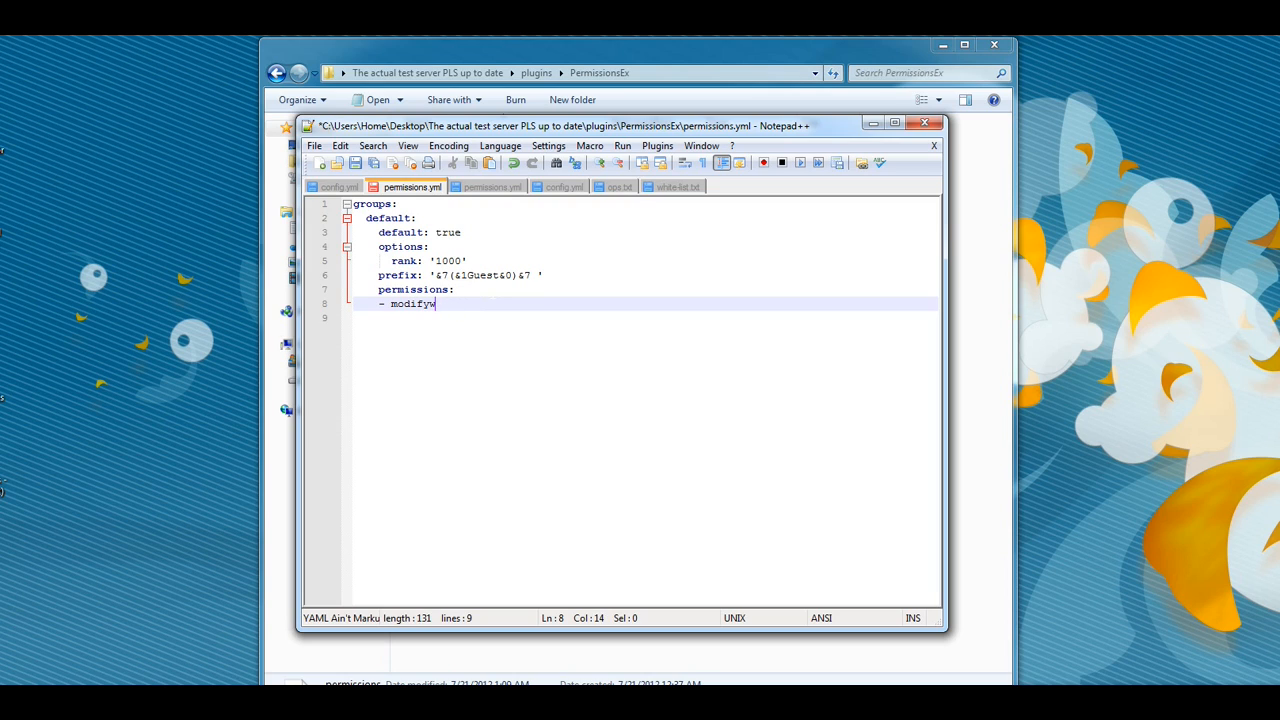
key(Backspace)
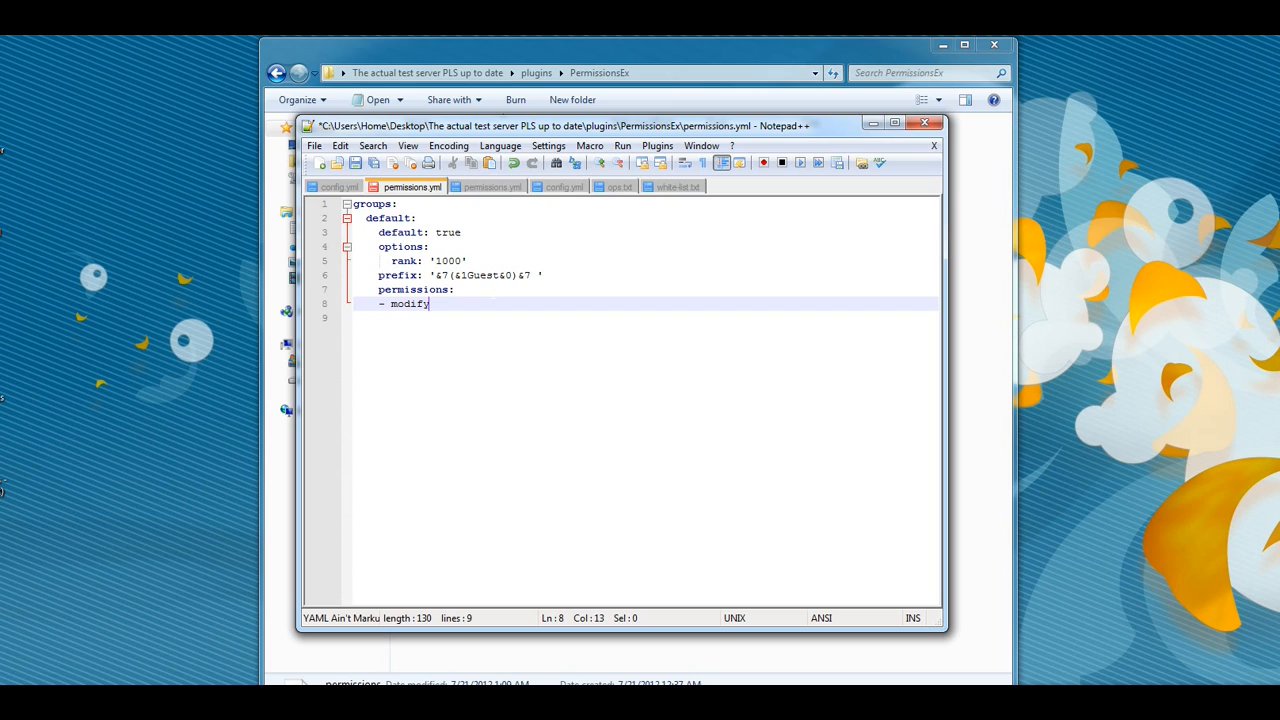
text(world)
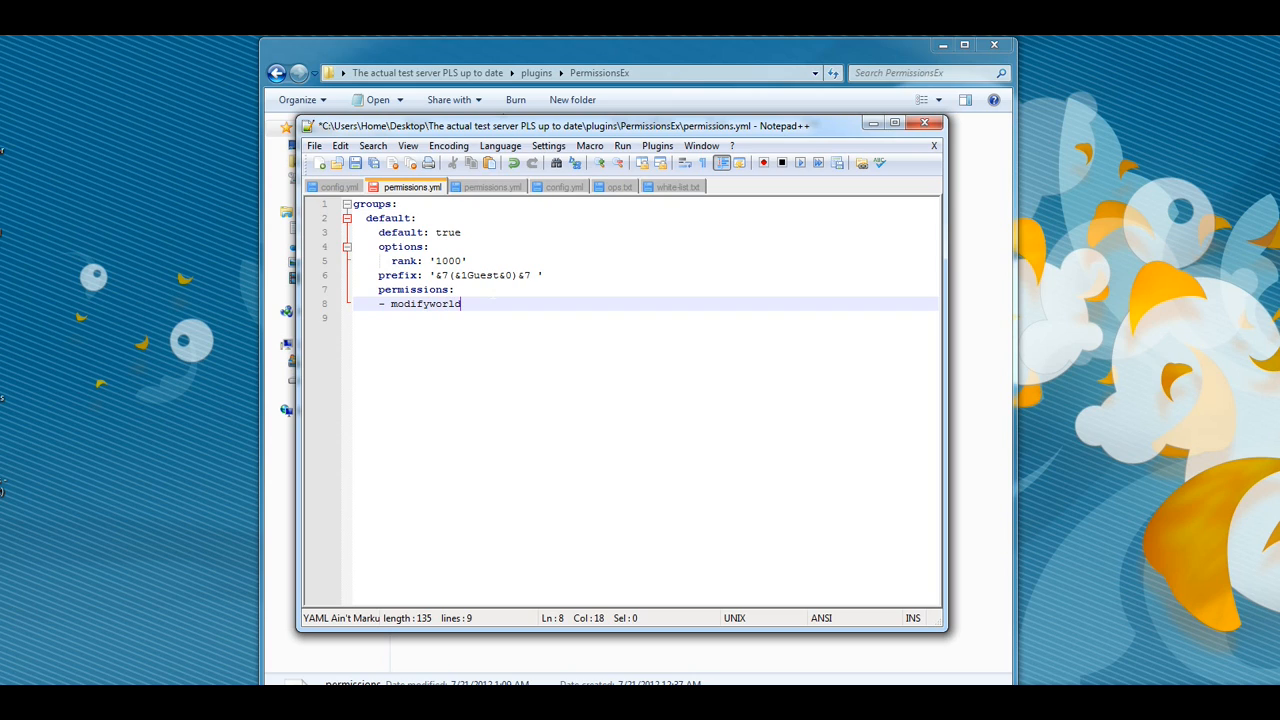
text(.chat)
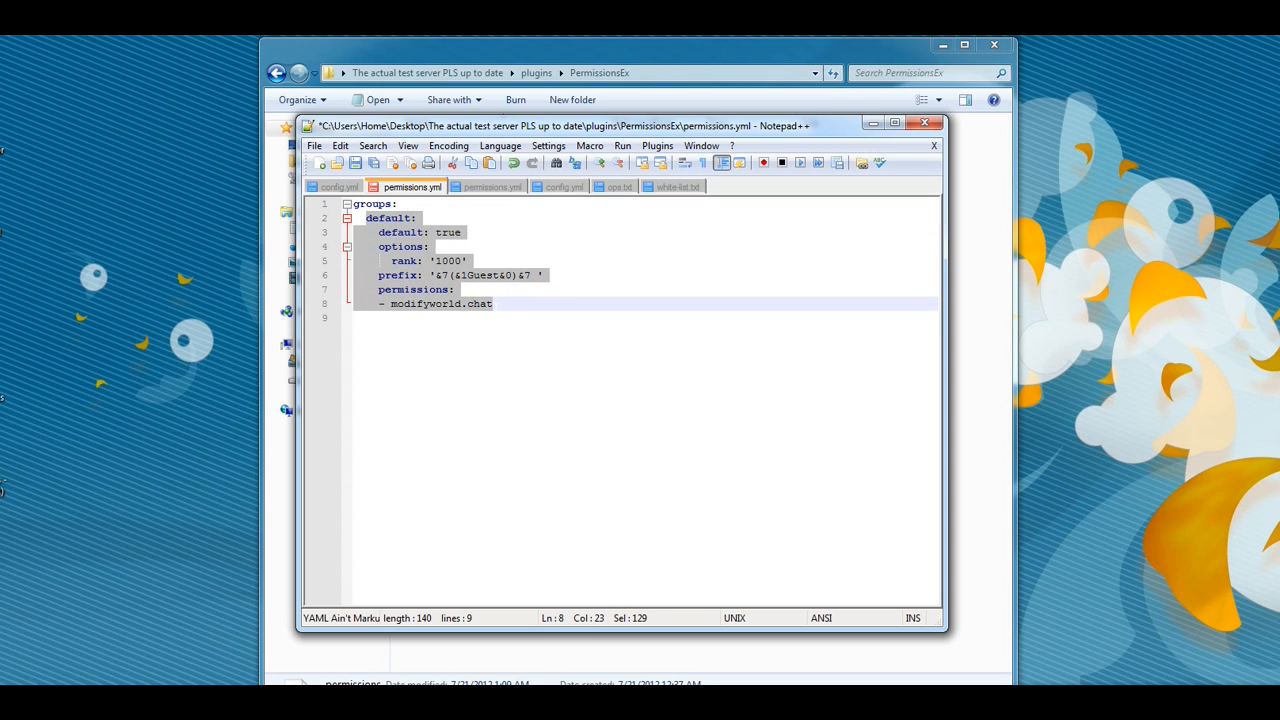
Copy the default group block and paste a duplicate below it.
right_click(450, 296)
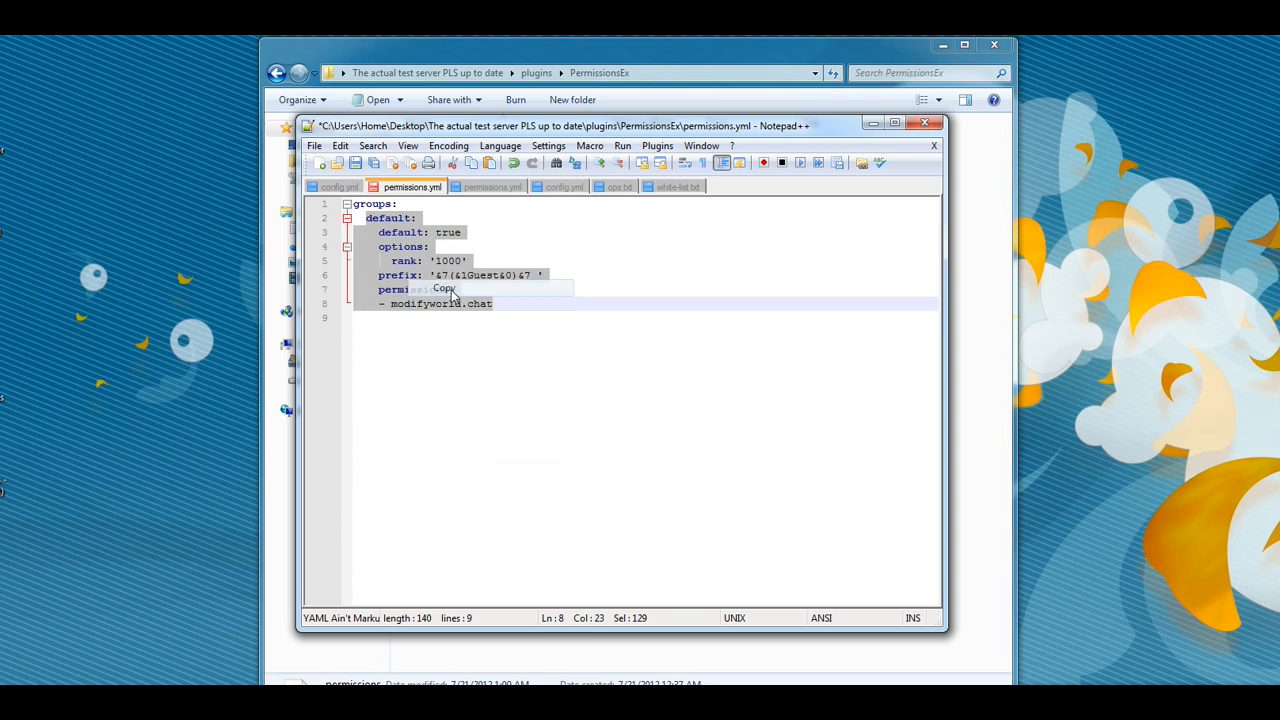
click(442, 288)
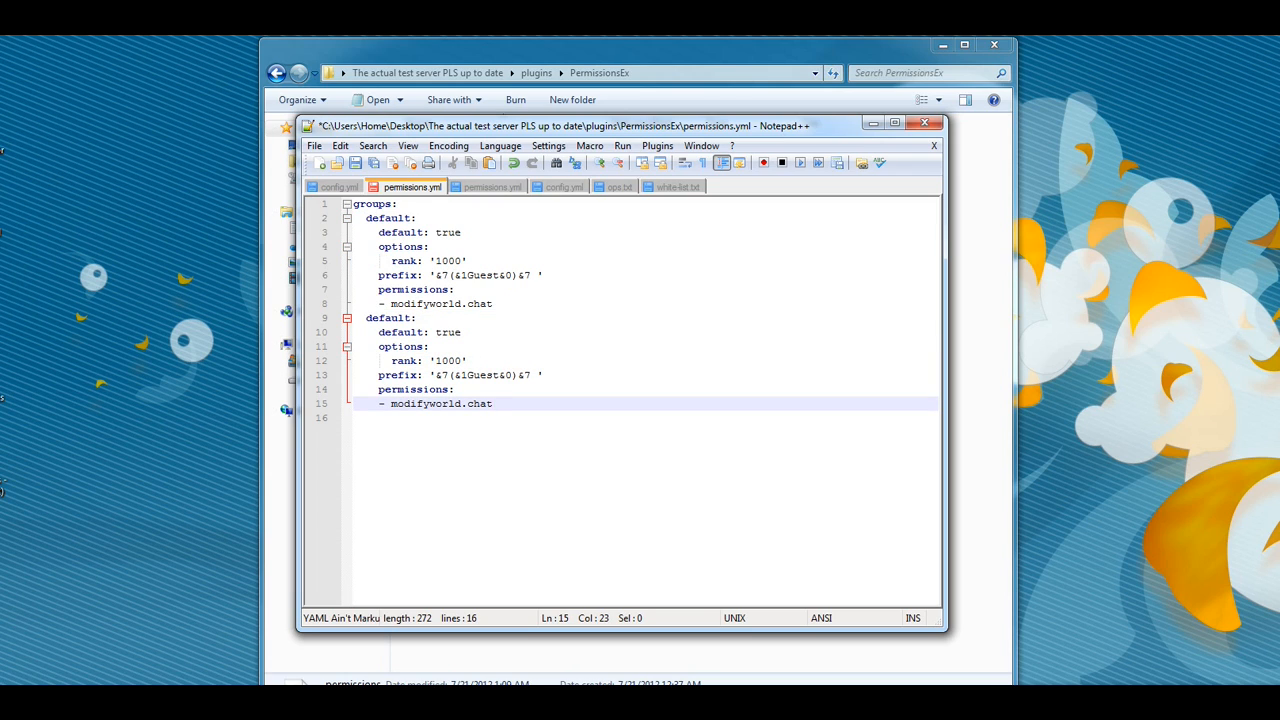
Rename the copy to Member, drop 'default: true' and set its rank to '999'.
click(388, 318)
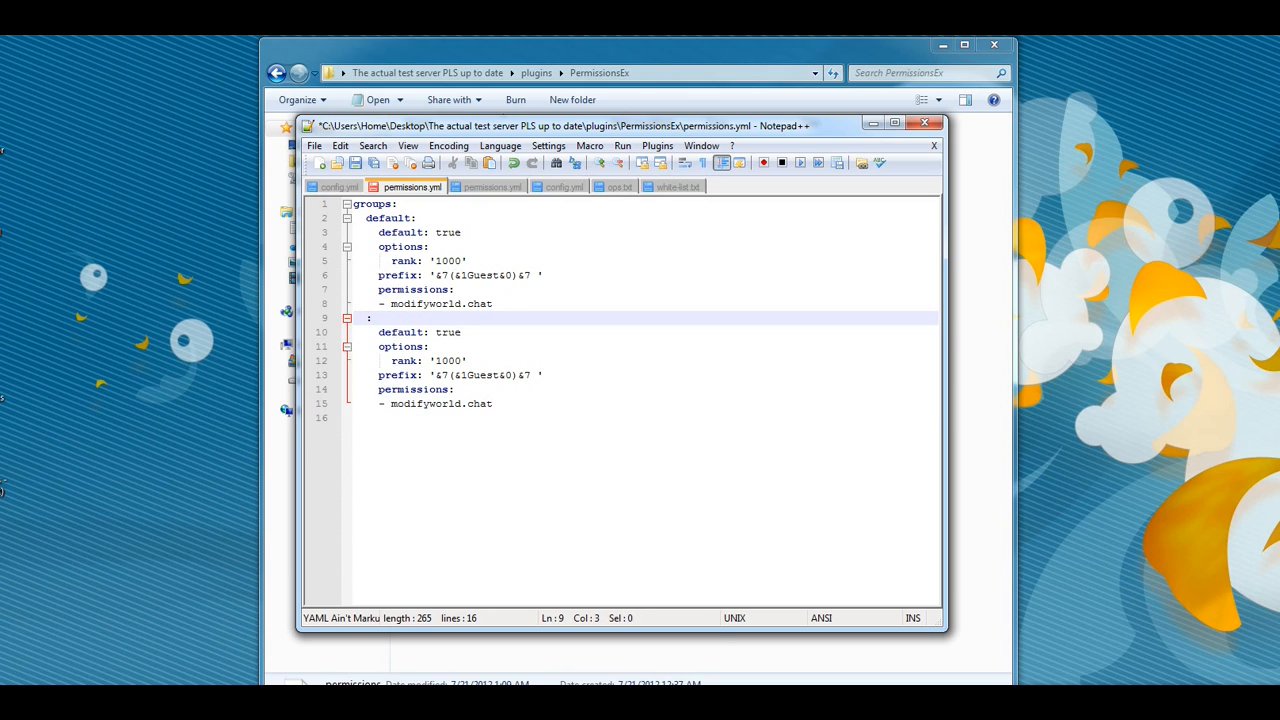
text(Member)
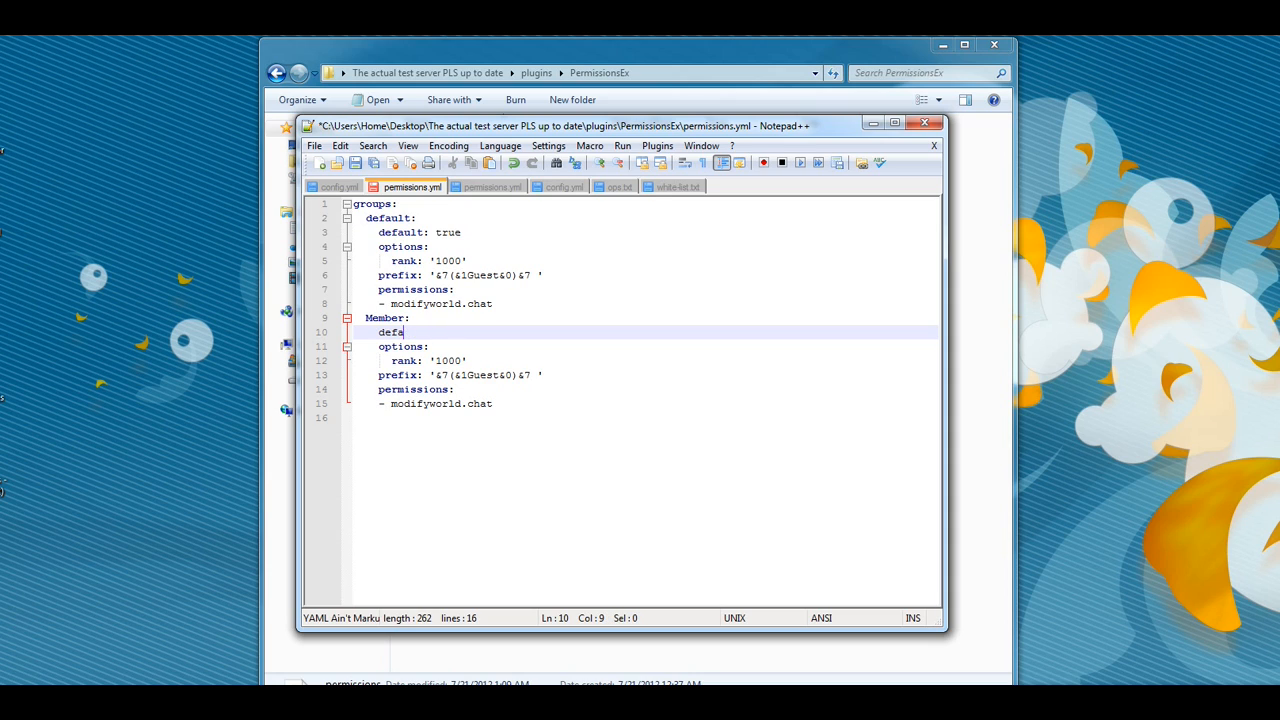
key(BackSpace)
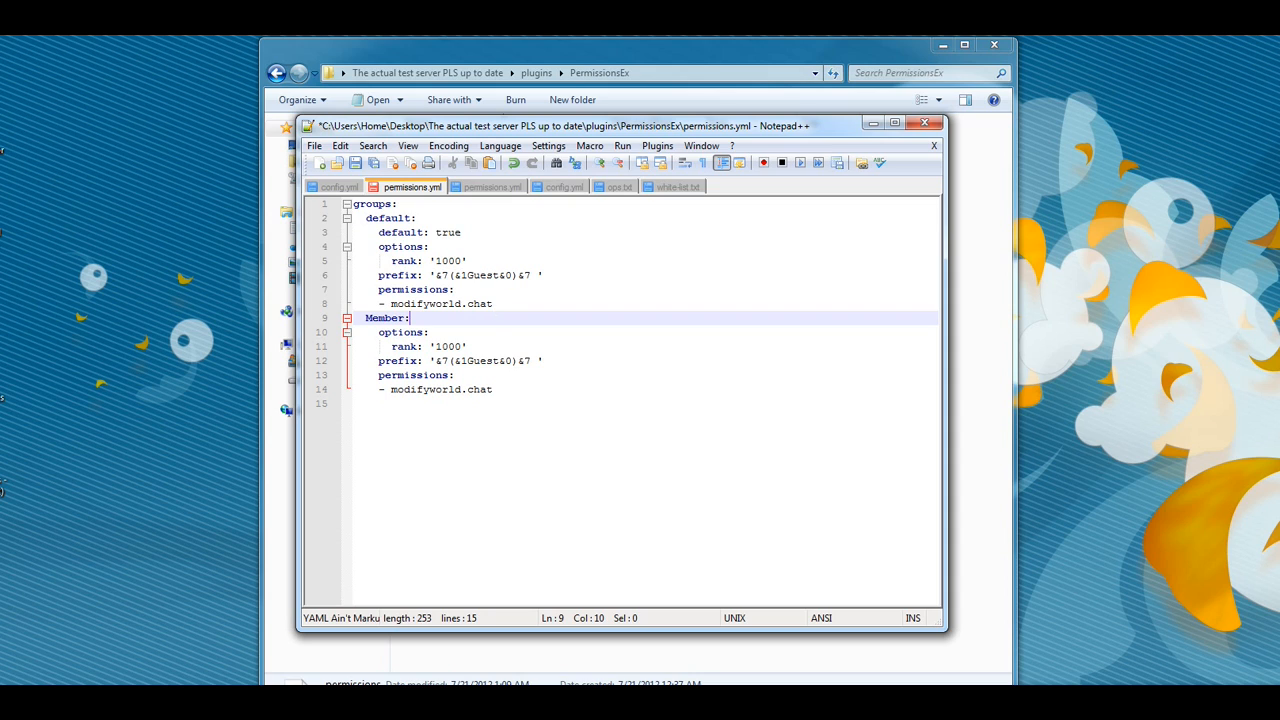
click(408, 318)
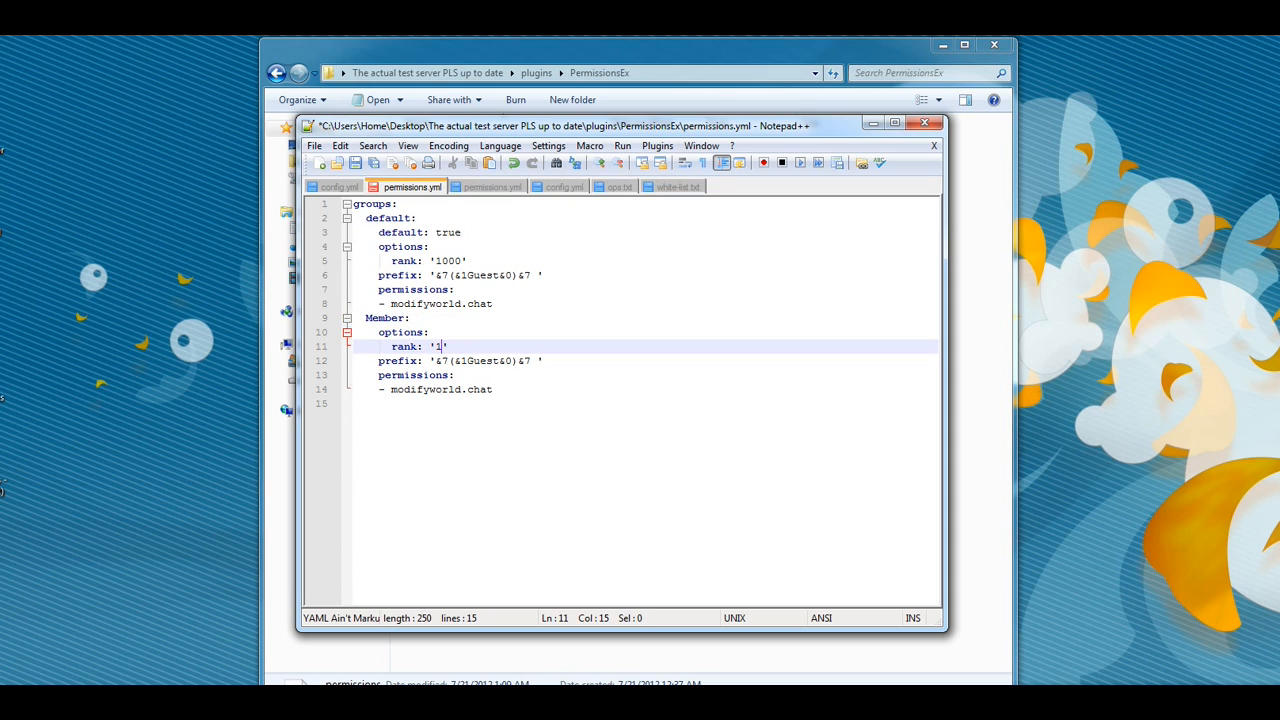
text(99)
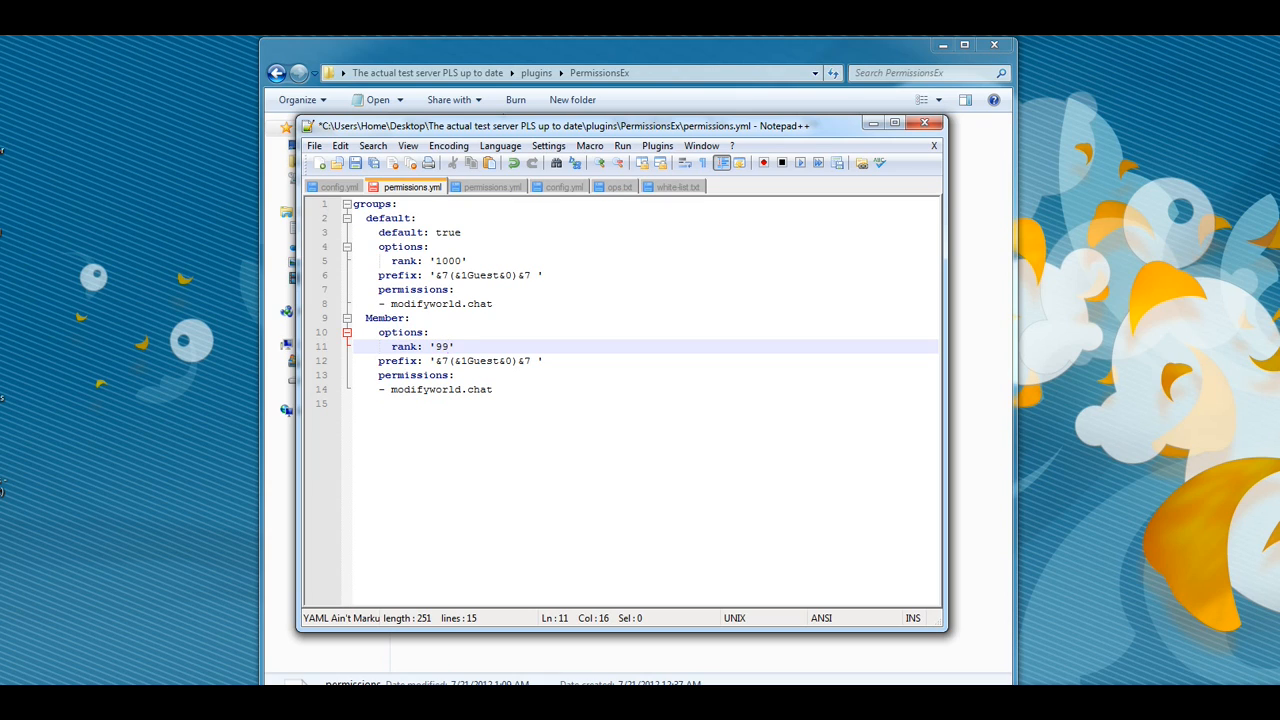
text(9)
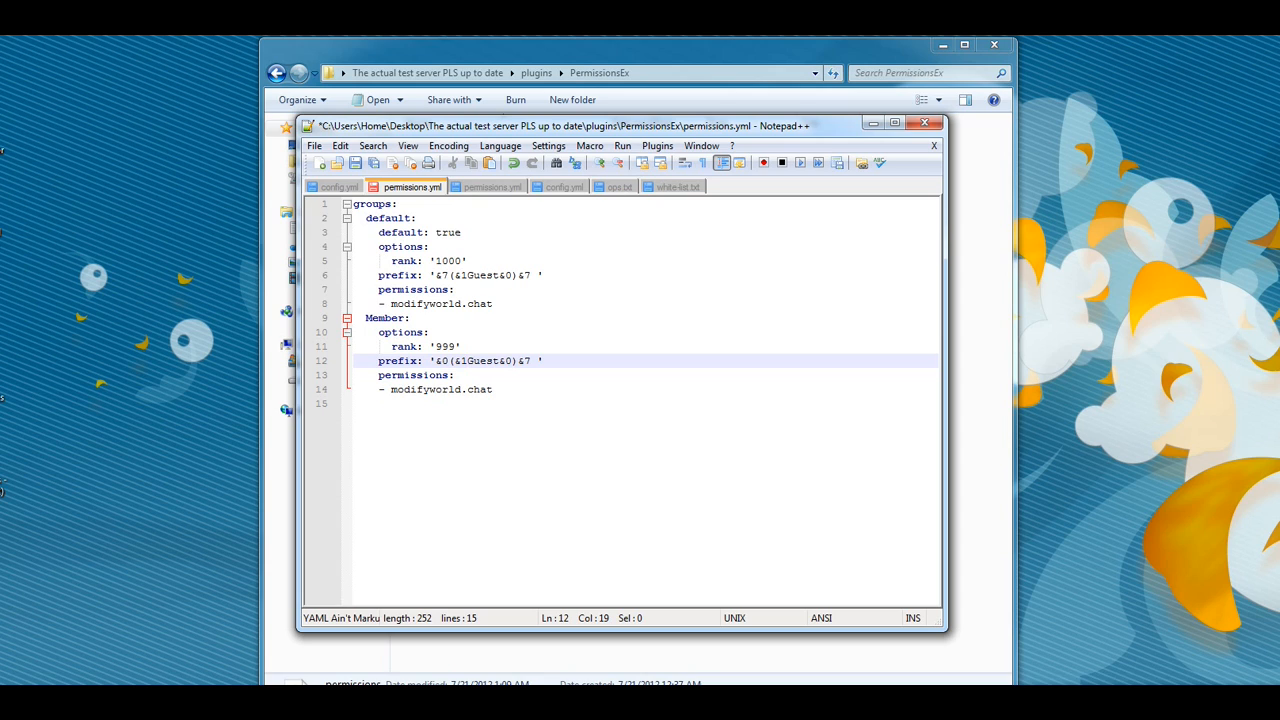
Give Member its own prefix colour and the modifyworld.* permission.
key(Backspace)
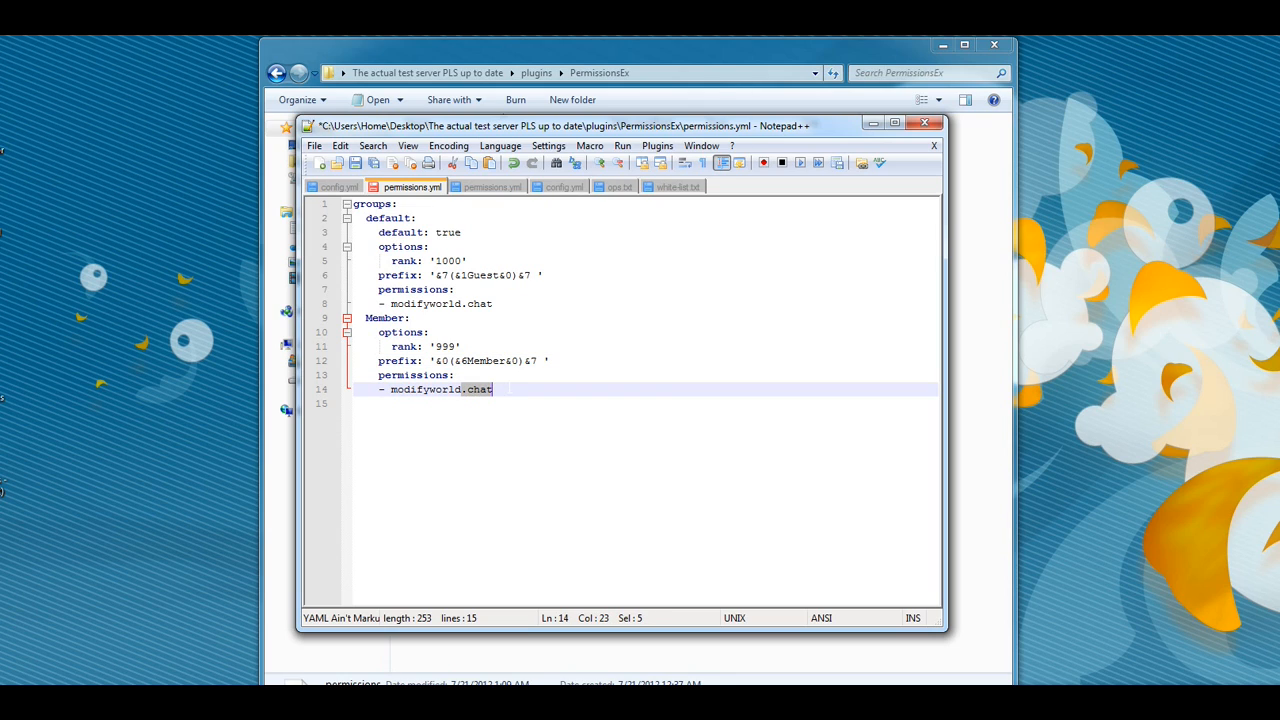
key(BackSpace)
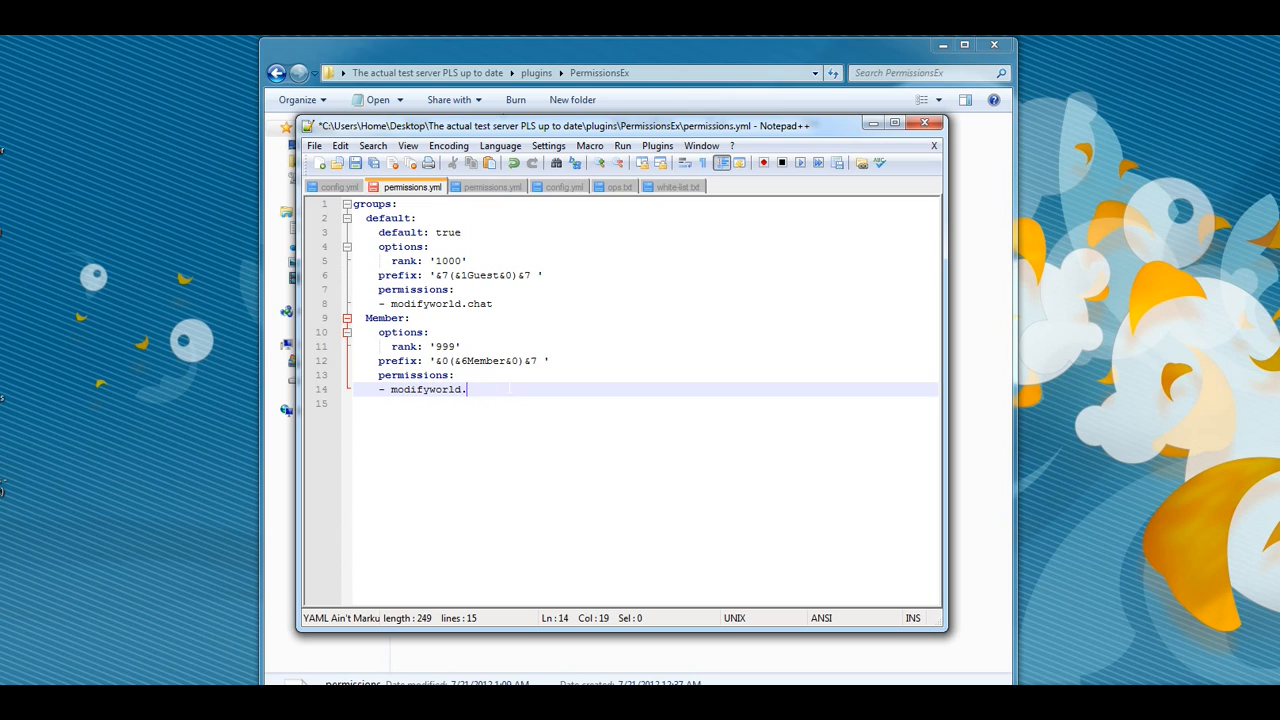
text(*)
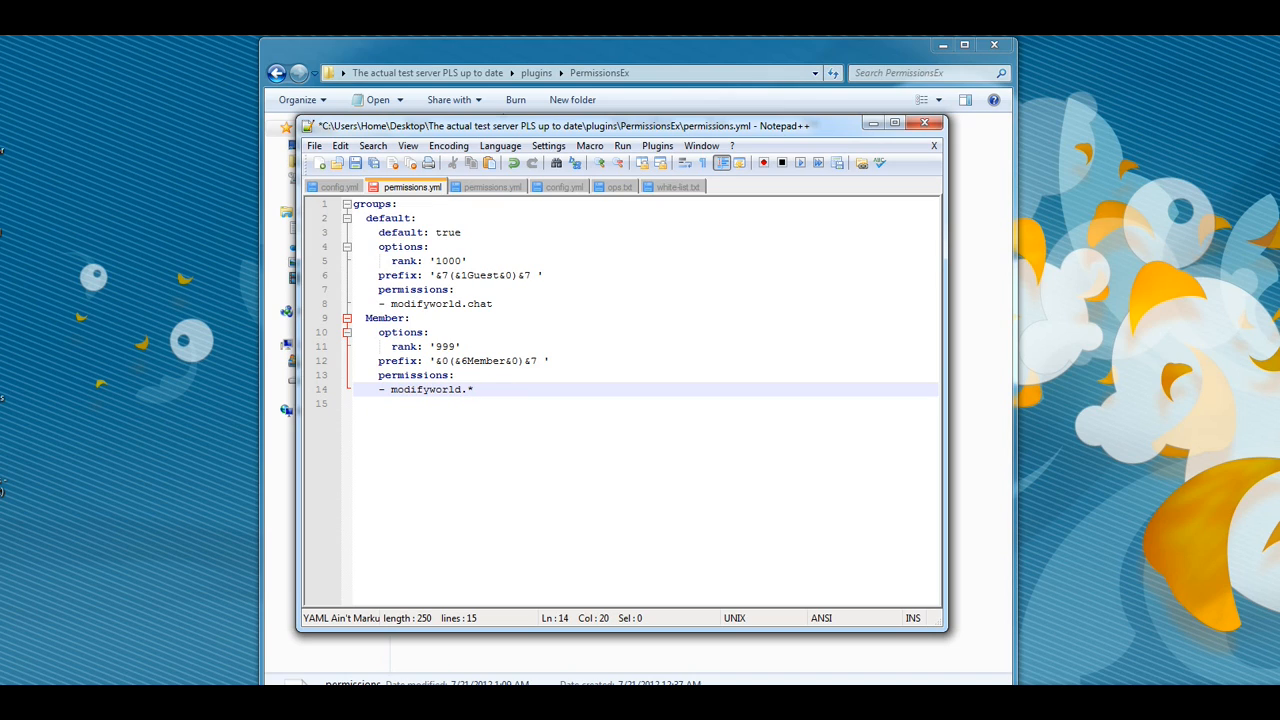
click(386, 318)
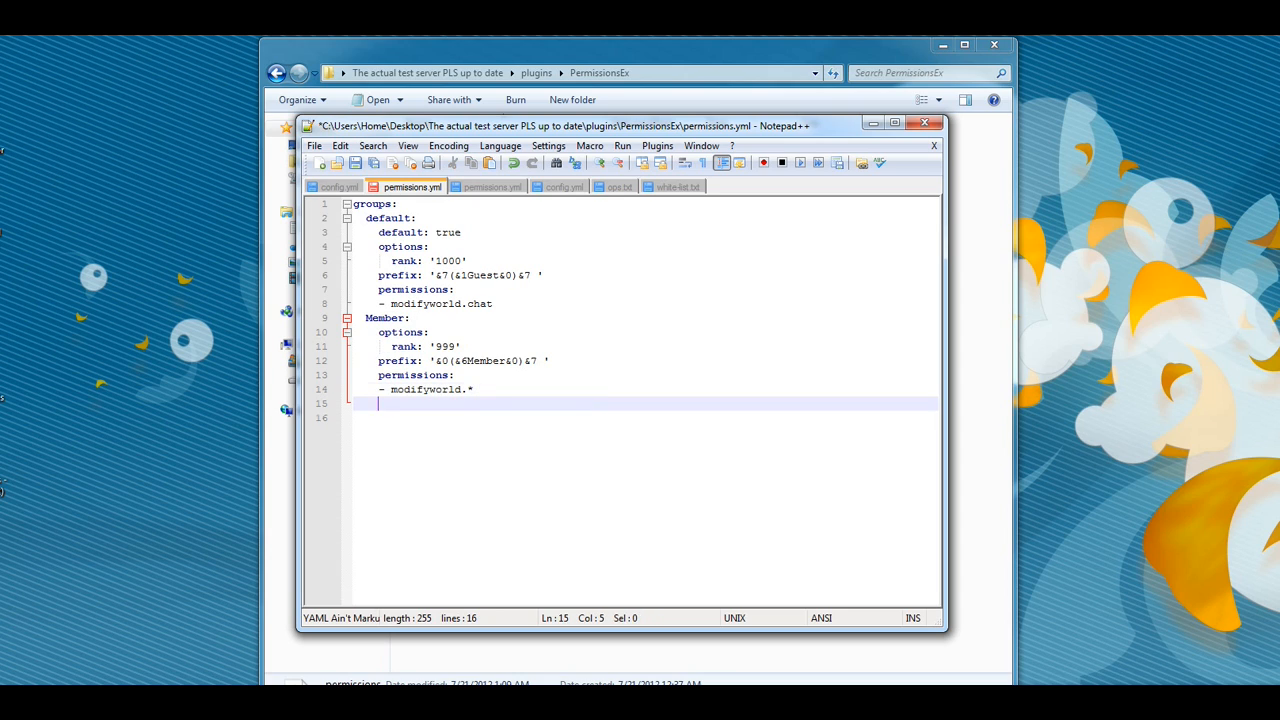
Rename the third group in permissions.yml to Admin and set its rank to '0'.
key(BackSpace)
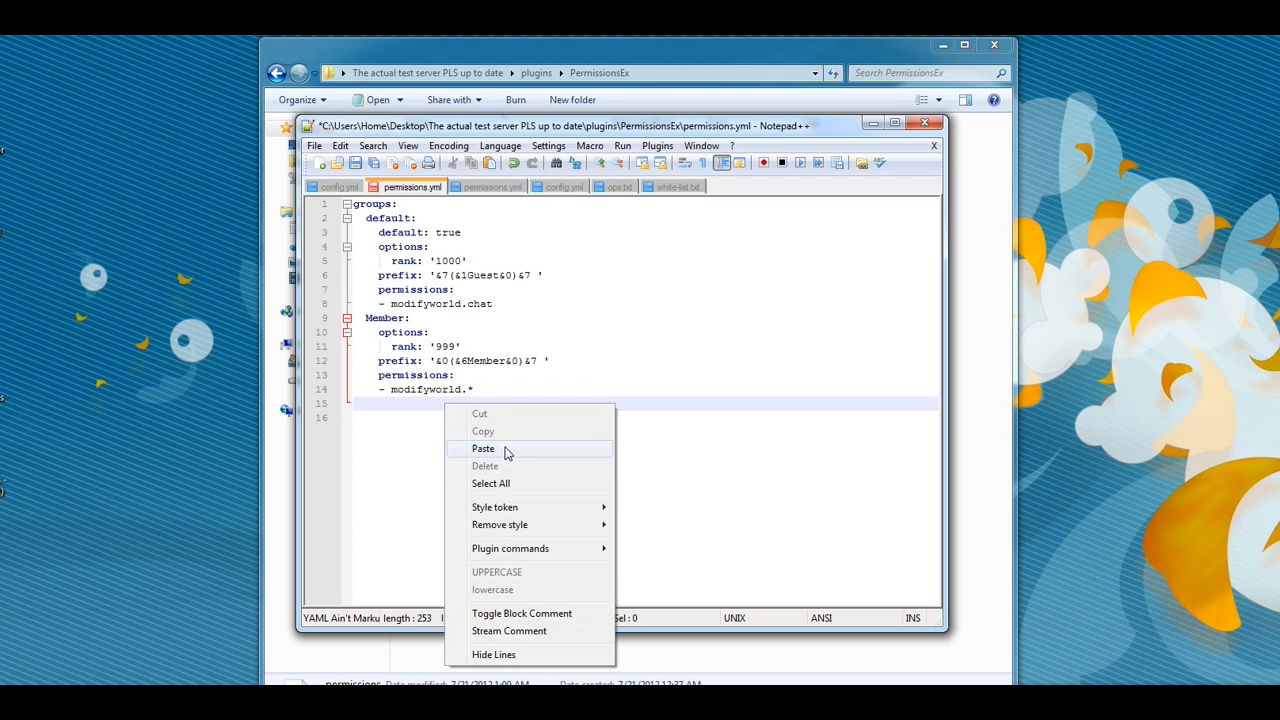
click(484, 448)
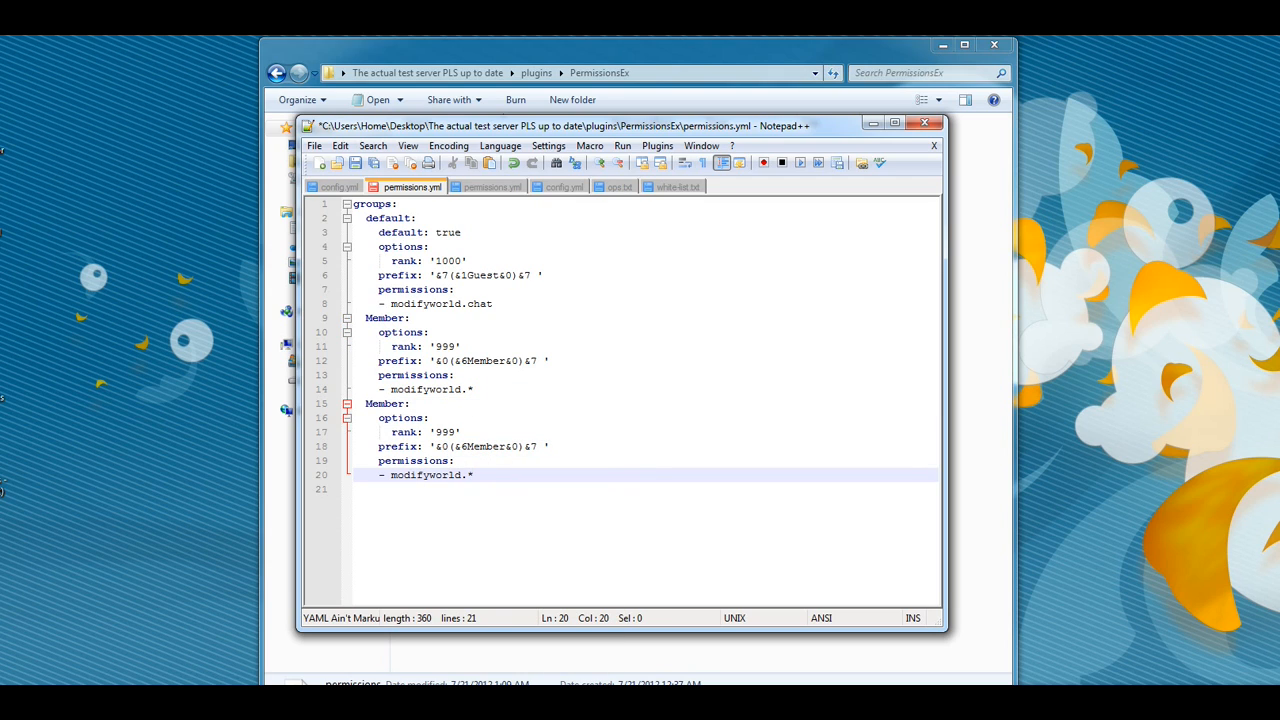
click(408, 404)
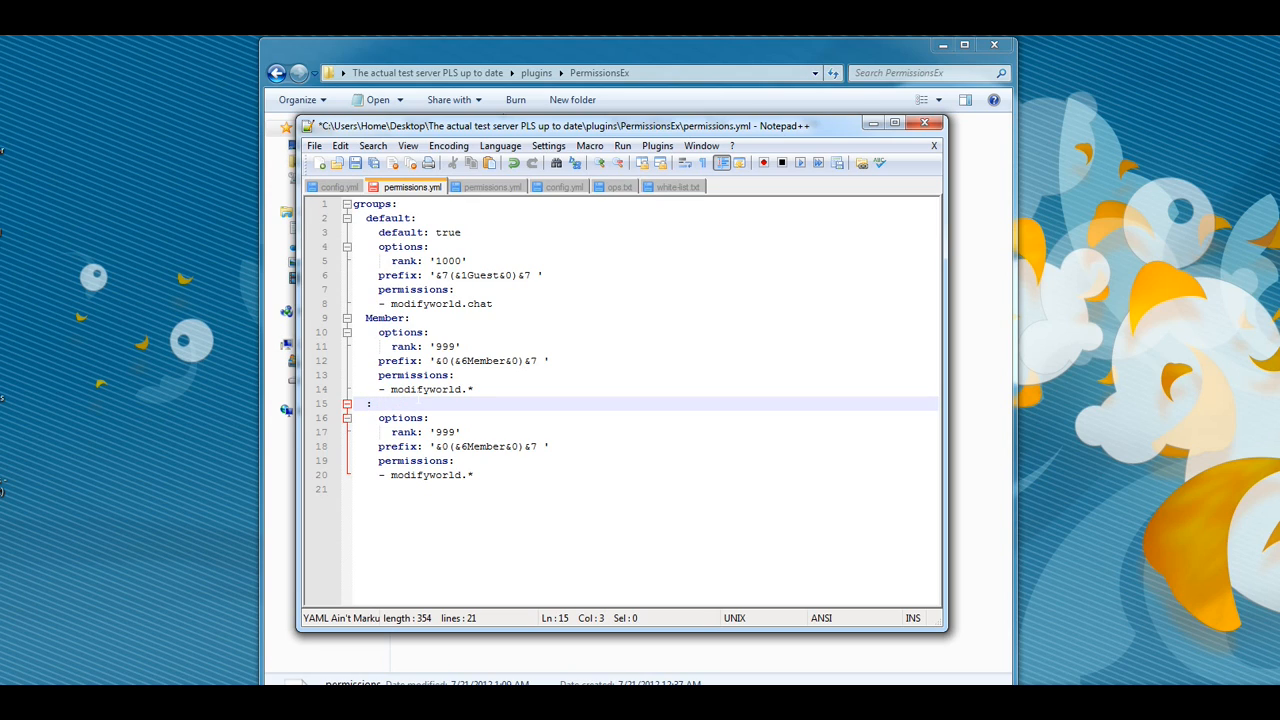
text(A)
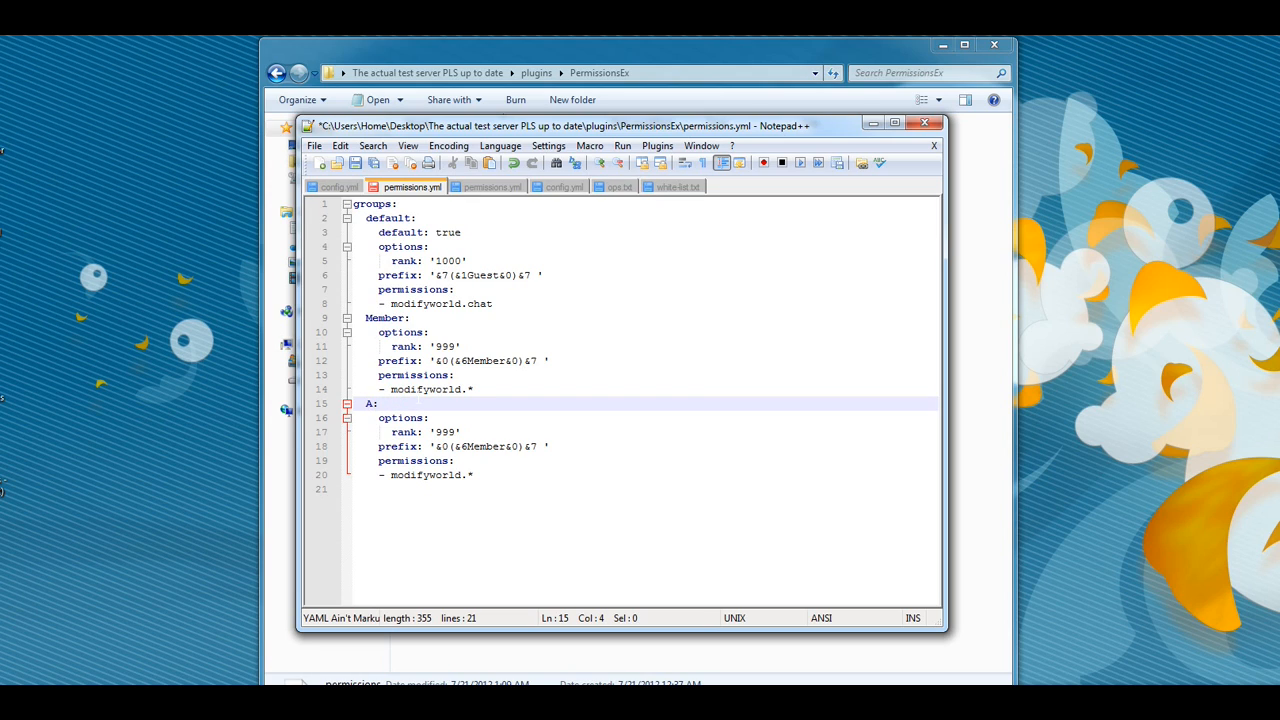
text(dmin)
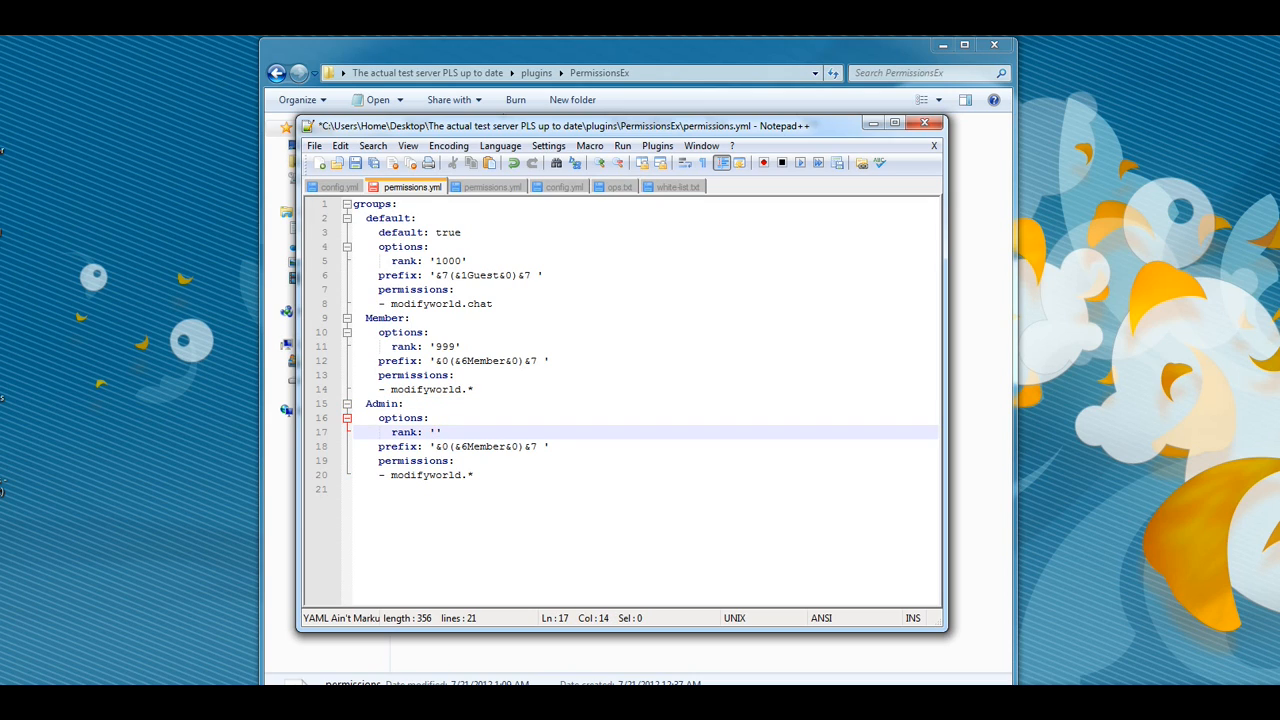
text(0)
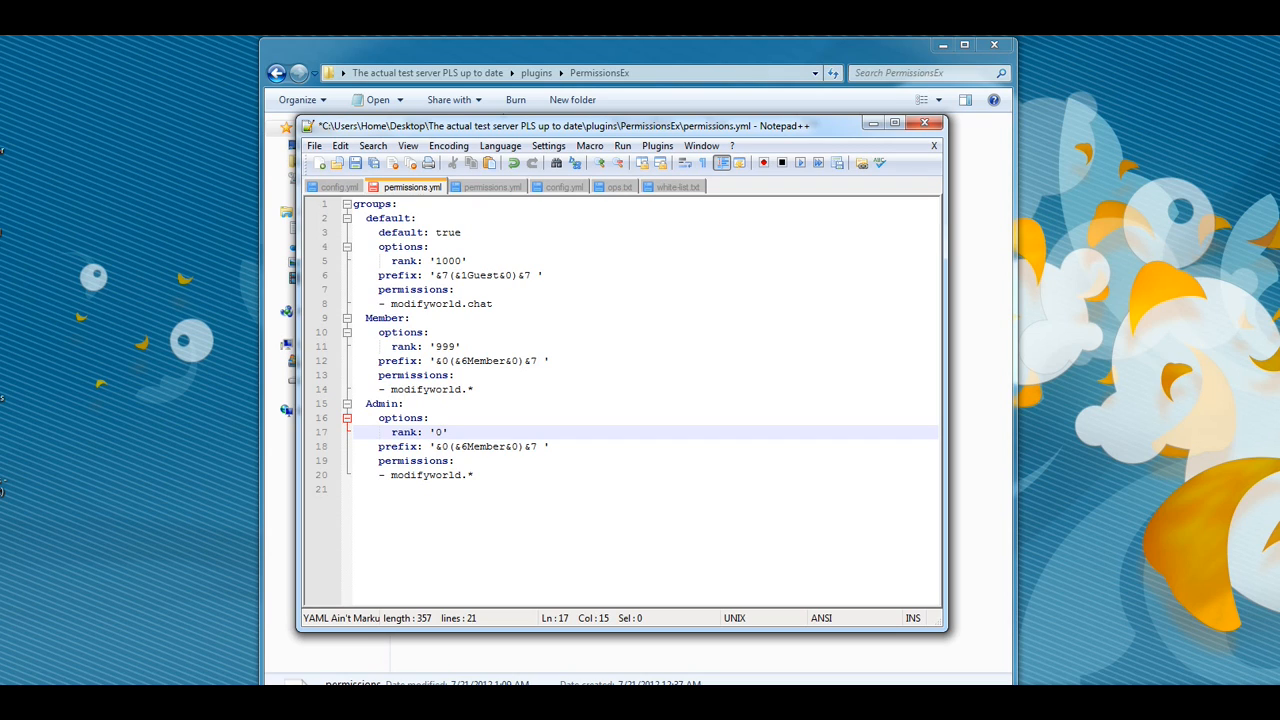
Review the Admin group's prefix line and save permissions.yml.
click(440, 432)
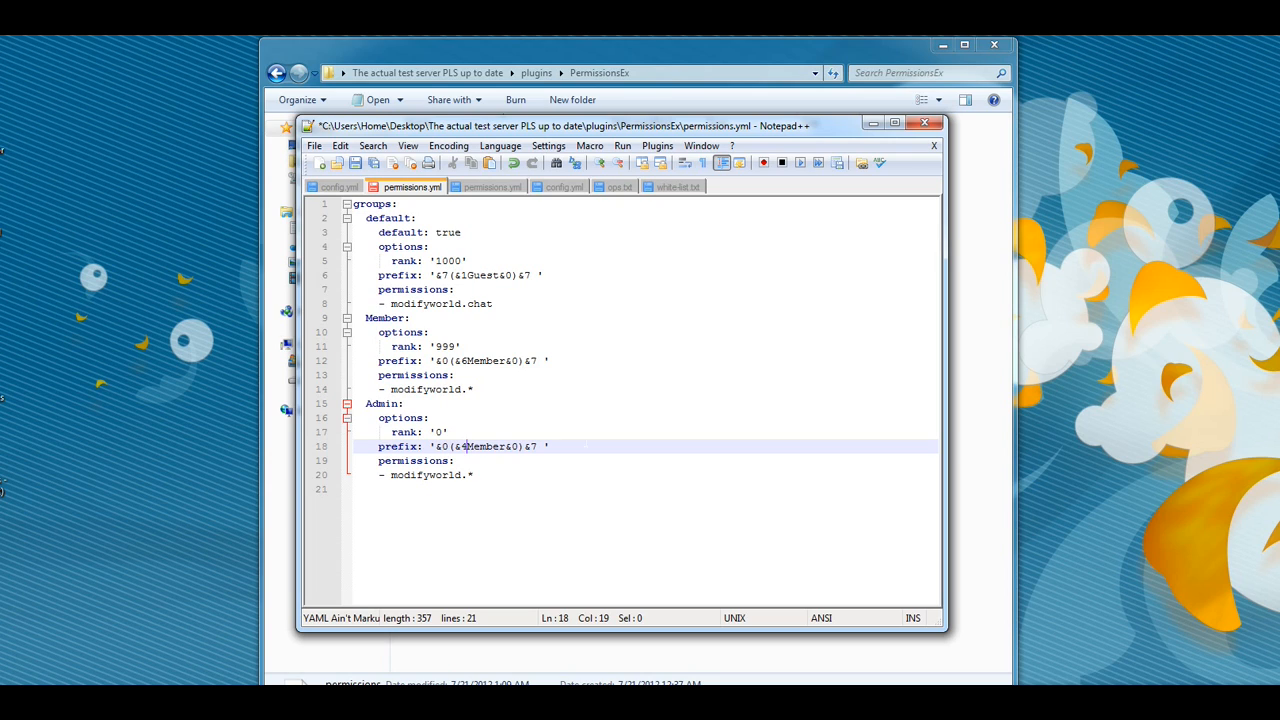
click(314, 144)
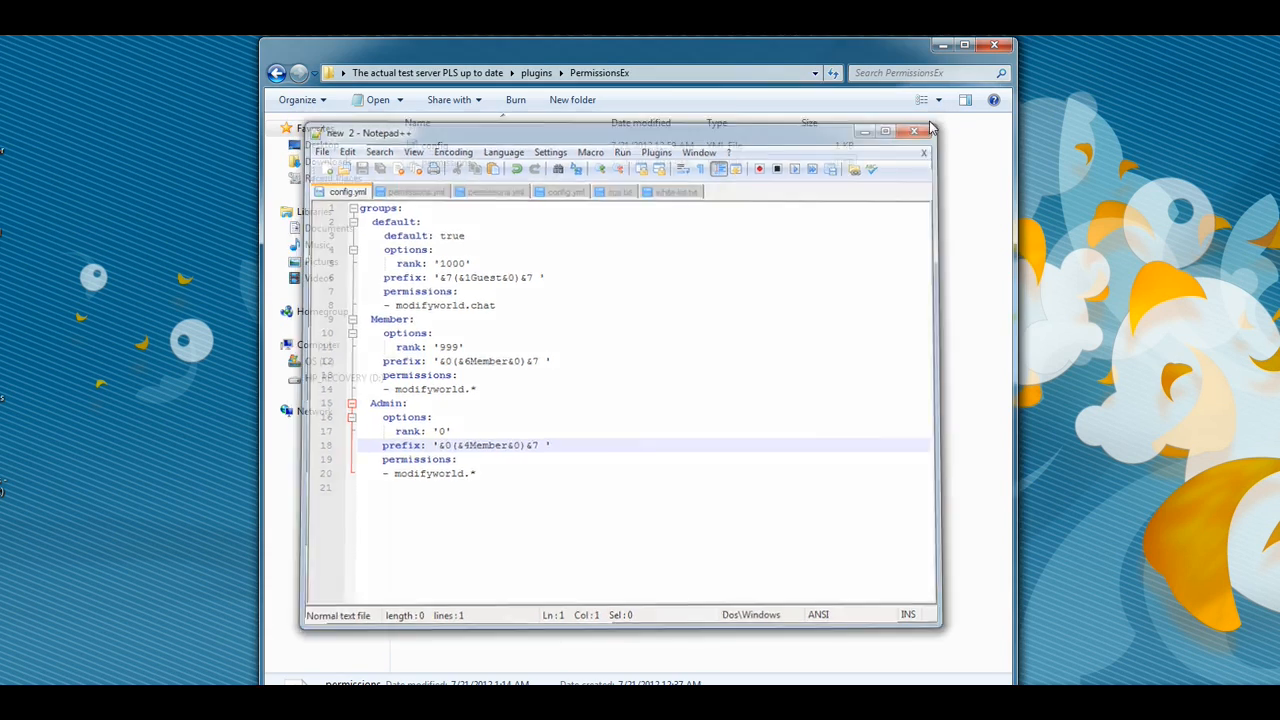
Close Notepad++ to return to the PermissionsEx folder in Explorer.
click(922, 152)
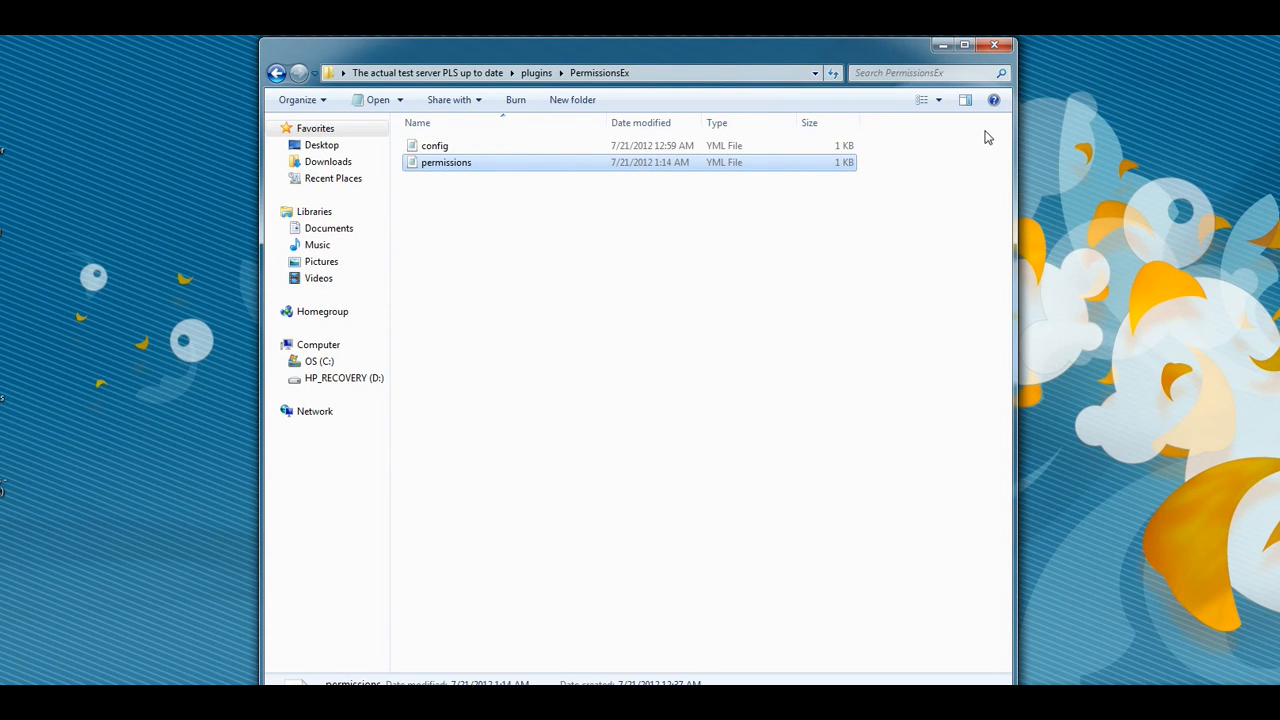
mouse_move(854, 192)
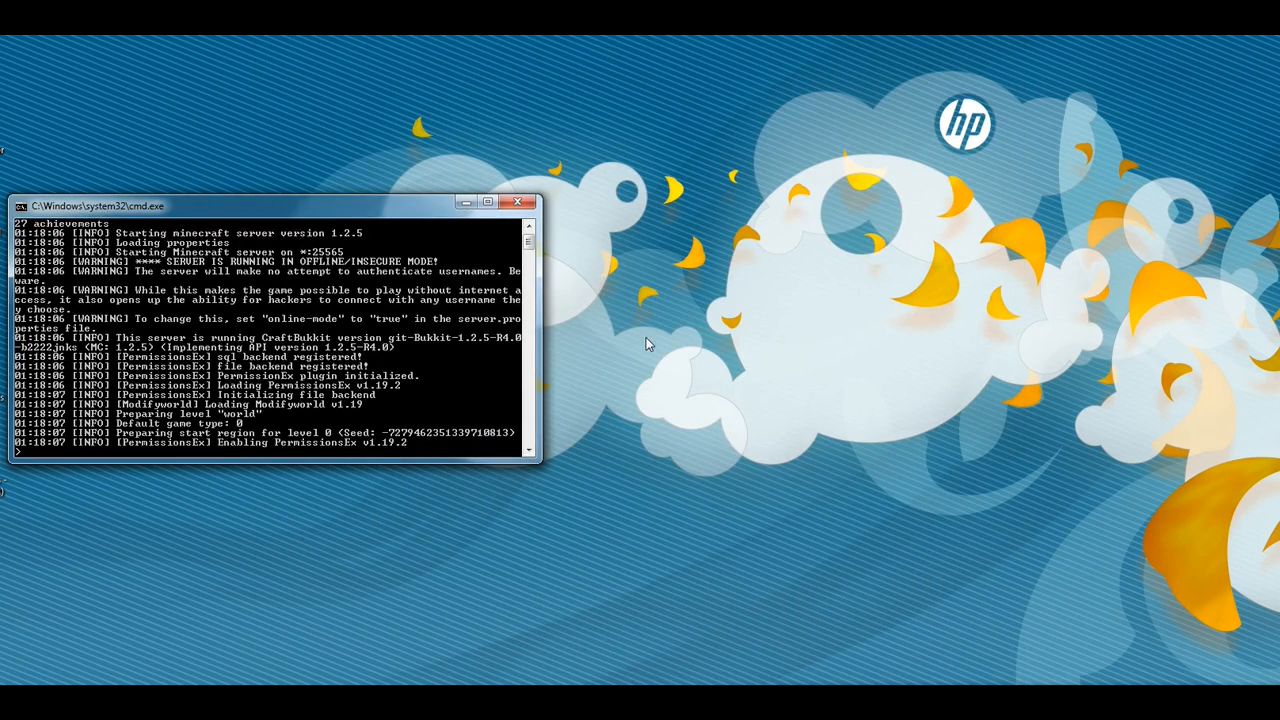
Move the server console aside, enter the launcher password and log in to reach the multiplayer list.
drag(270, 206, 990, 204)
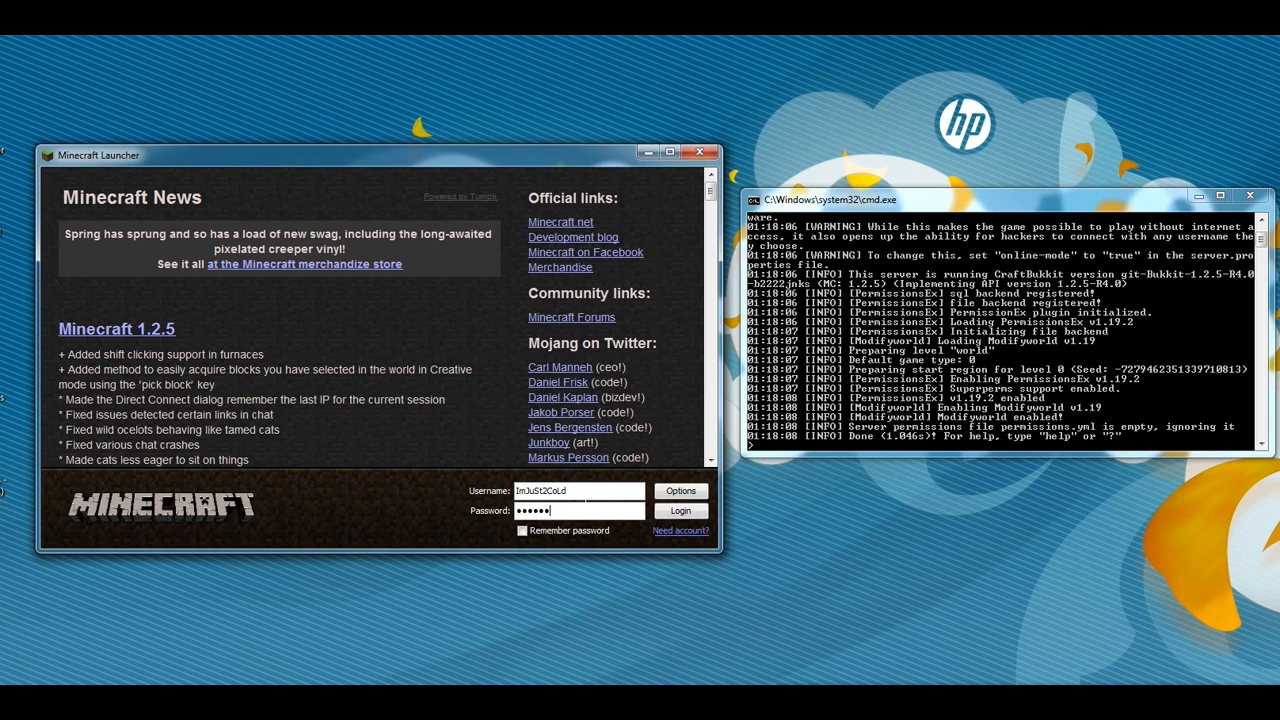
text(••)
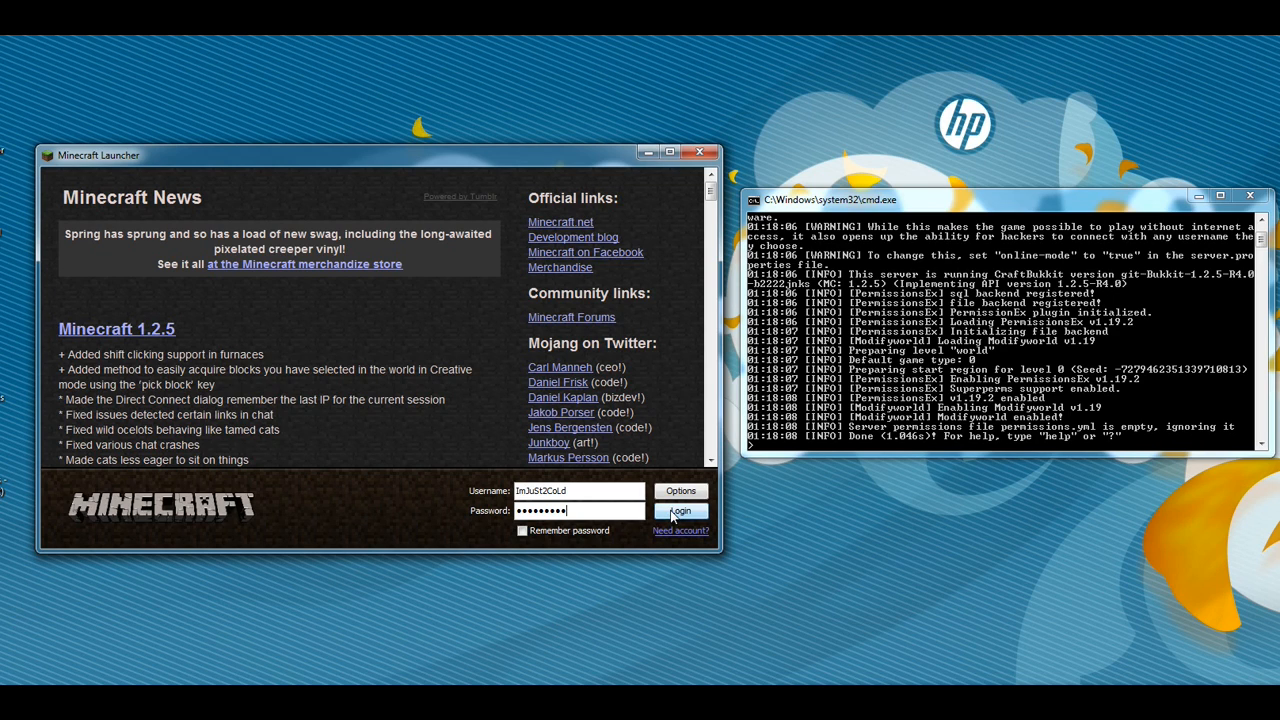
click(680, 512)
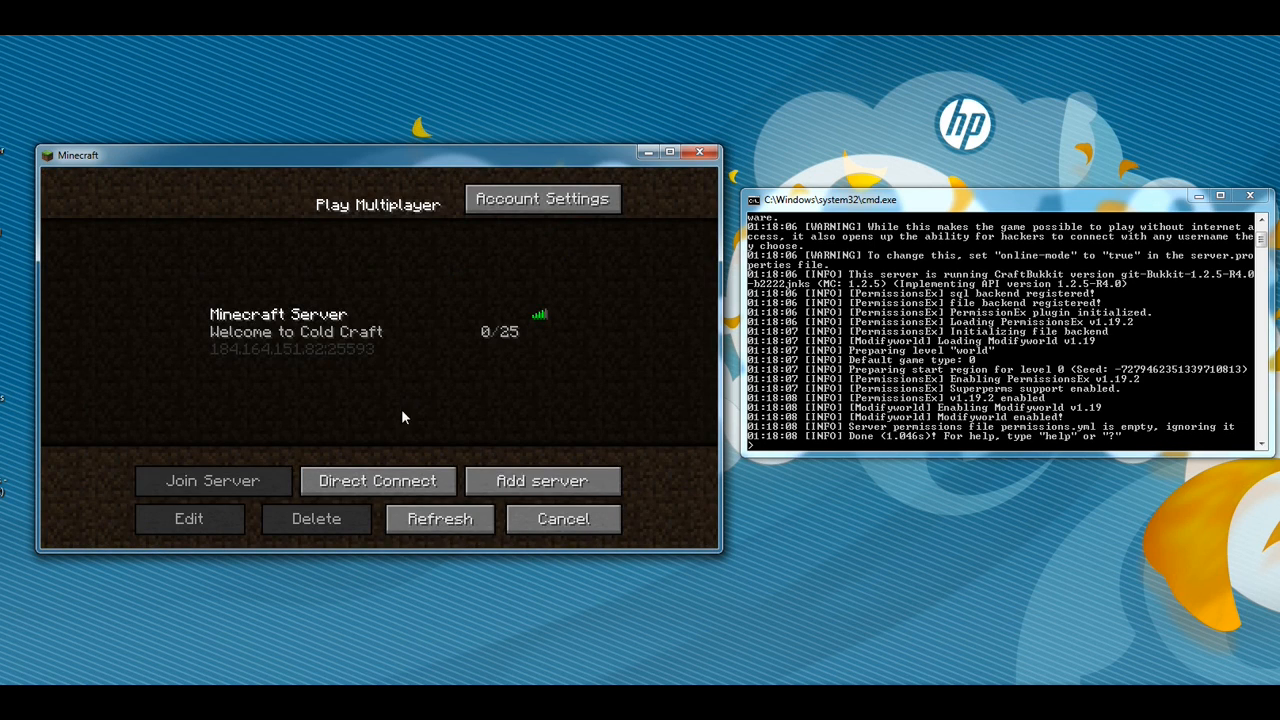
Join the localhost server via Direct Connect and enter the snowy world.
click(376, 480)
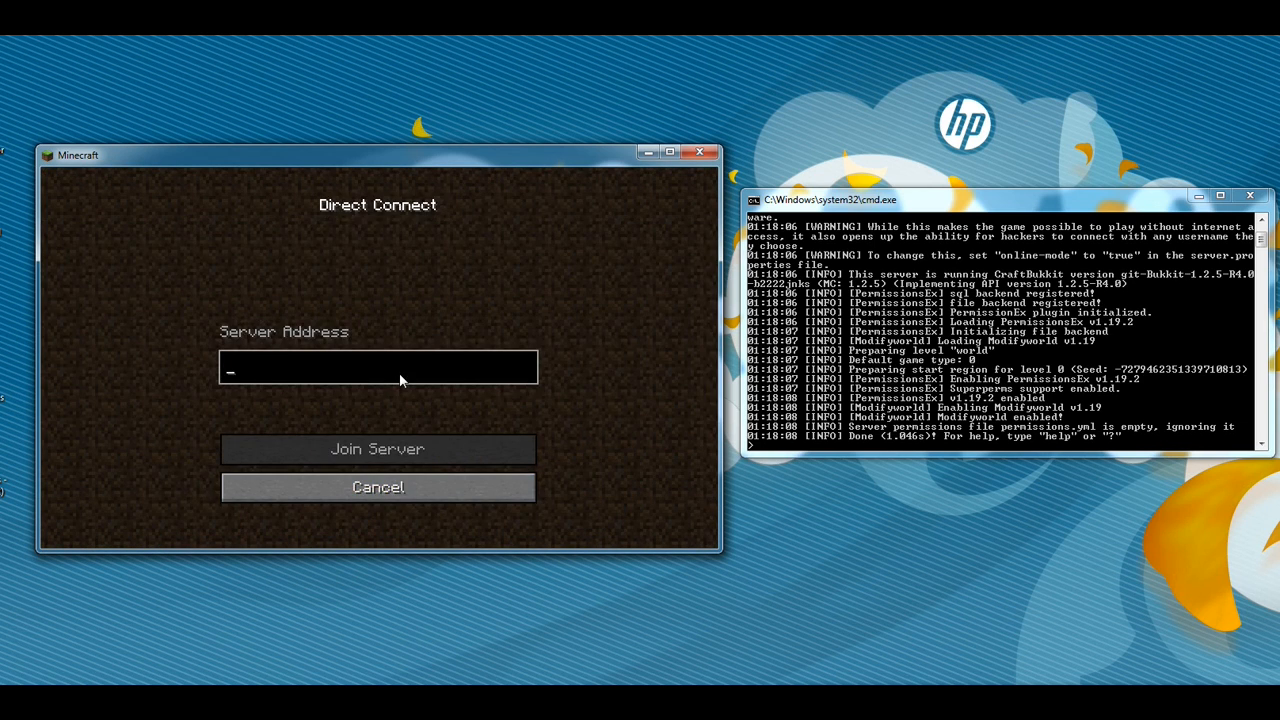
text(localhost)
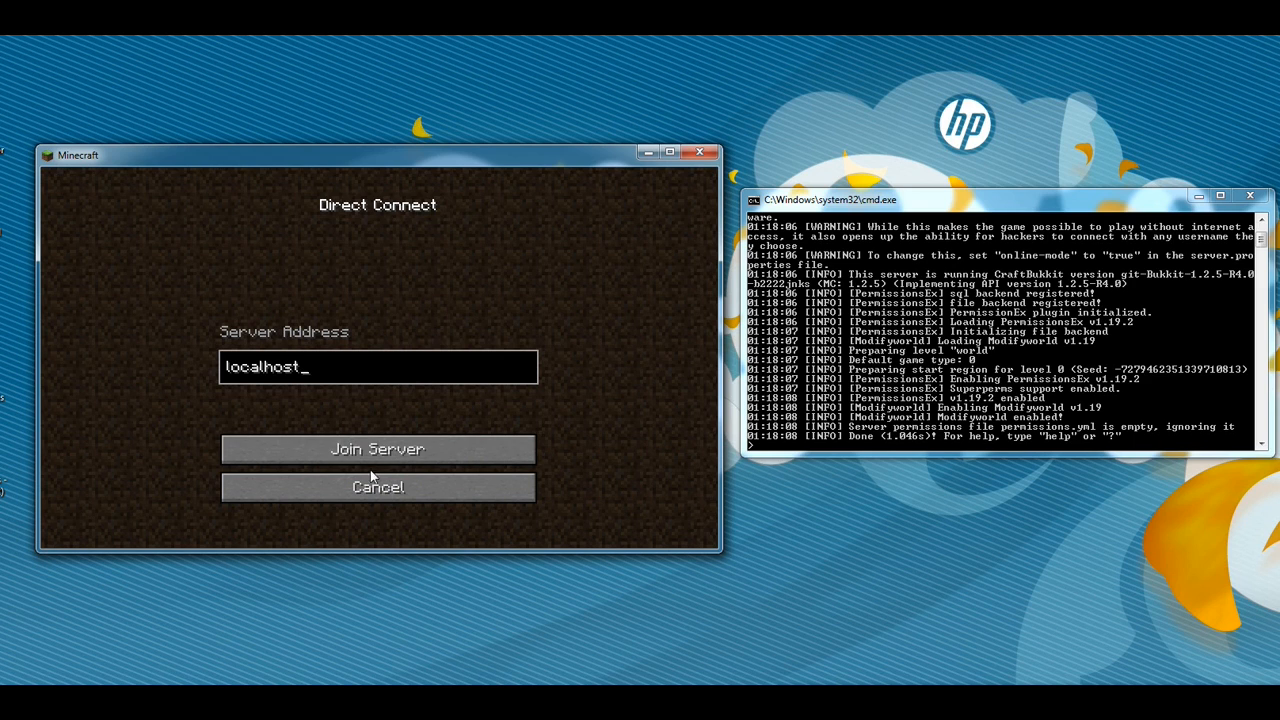
click(376, 448)
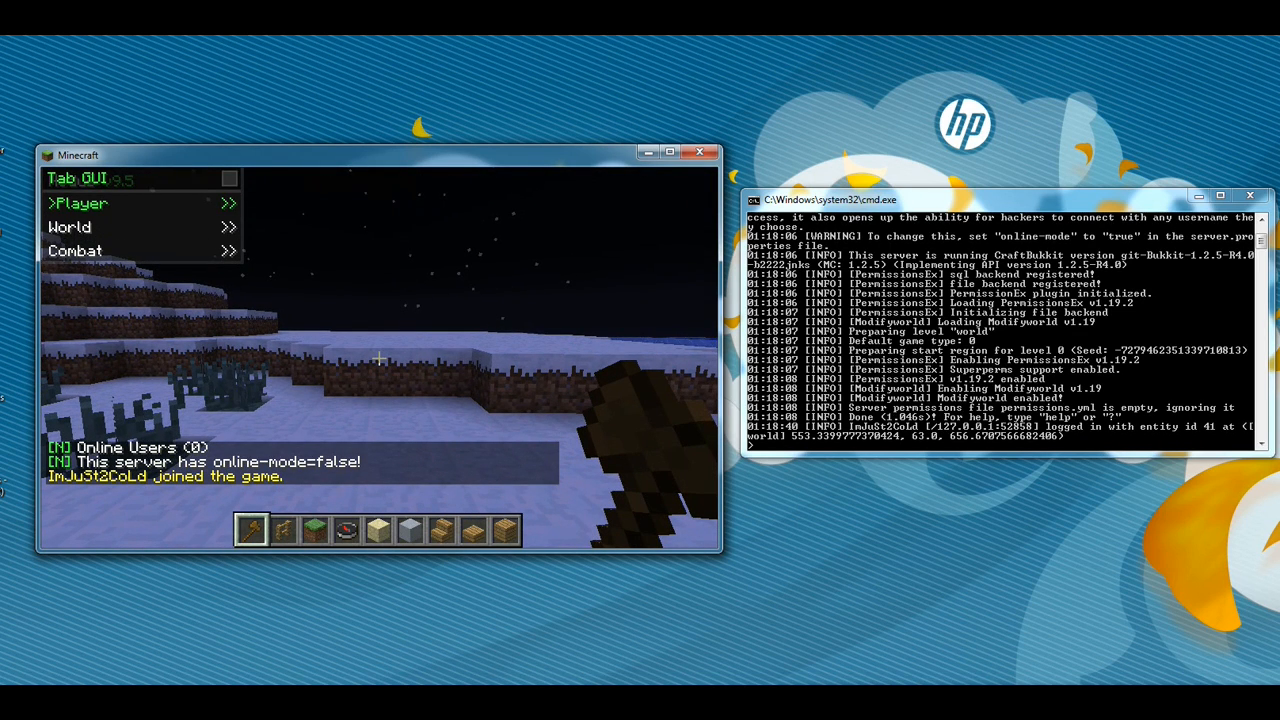
text(irc to)
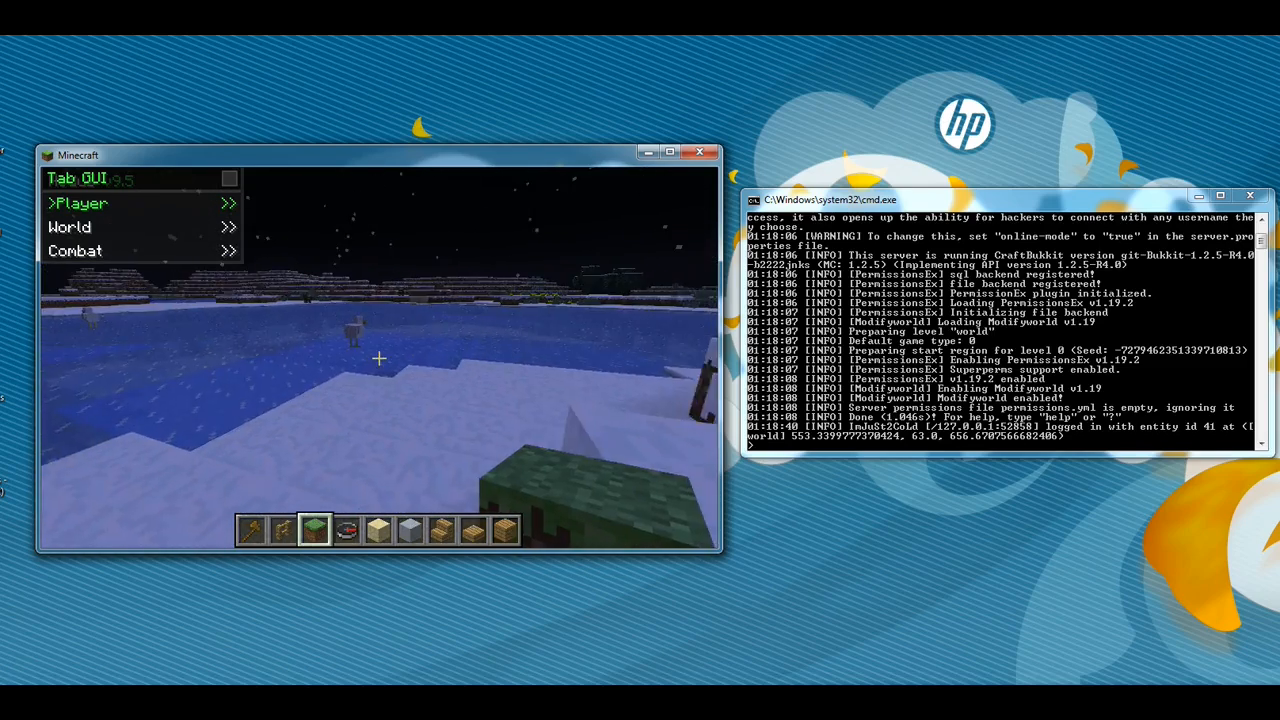
Run 'pex user 2cold group set Member' in the server console, then return to the game.
key(Escape)
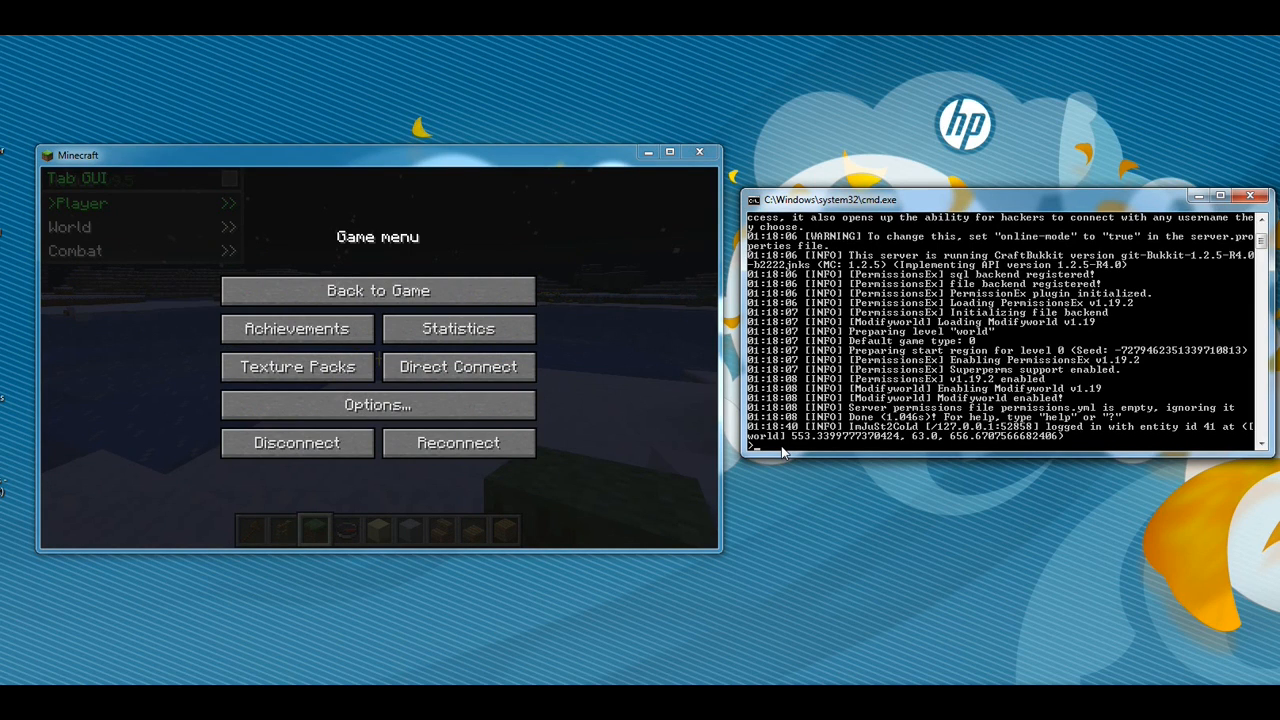
text(pex user imjust)
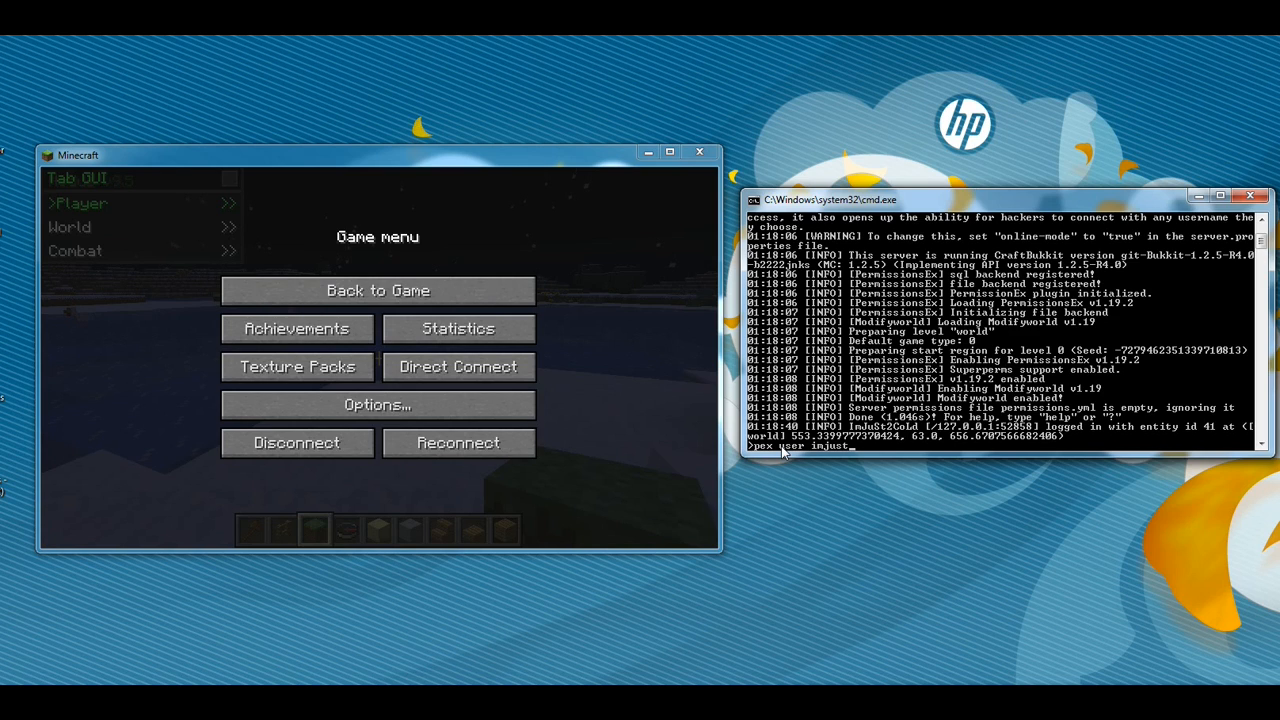
text(2cold group set Member)
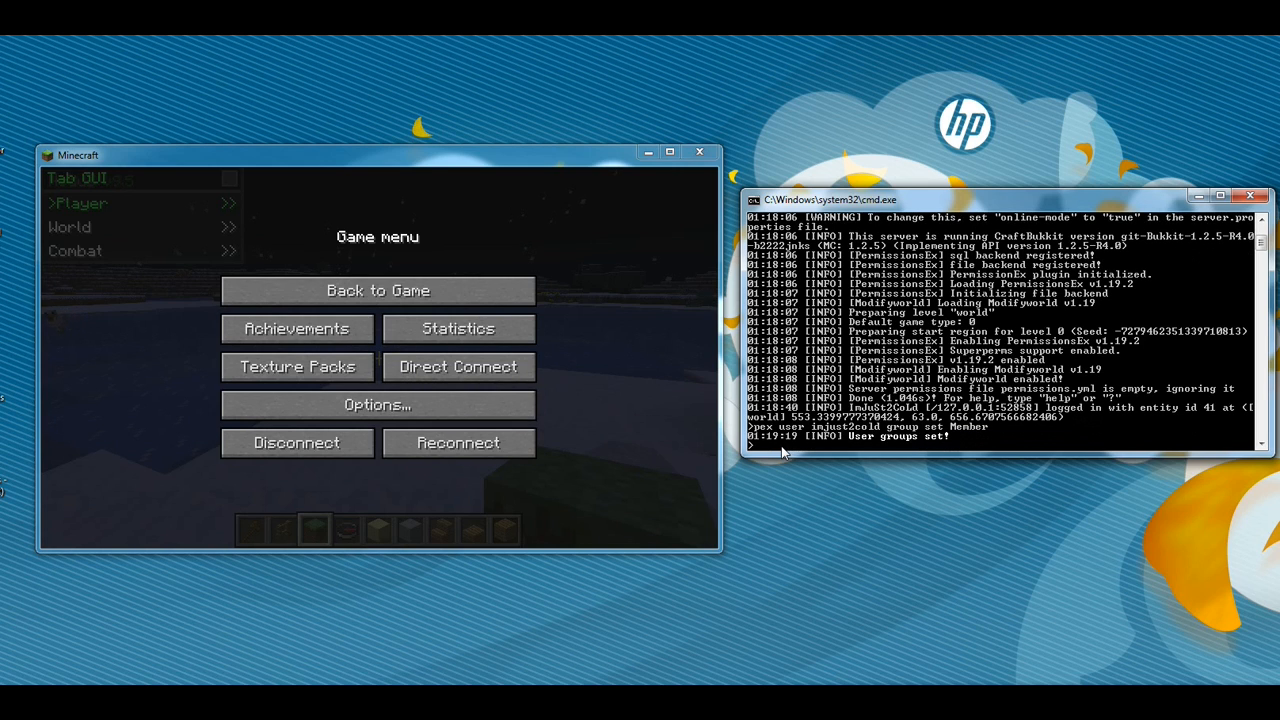
mouse_move(632, 438)
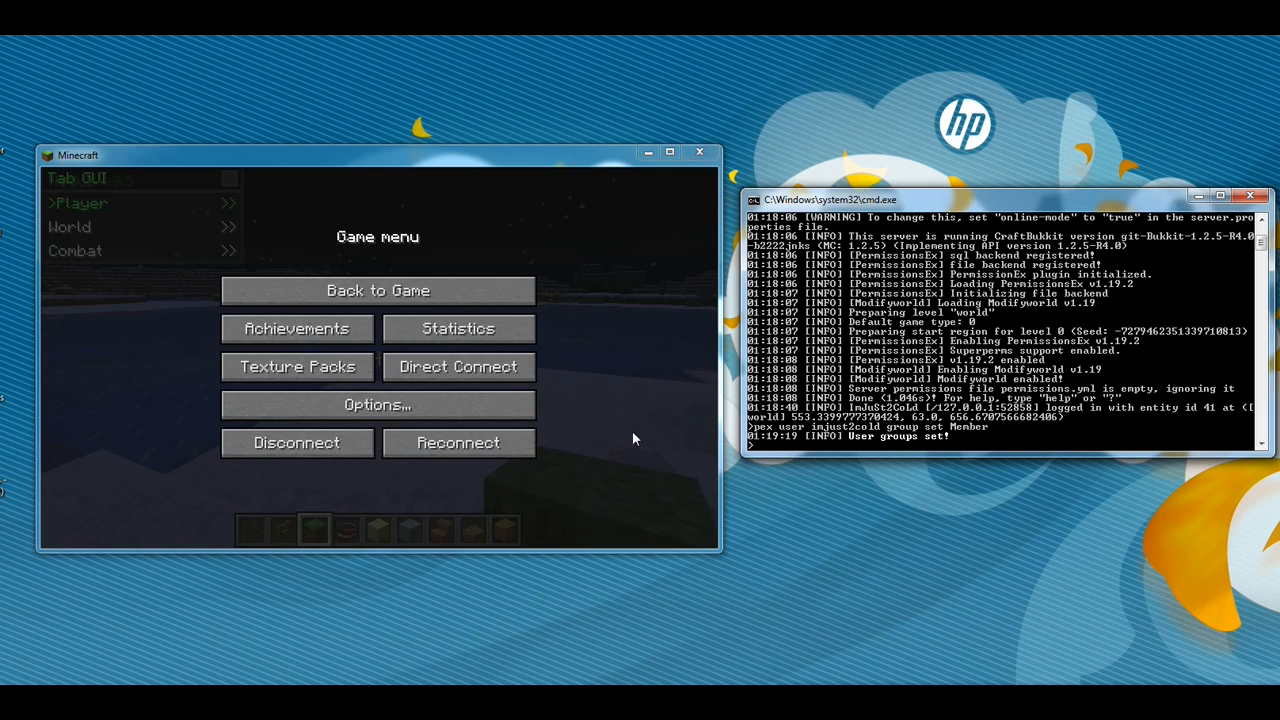
click(376, 290)
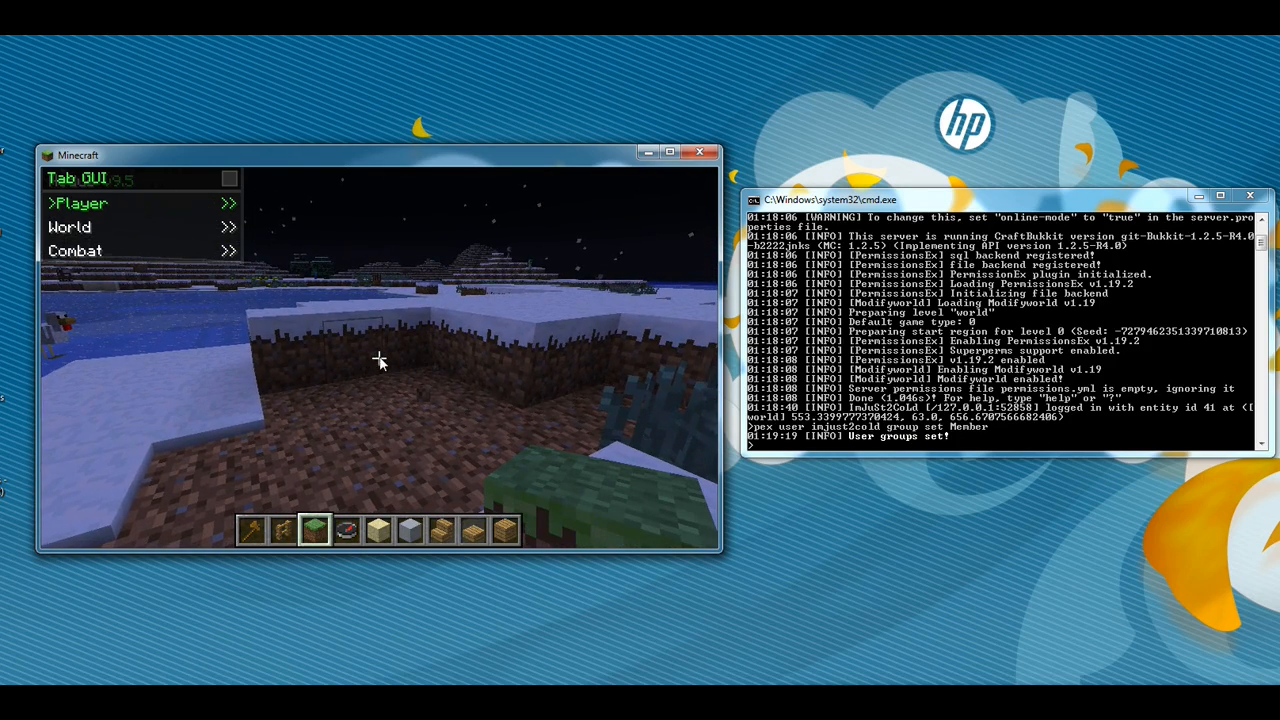
key(Escape)
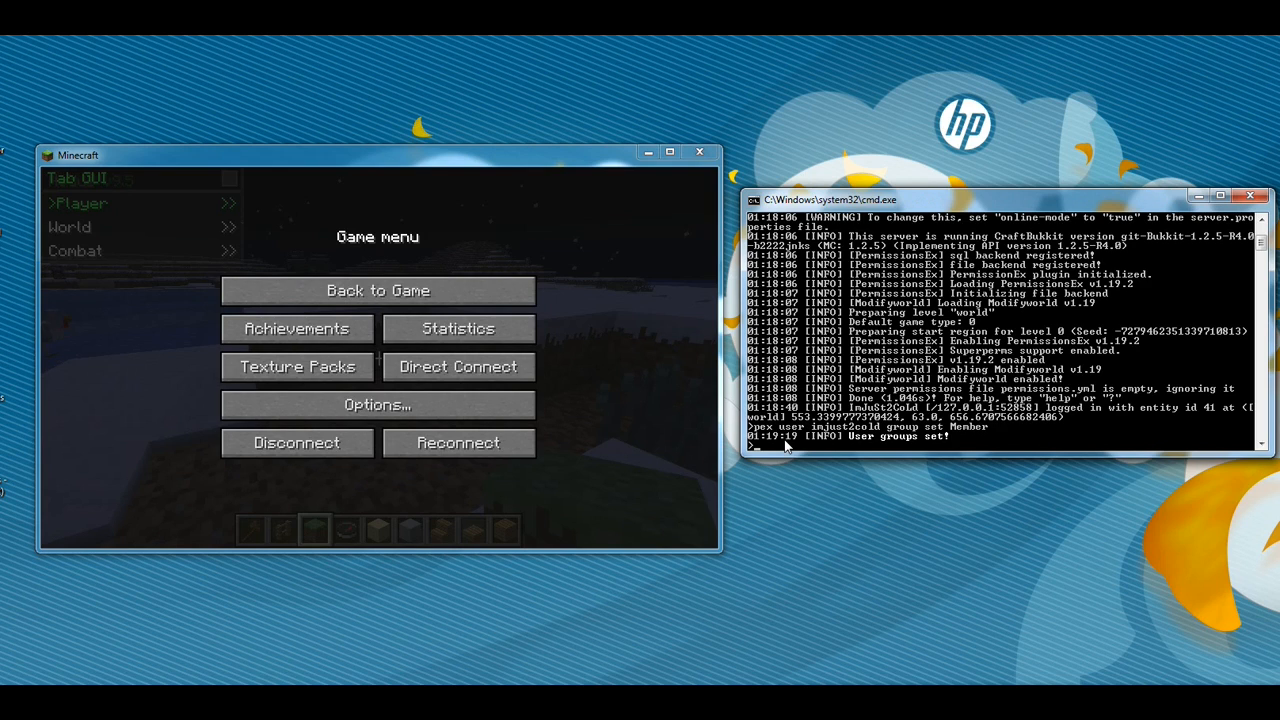
Run 'pex user 2cold group set Admin' in the console and return to the game world.
text(pex user imjust2cold group set)
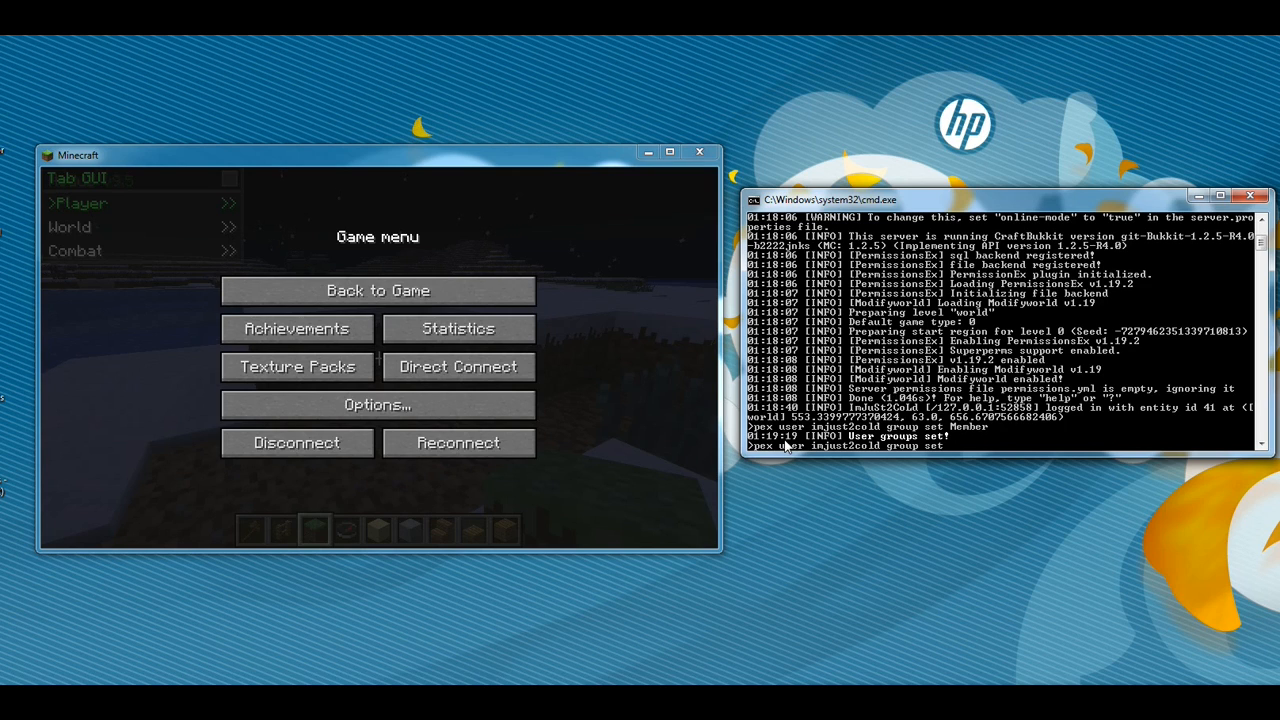
text(Admin)
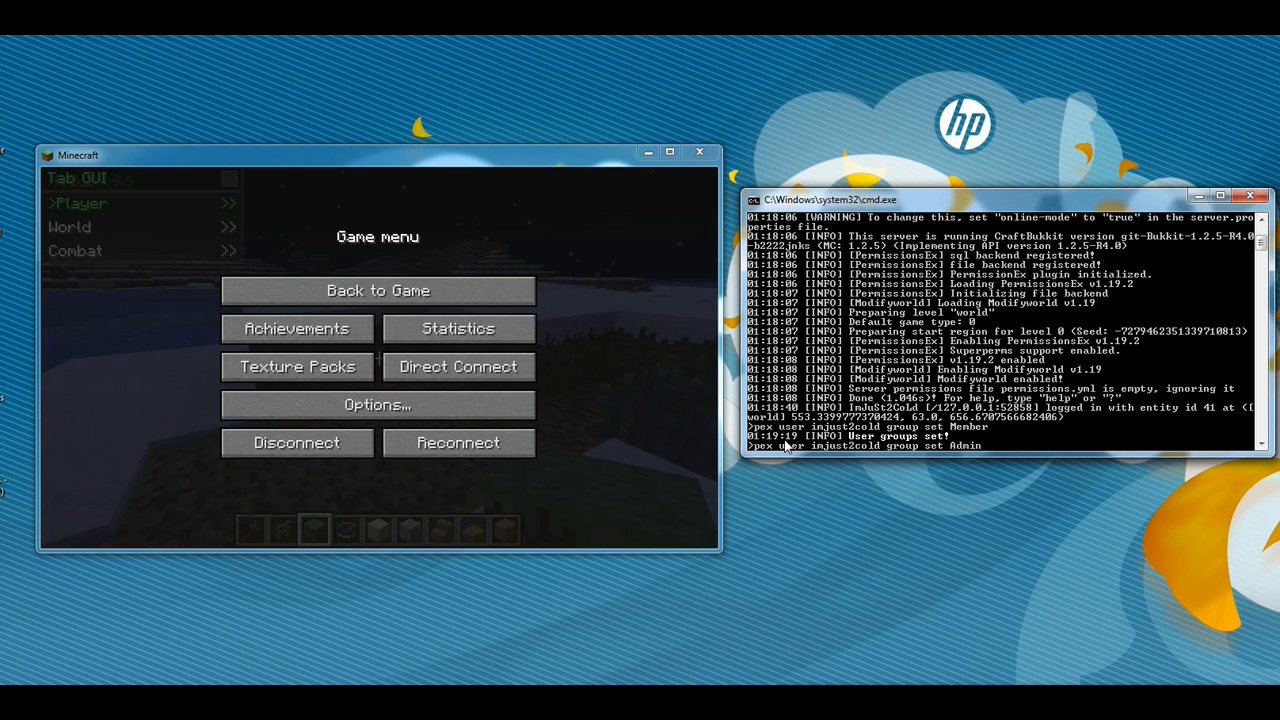
click(376, 290)
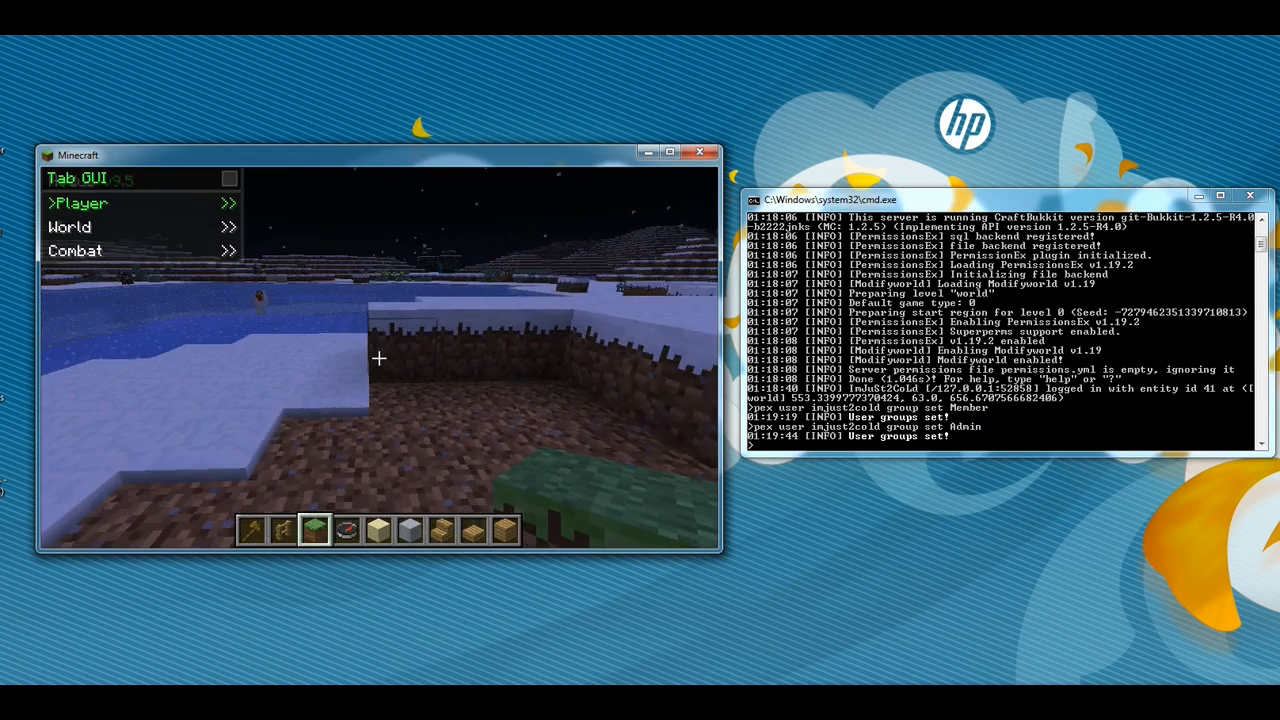